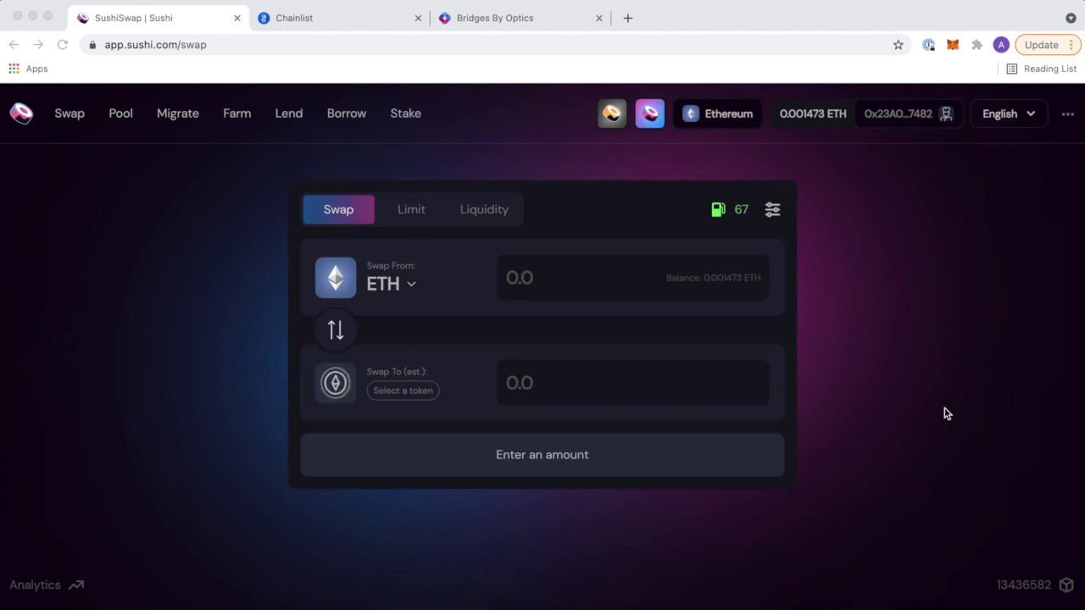
{"action": "mouse_move", "coordinate": [921, 404]}
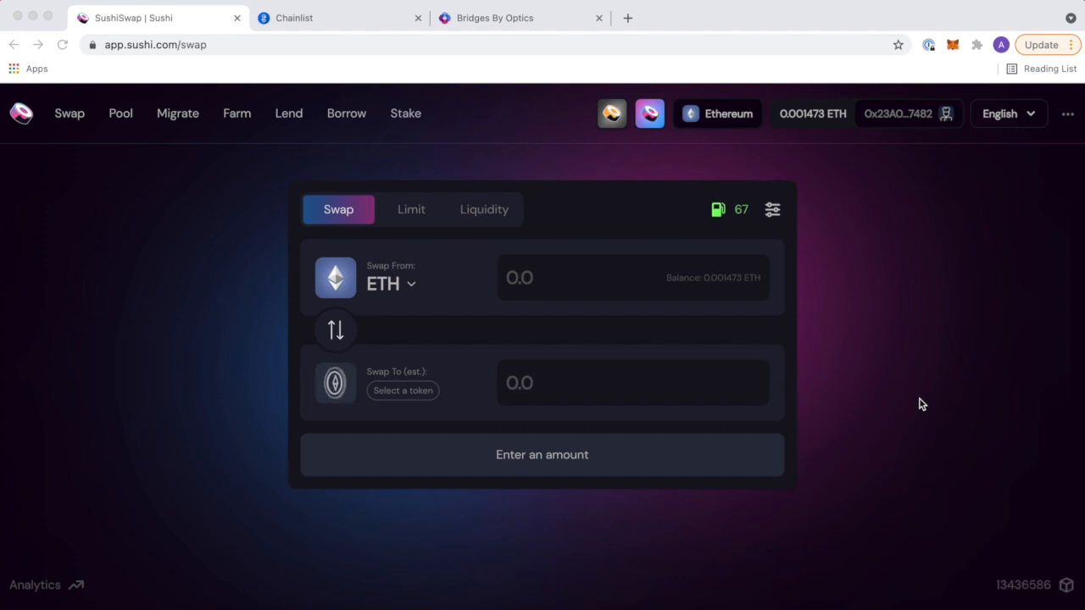
{"action": "mouse_move", "coordinate": [471, 130]}
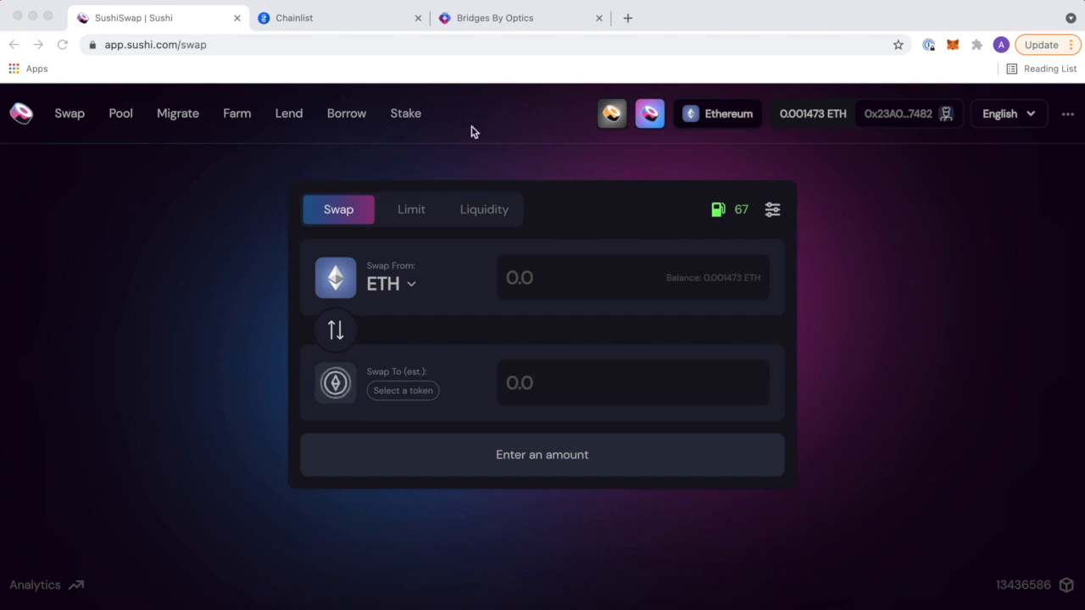
Enter 0.001473 ETH as the Optics Bridge amount from Ethereum to Celo, below the $10 minimum.
{"action": "left_click", "coordinate": [497, 17]}
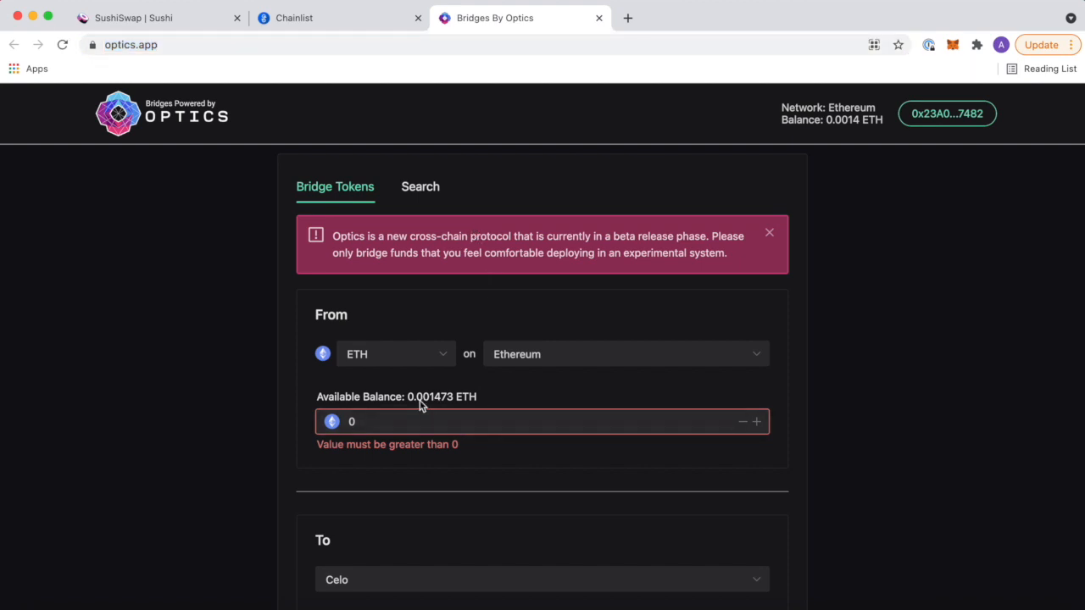
{"action": "type", "text": "0.0014"}
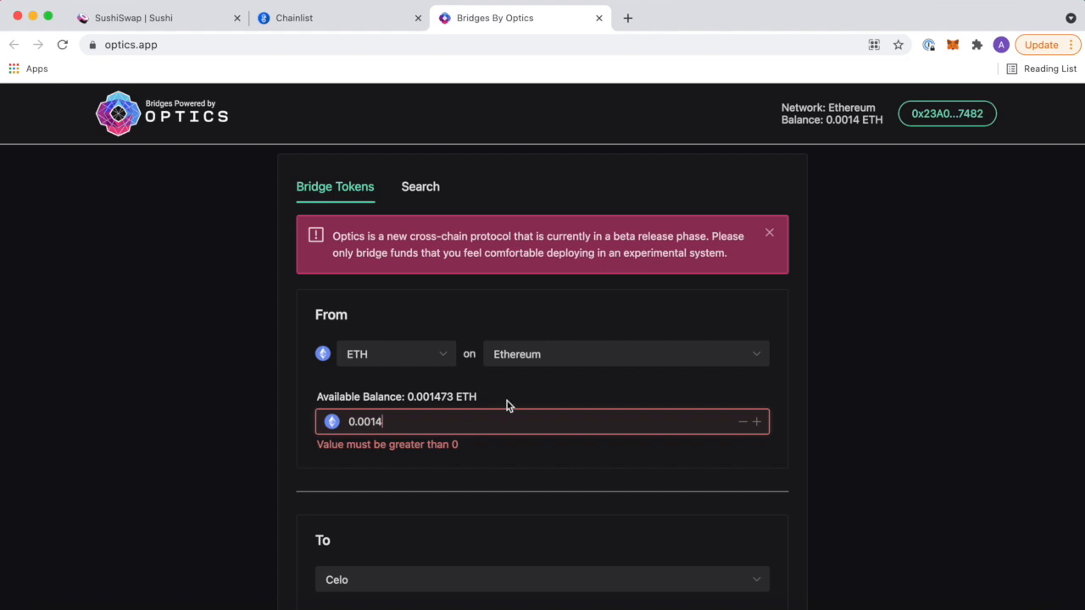
{"action": "scroll", "scroll_direction": "down", "scroll_amount": 3}
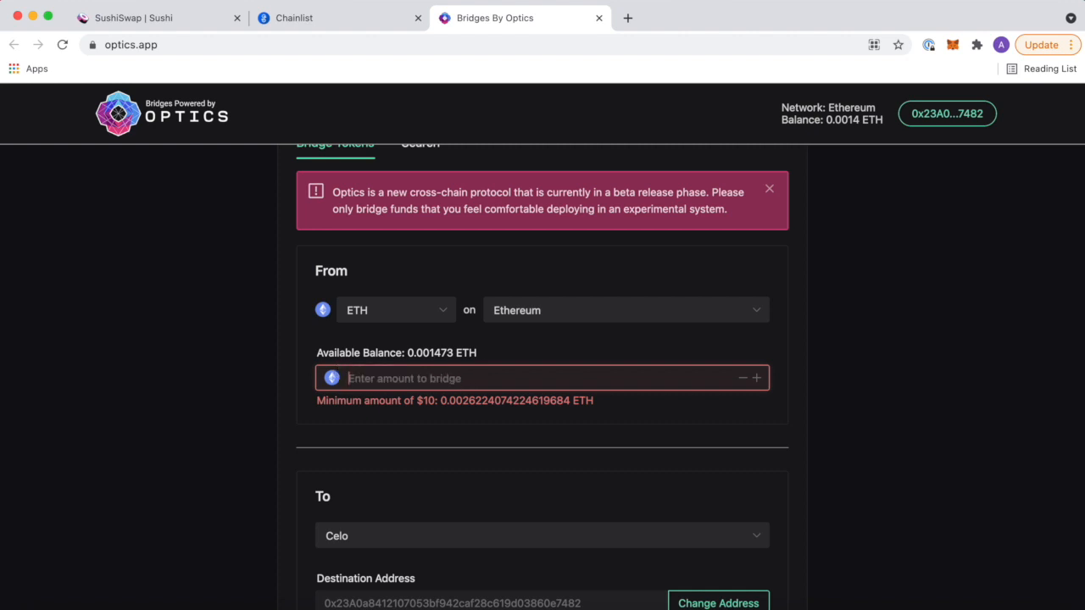
{"action": "type", "text": "0.001473"}
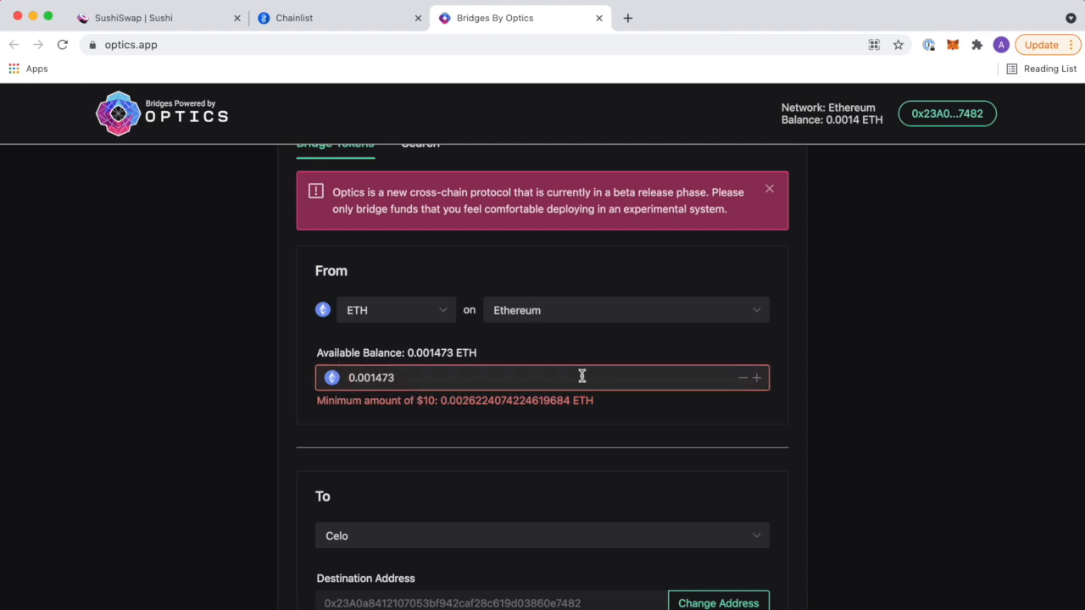
{"action": "mouse_move", "coordinate": [485, 405]}
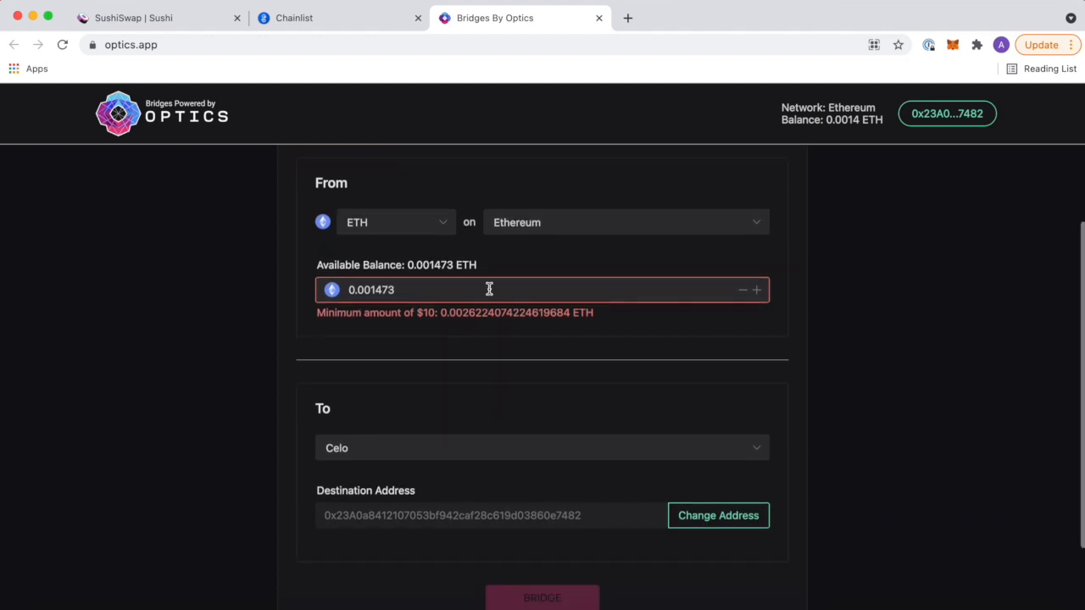
{"action": "scroll", "scroll_direction": "down", "scroll_amount": 3}
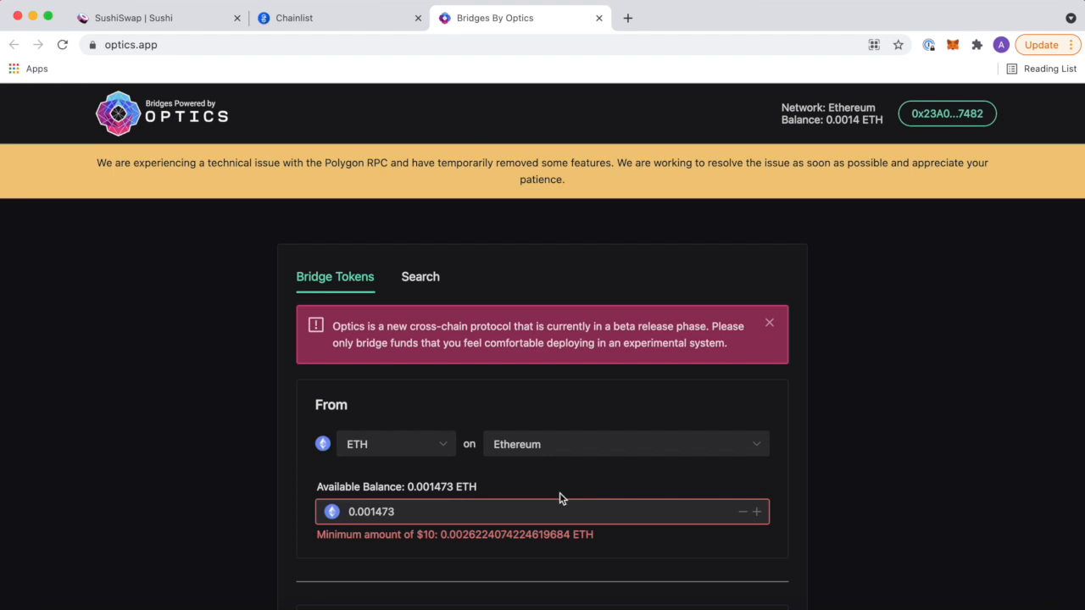
{"action": "mouse_move", "coordinate": [621, 267]}
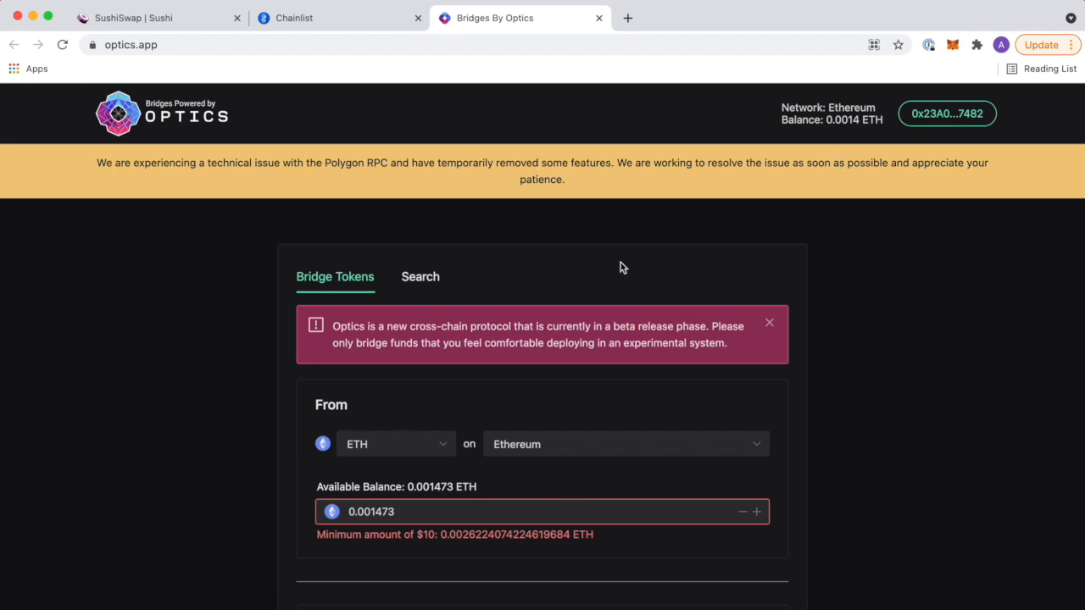
{"action": "mouse_move", "coordinate": [522, 301]}
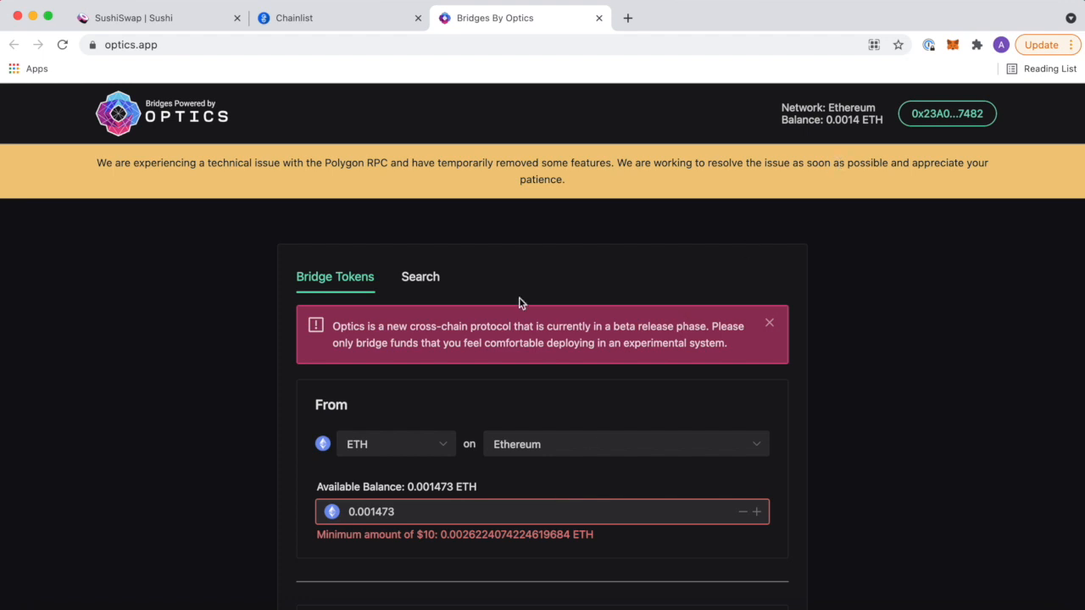
{"action": "mouse_move", "coordinate": [75, 19]}
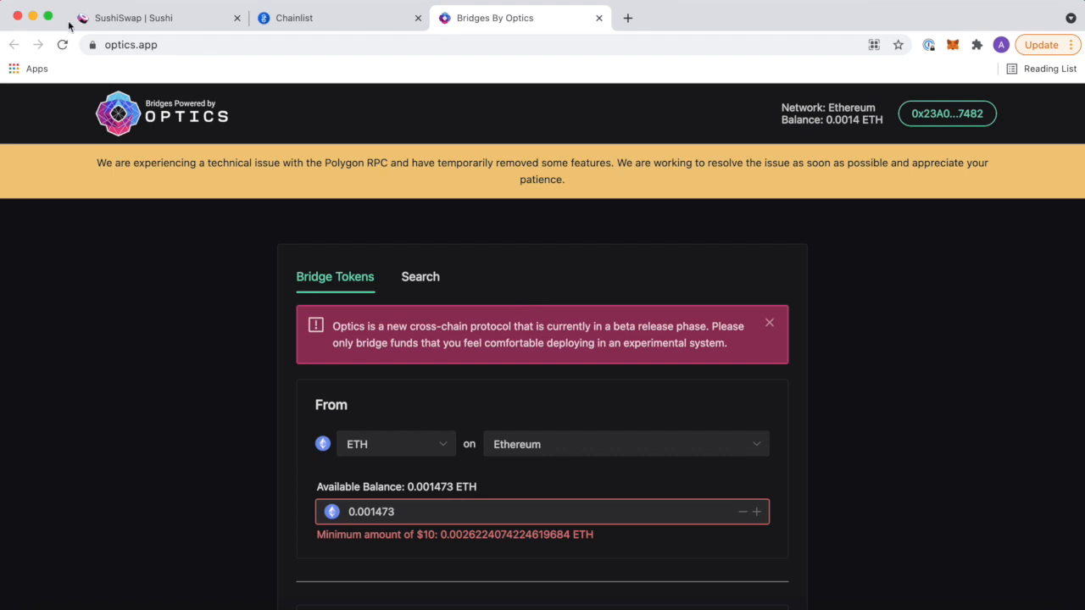
{"action": "mouse_move", "coordinate": [305, 142]}
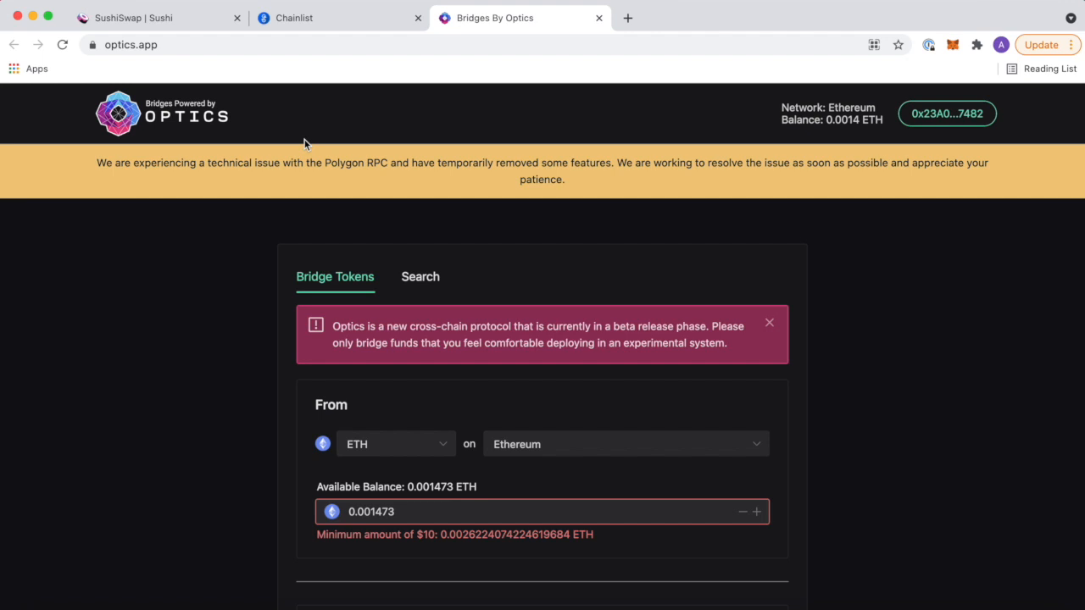
{"action": "scroll", "scroll_direction": "down", "scroll_amount": 3}
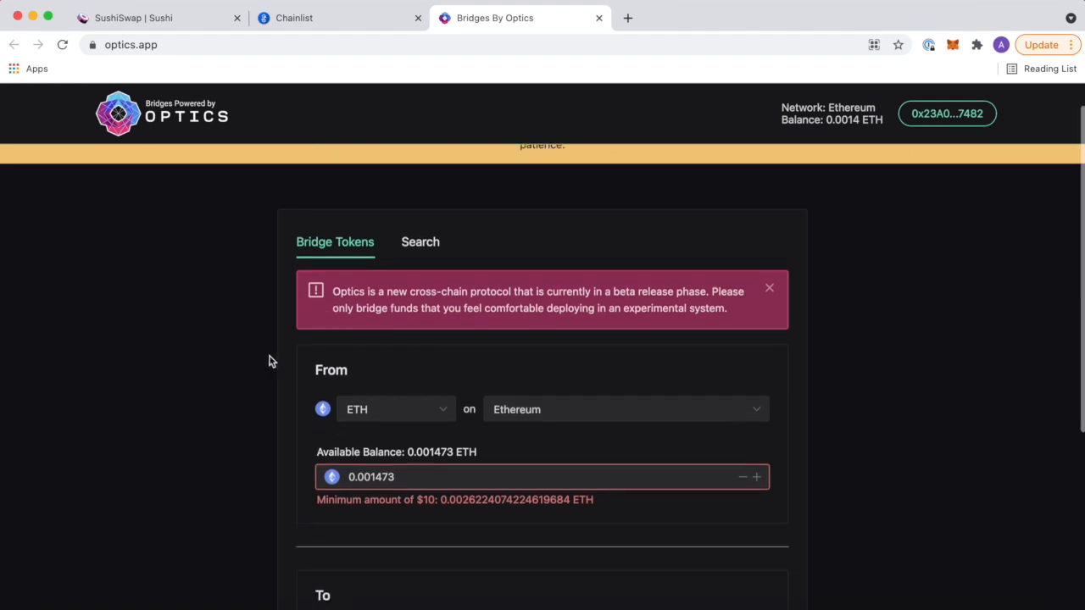
{"action": "scroll", "scroll_direction": "down", "scroll_amount": 3}
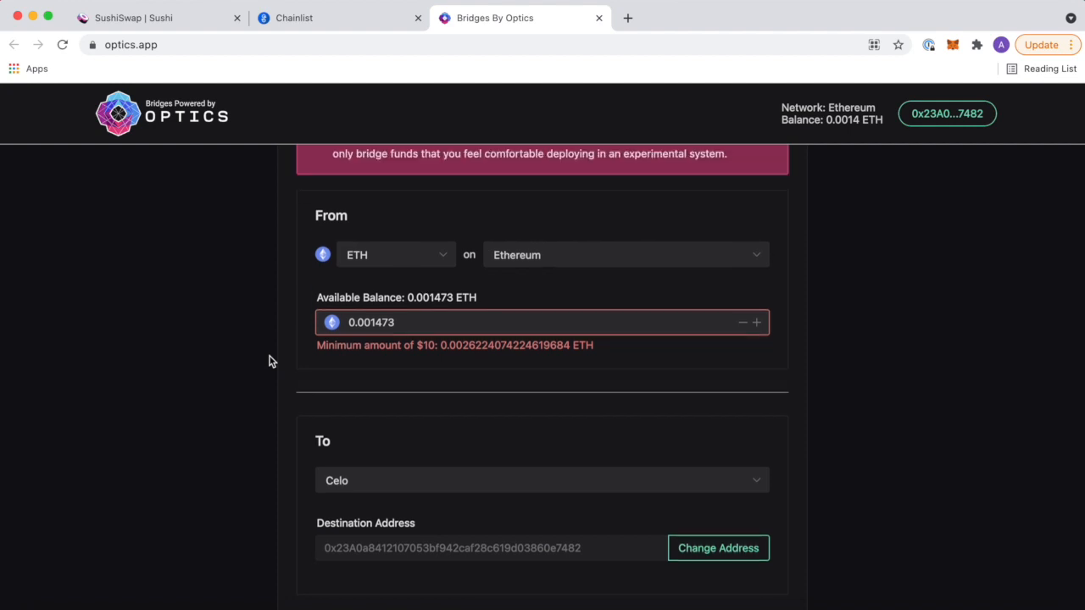
{"action": "mouse_move", "coordinate": [347, 27]}
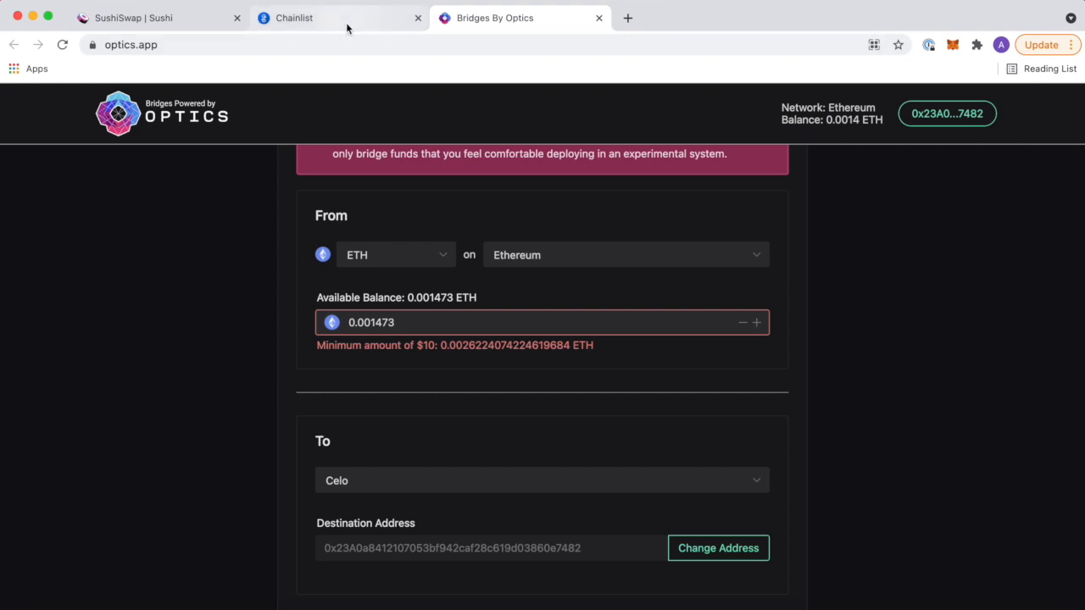
Connect the wallet on Chainlist and switch MetaMask to Celo Mainnet.
{"action": "left_click", "coordinate": [314, 17]}
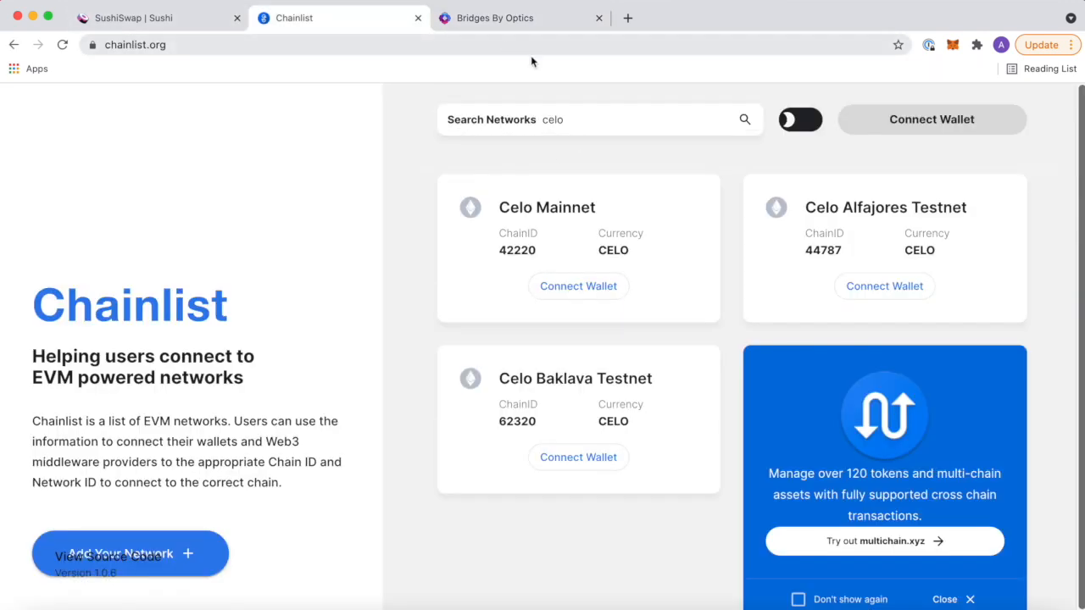
{"action": "left_click", "coordinate": [930, 119]}
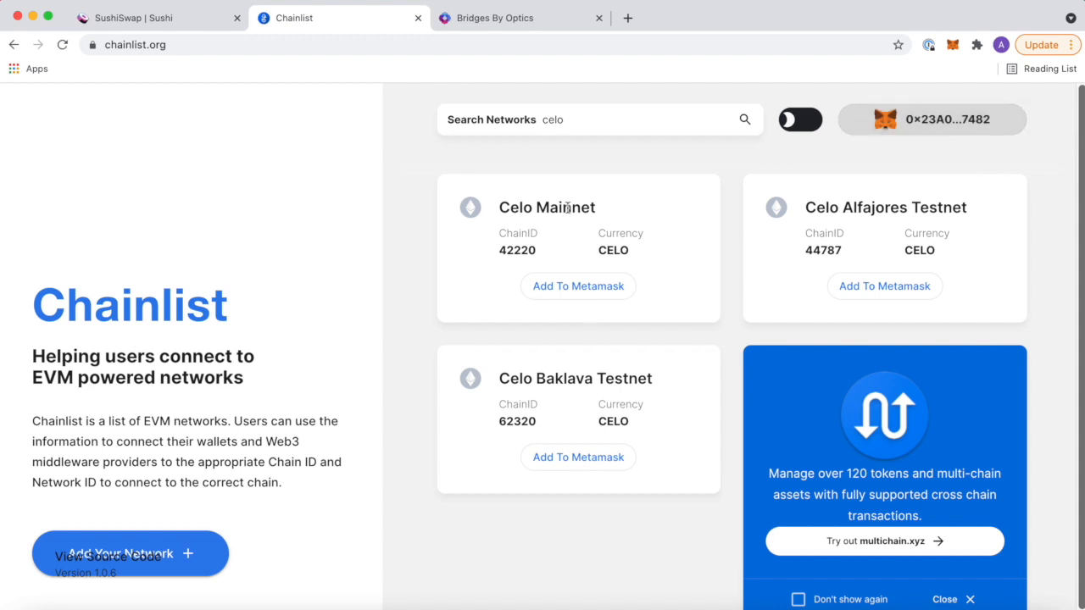
{"action": "left_click", "coordinate": [578, 285]}
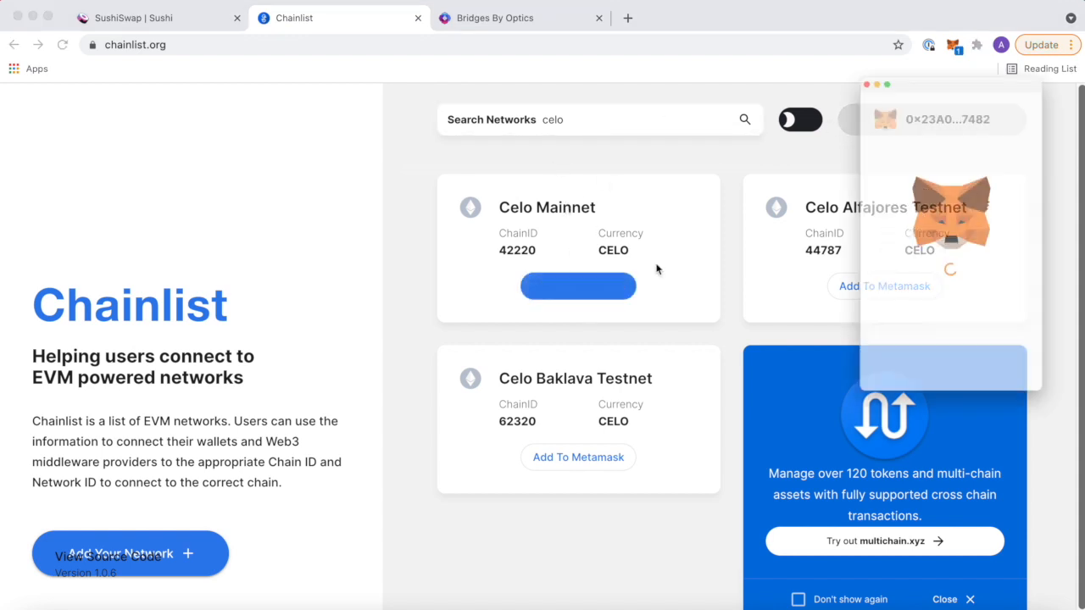
{"action": "left_click", "coordinate": [578, 284]}
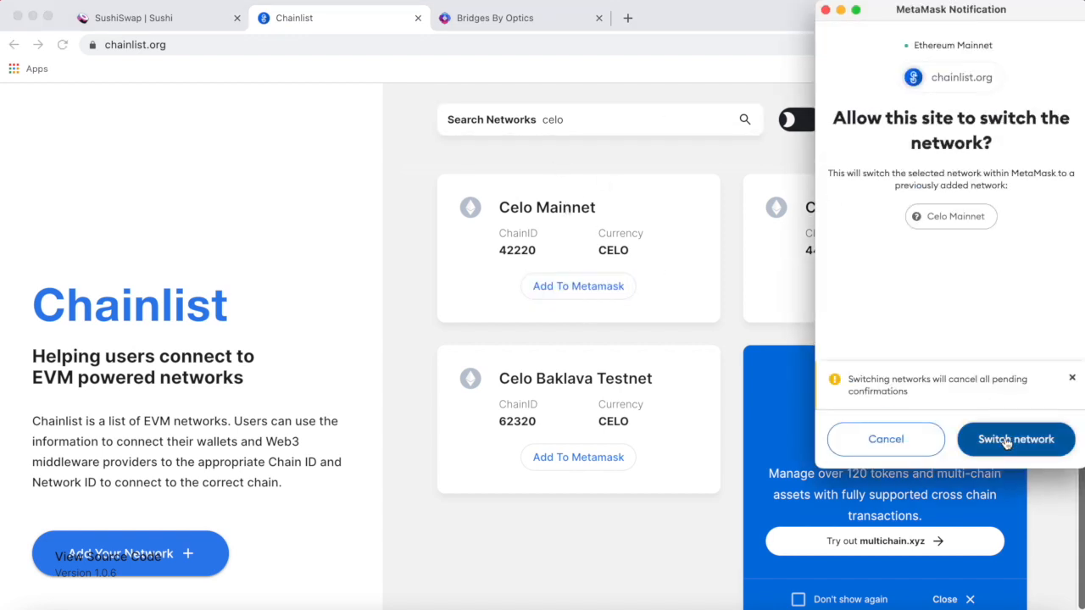
{"action": "left_click", "coordinate": [1015, 439]}
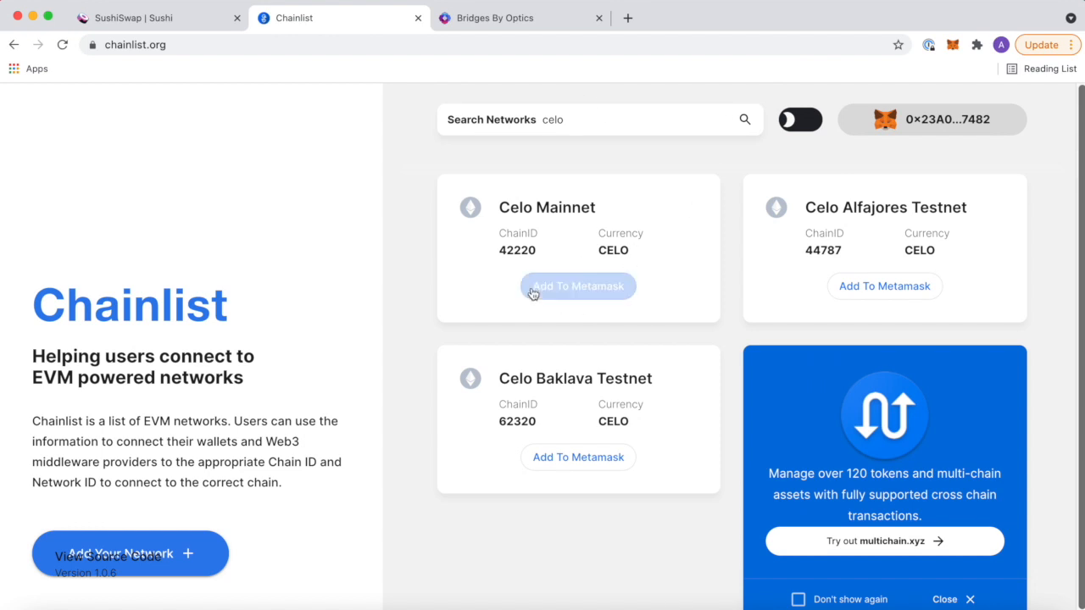
Check the wallet now runs on Celo Mainnet with a 0 CELO balance.
{"action": "left_click", "coordinate": [952, 44]}
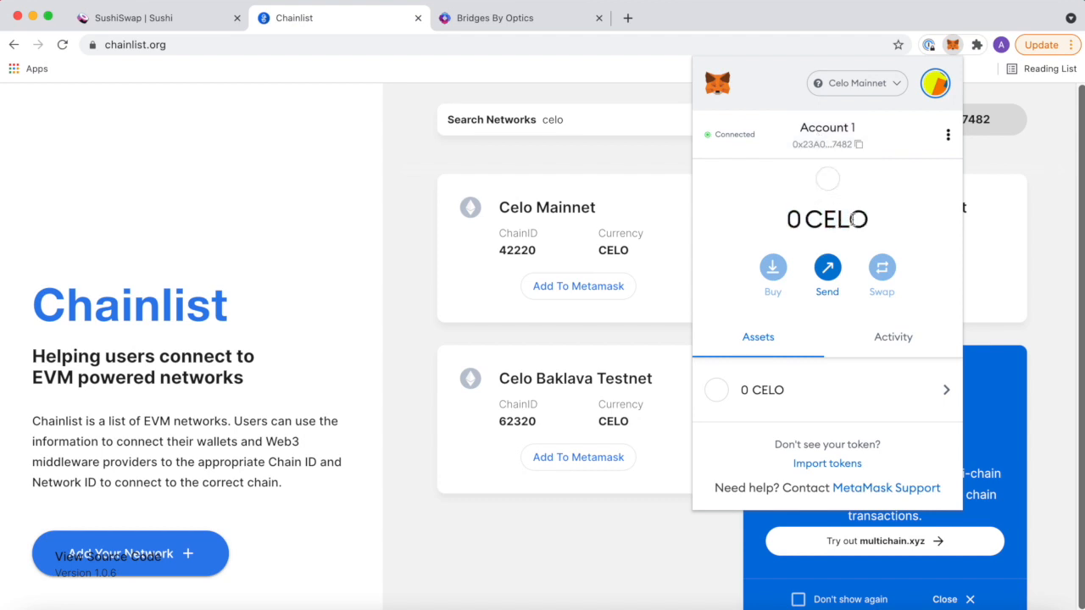
{"action": "left_click", "coordinate": [202, 31]}
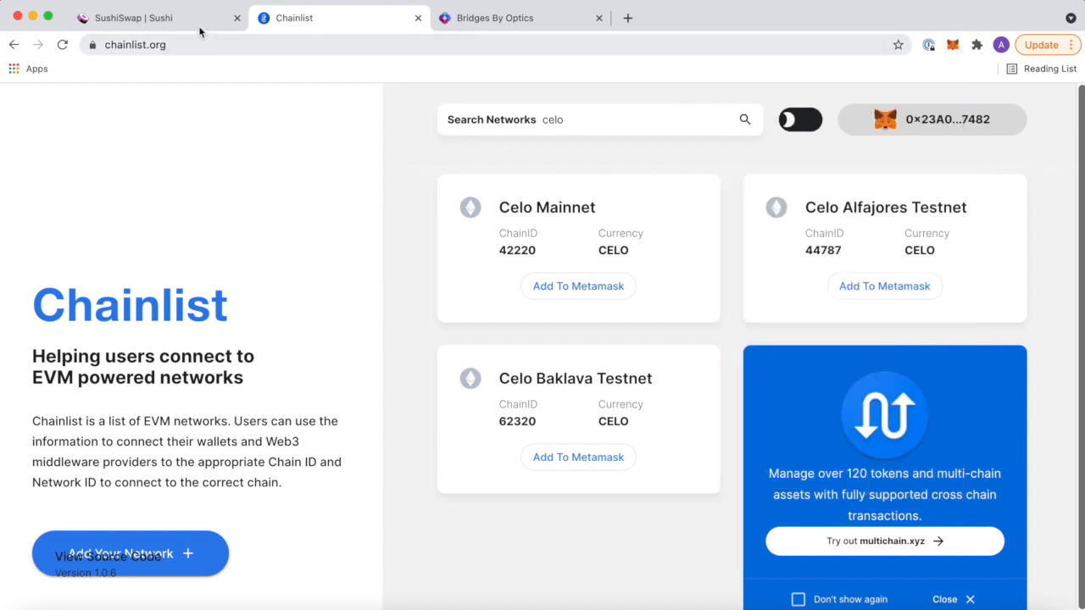
Show SushiSwap's My Liquidity Positions on Celo, reporting no liquidity found.
{"action": "left_click", "coordinate": [136, 17]}
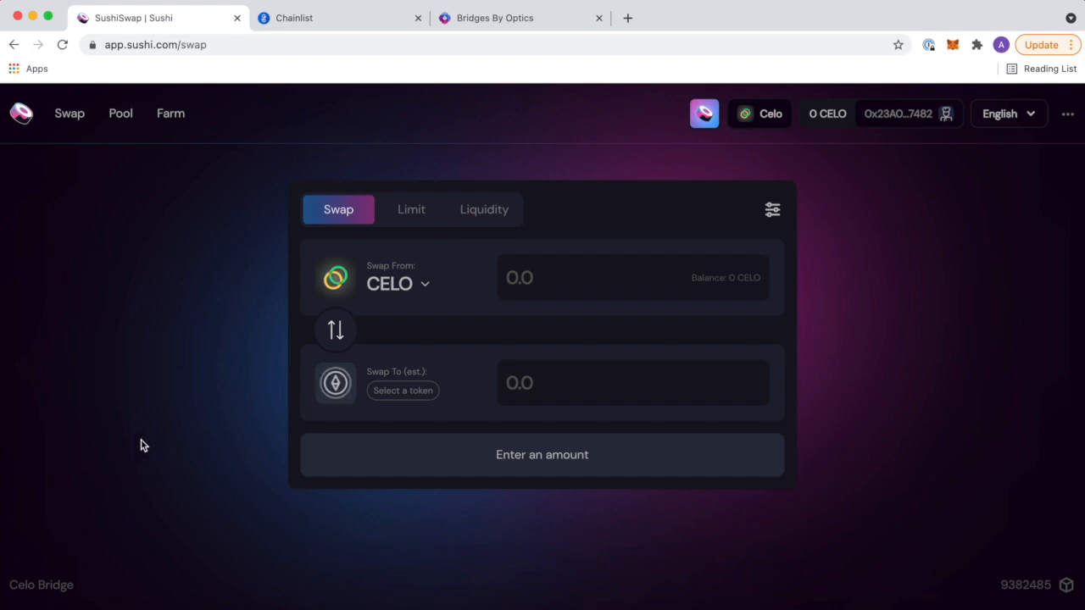
{"action": "mouse_move", "coordinate": [668, 143]}
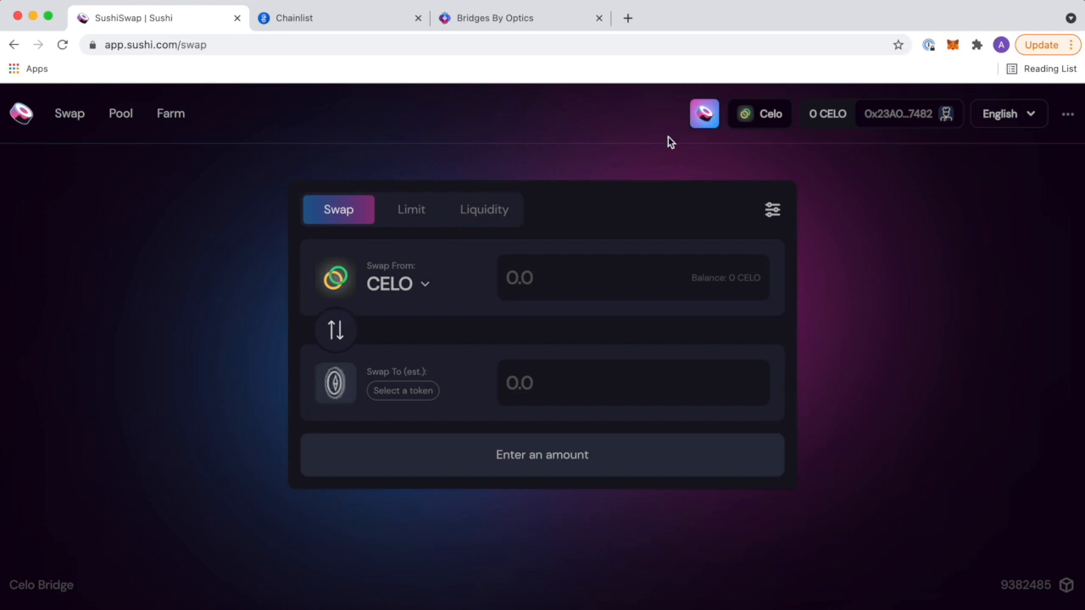
{"action": "mouse_move", "coordinate": [588, 174]}
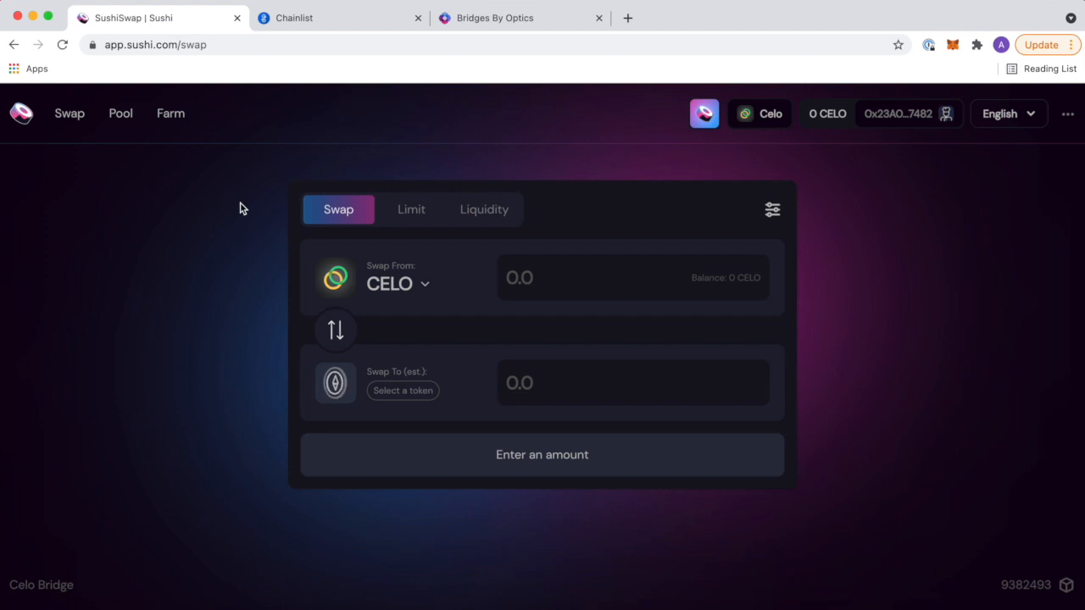
{"action": "mouse_move", "coordinate": [234, 210]}
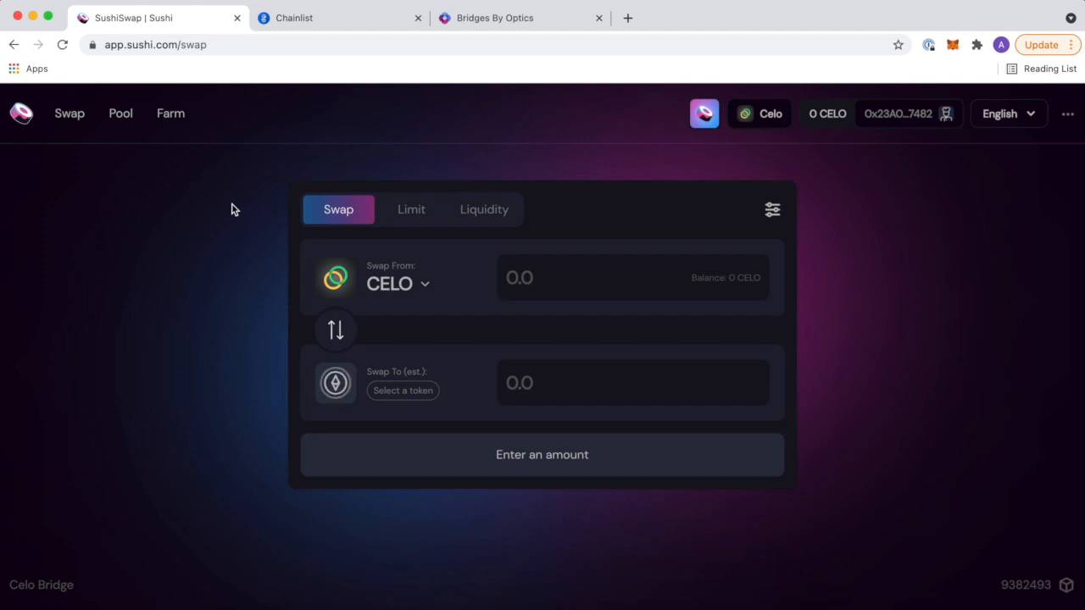
{"action": "left_click", "coordinate": [120, 112]}
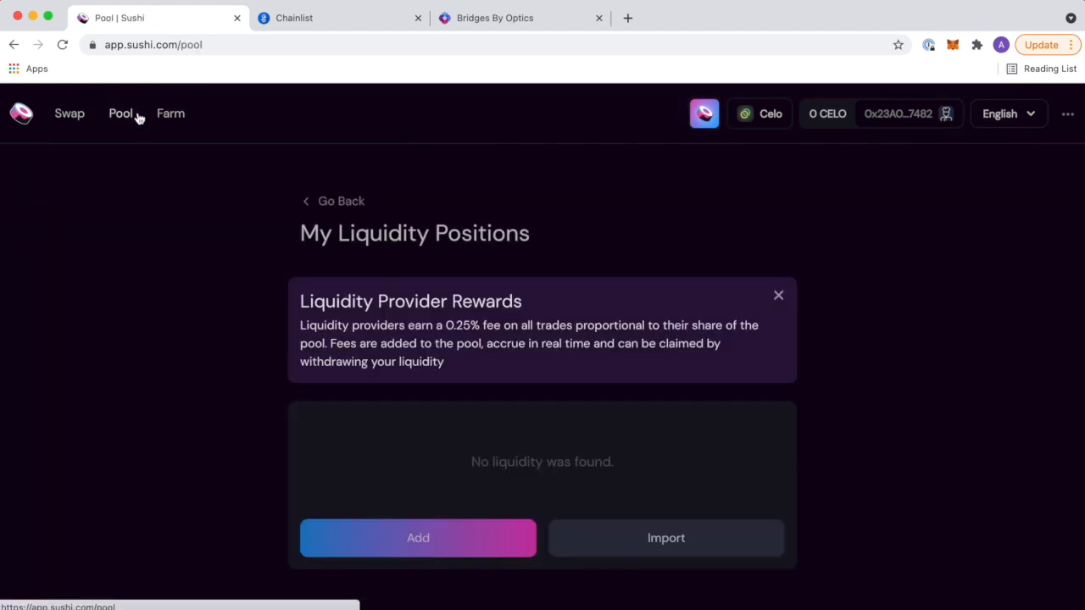
{"action": "mouse_move", "coordinate": [264, 381]}
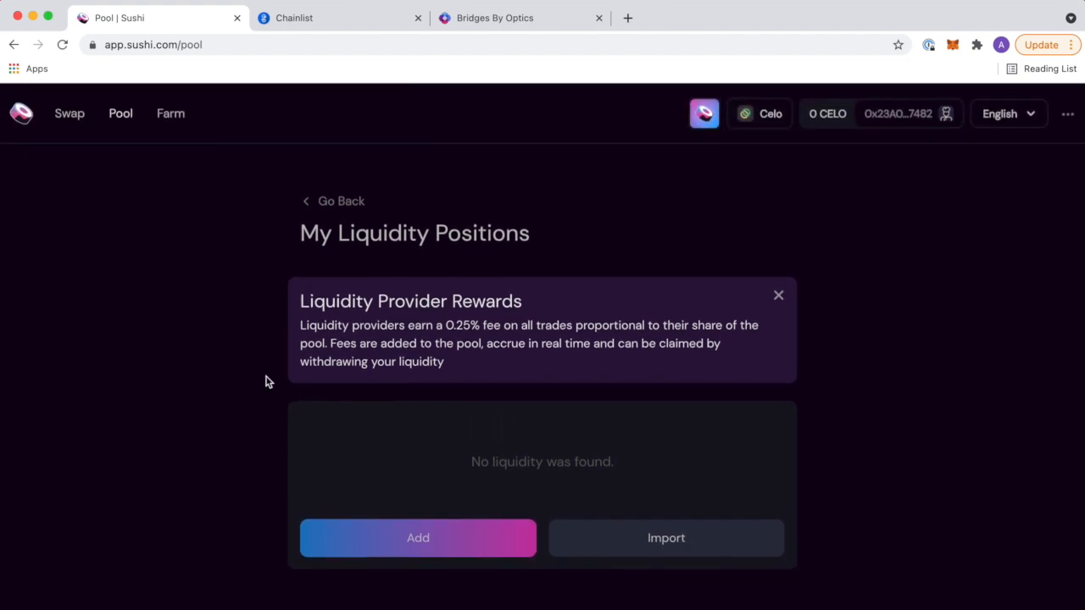
{"action": "mouse_move", "coordinate": [169, 118]}
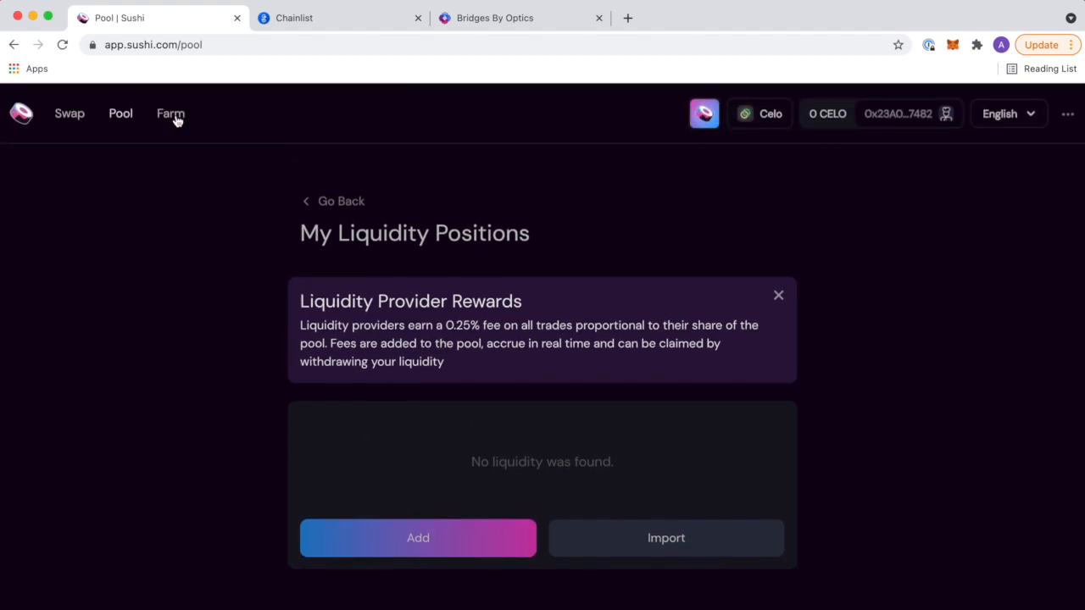
{"action": "left_click", "coordinate": [170, 112]}
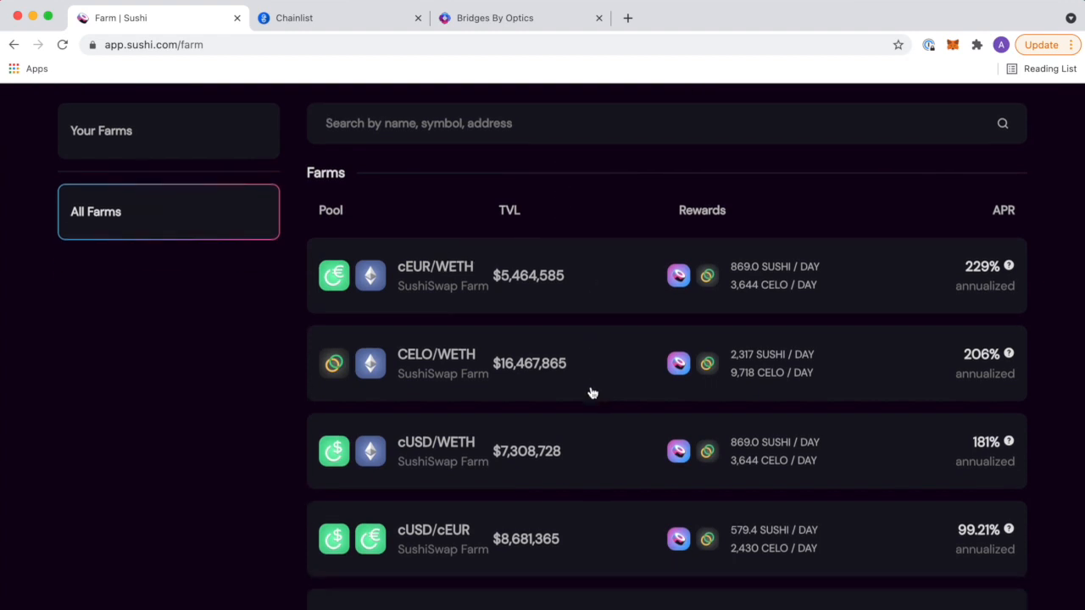
{"action": "scroll", "scroll_direction": "down", "scroll_amount": 3}
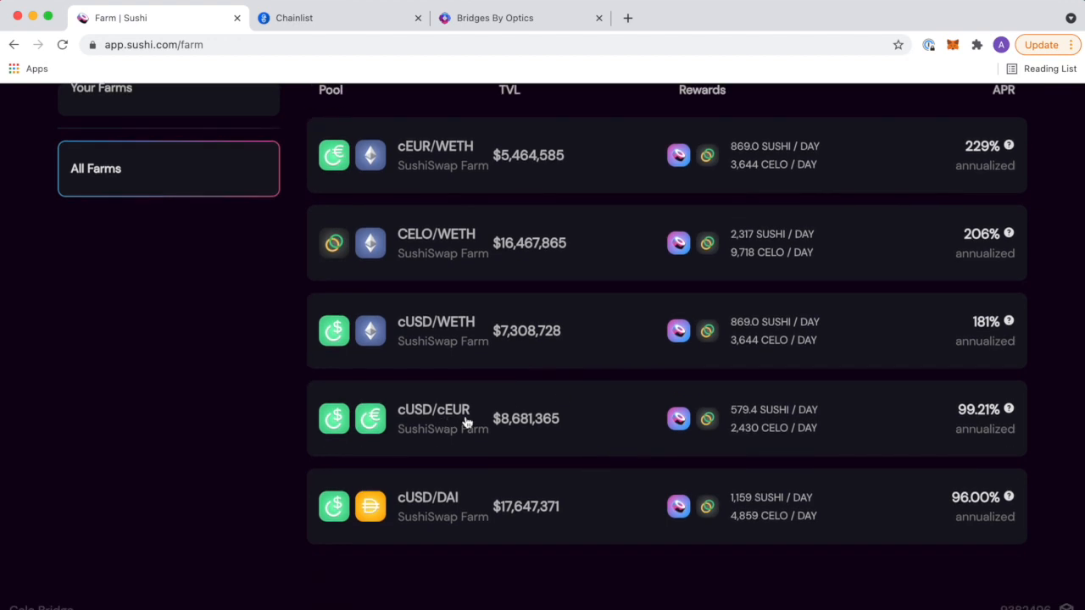
{"action": "mouse_move", "coordinate": [512, 410]}
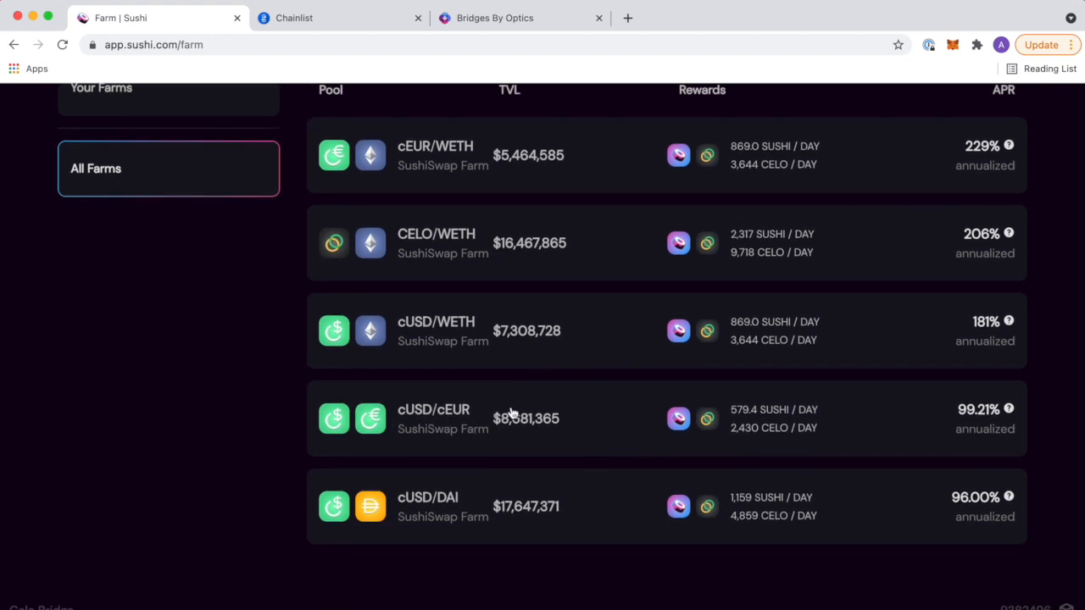
{"action": "mouse_move", "coordinate": [1008, 412]}
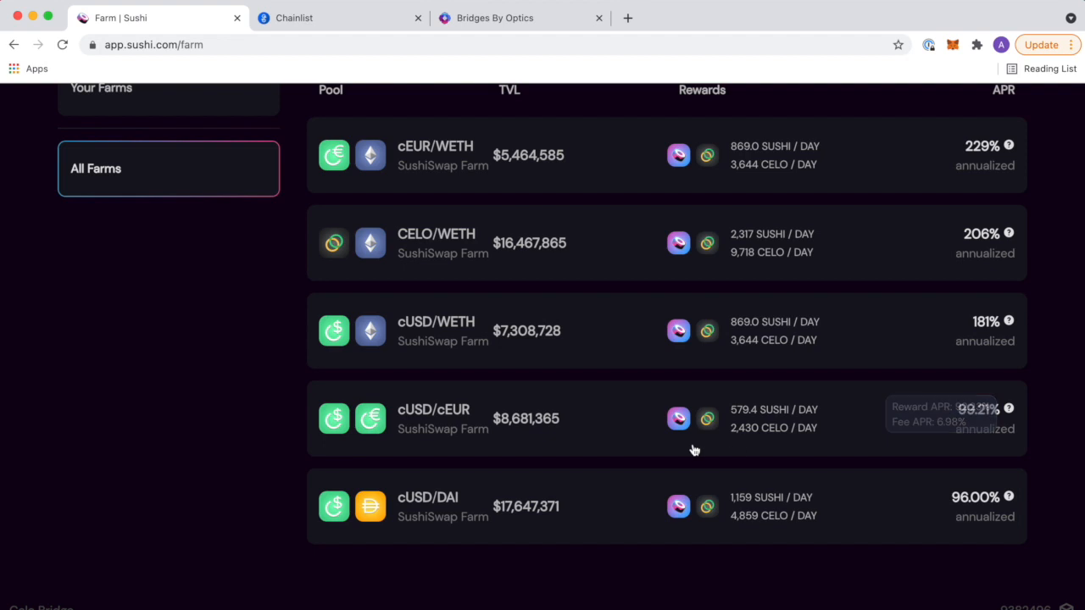
{"action": "scroll", "scroll_direction": "down", "scroll_amount": 3}
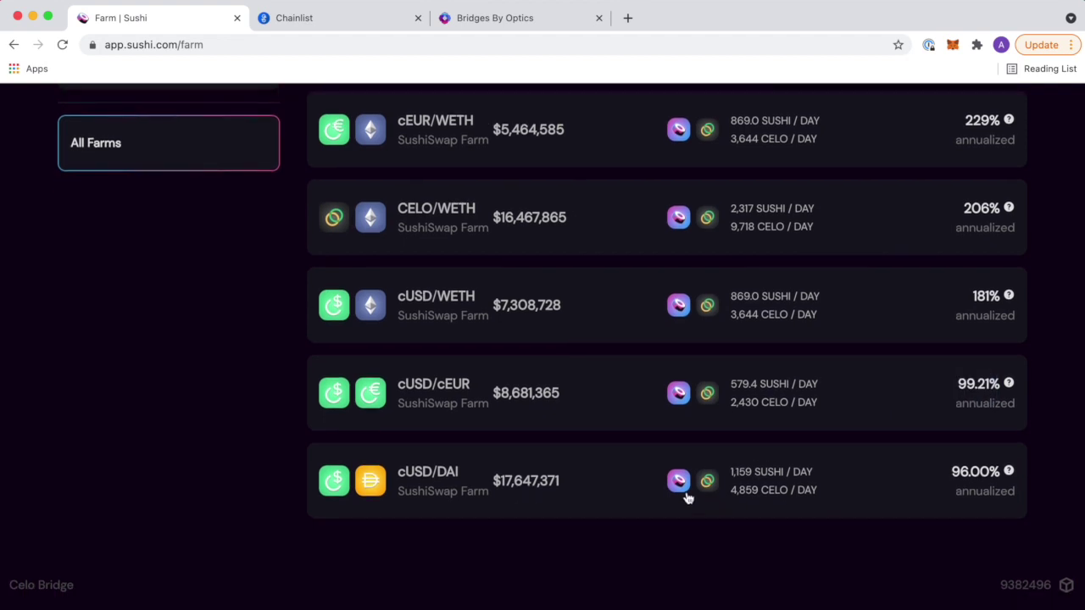
{"action": "mouse_move", "coordinate": [801, 471]}
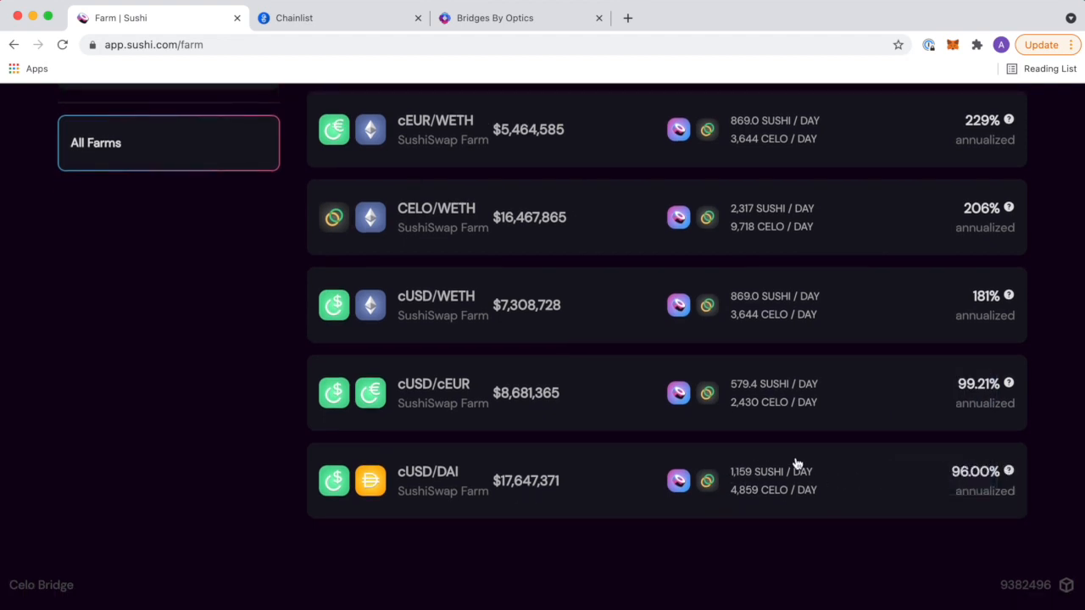
{"action": "scroll", "scroll_direction": "up", "scroll_amount": 3}
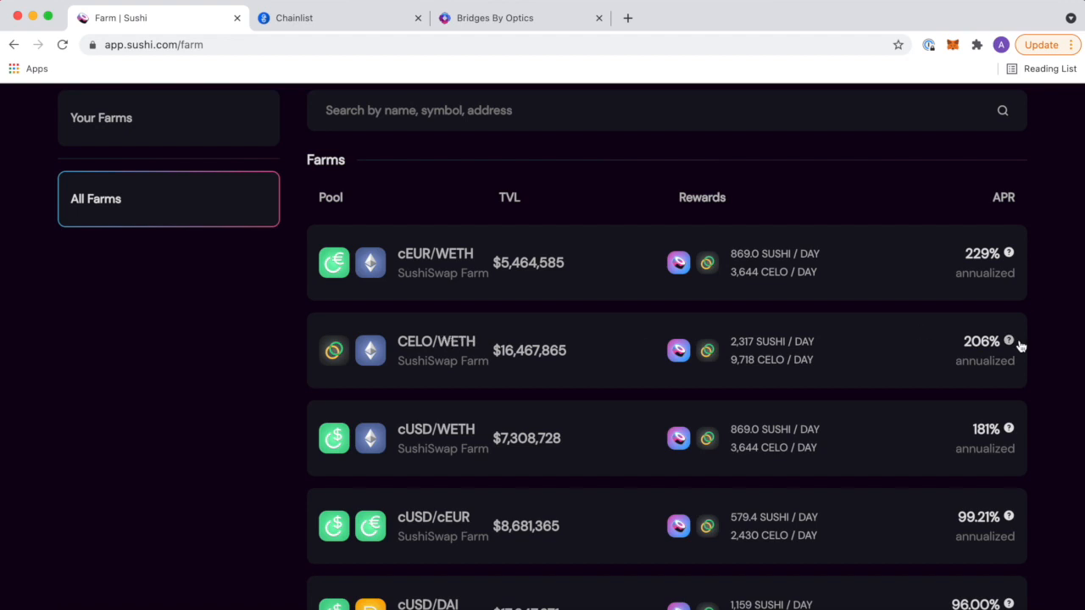
{"action": "mouse_move", "coordinate": [546, 370]}
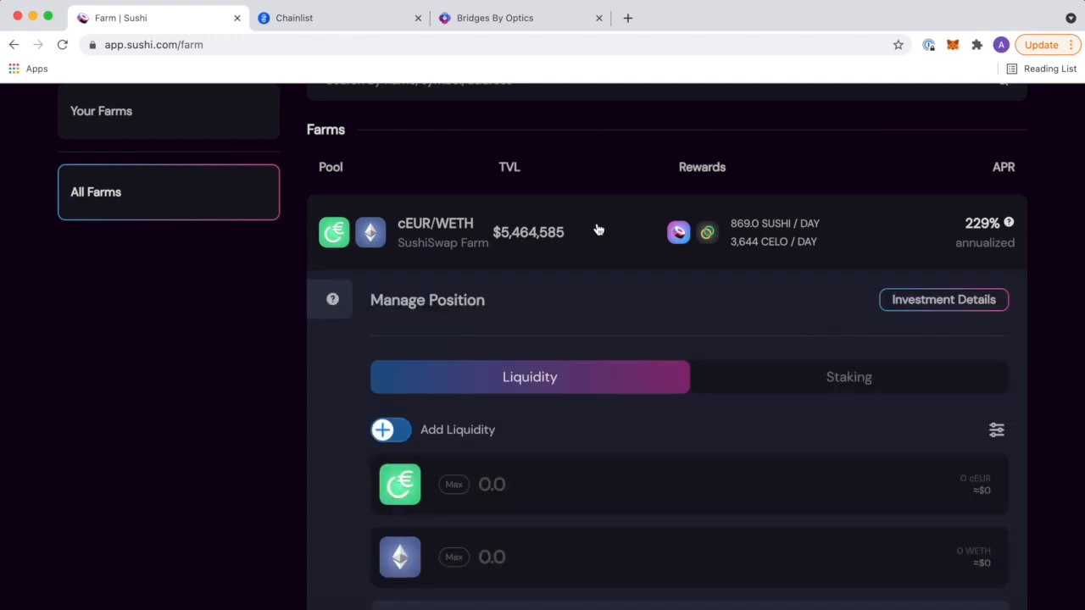
{"action": "left_click", "coordinate": [600, 234]}
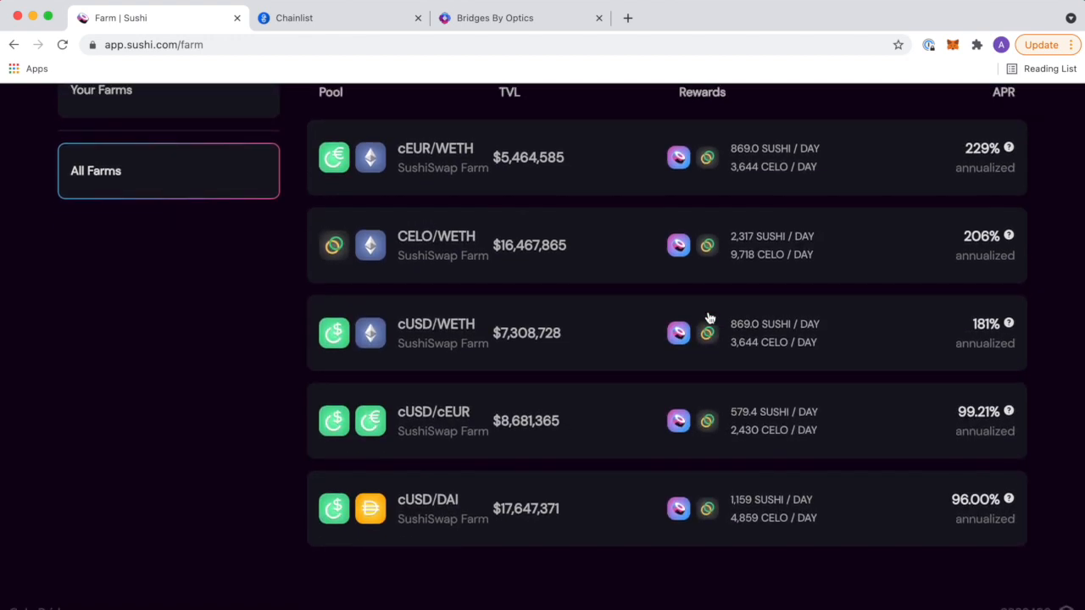
{"action": "scroll", "scroll_direction": "up", "scroll_amount": 3}
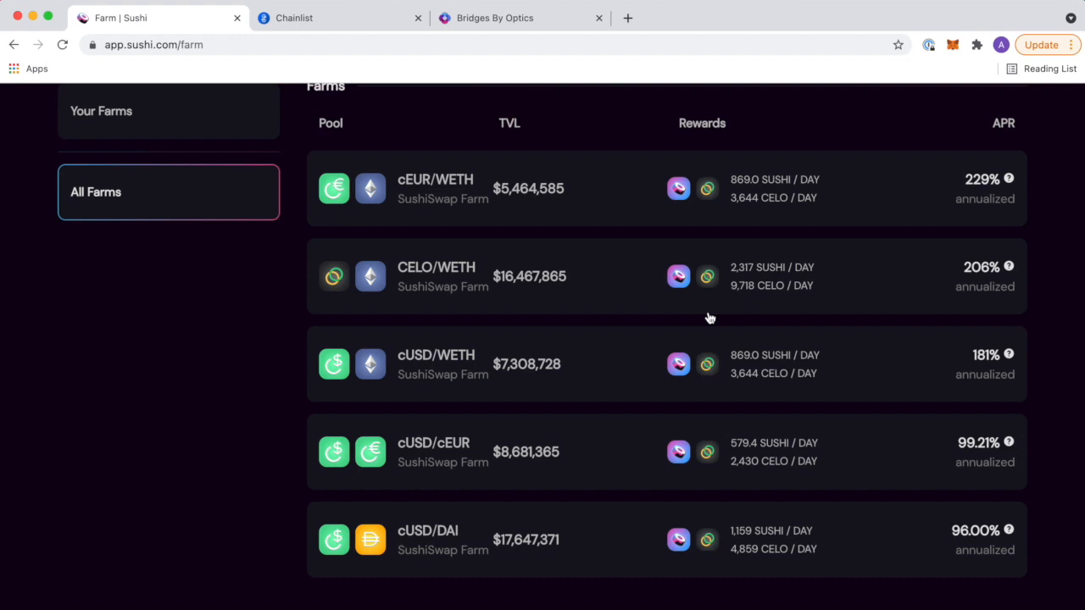
{"action": "mouse_move", "coordinate": [684, 305]}
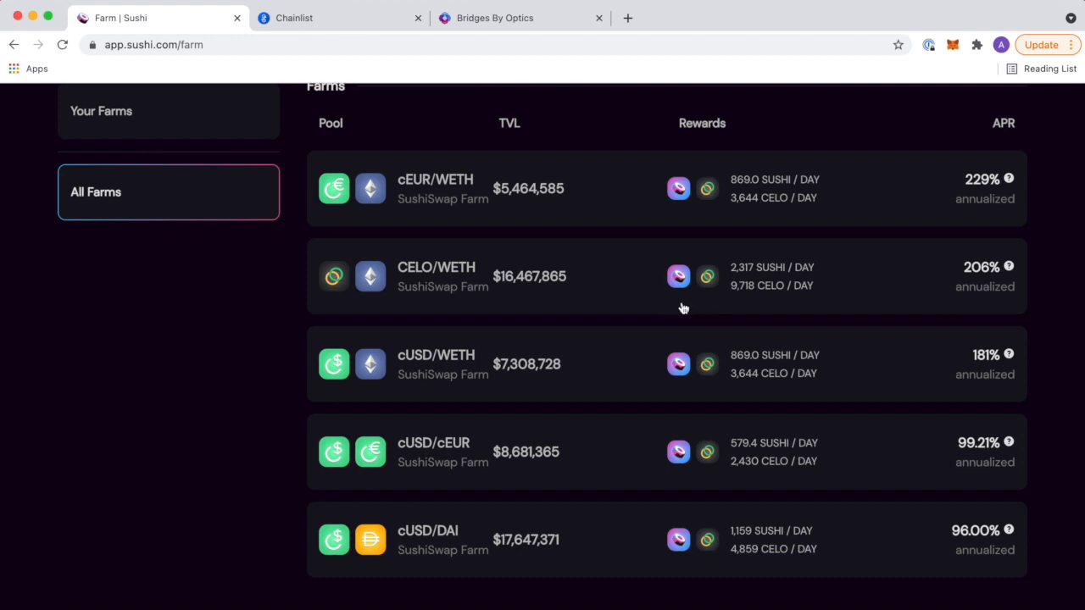
{"action": "mouse_move", "coordinate": [597, 344]}
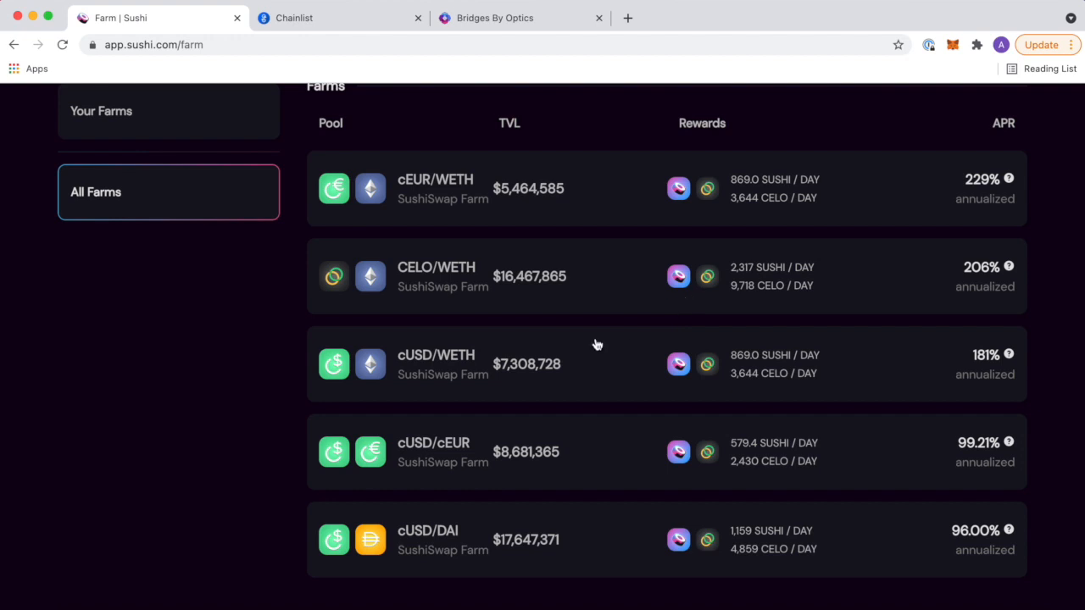
{"action": "scroll", "scroll_direction": "down", "scroll_amount": 3}
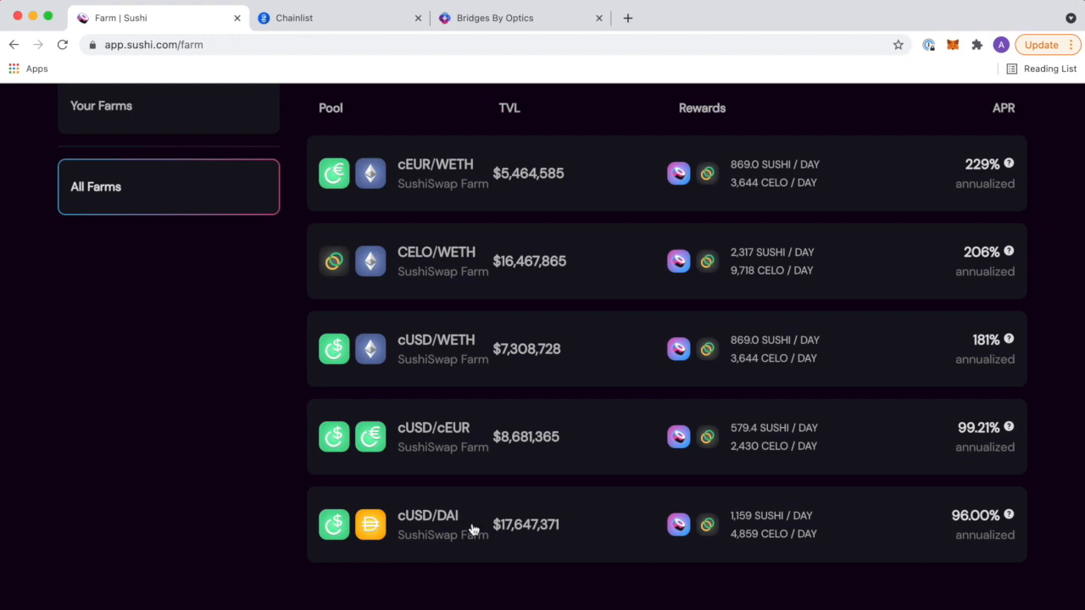
{"action": "mouse_move", "coordinate": [491, 505]}
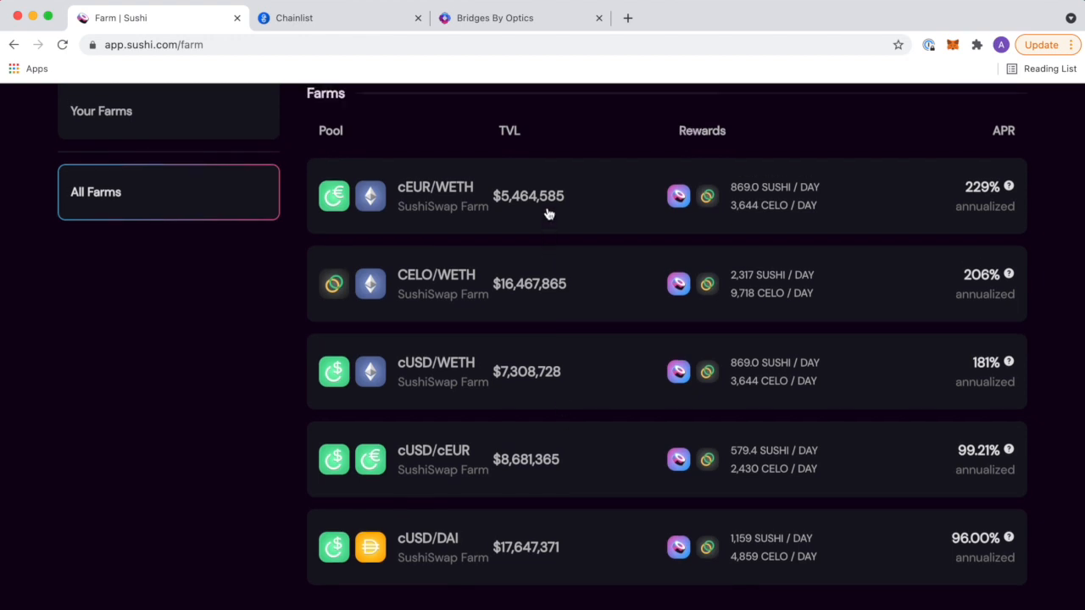
{"action": "mouse_move", "coordinate": [552, 188]}
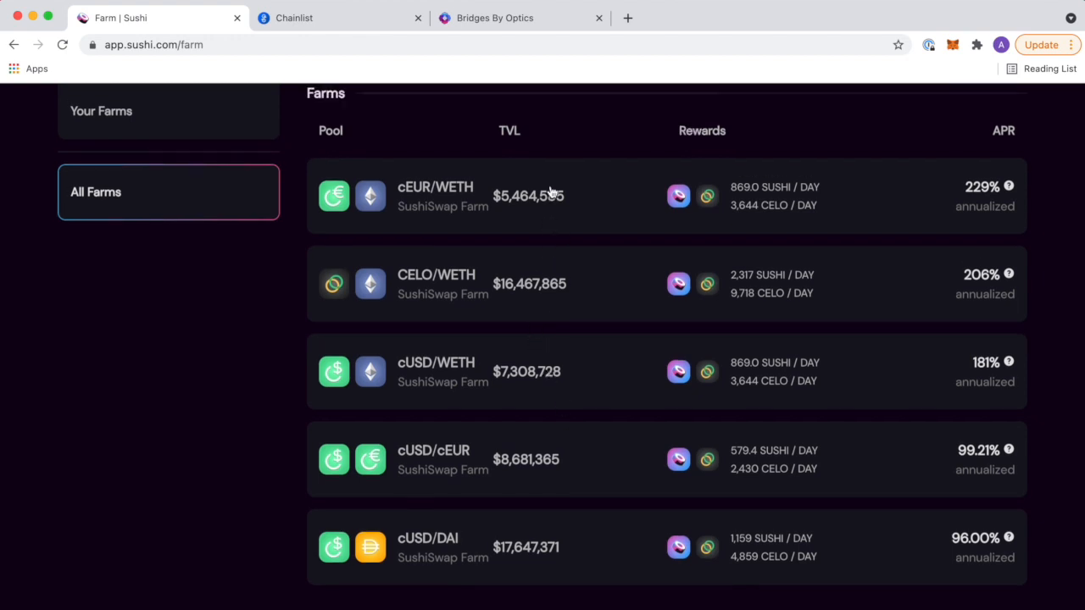
{"action": "mouse_move", "coordinate": [433, 296]}
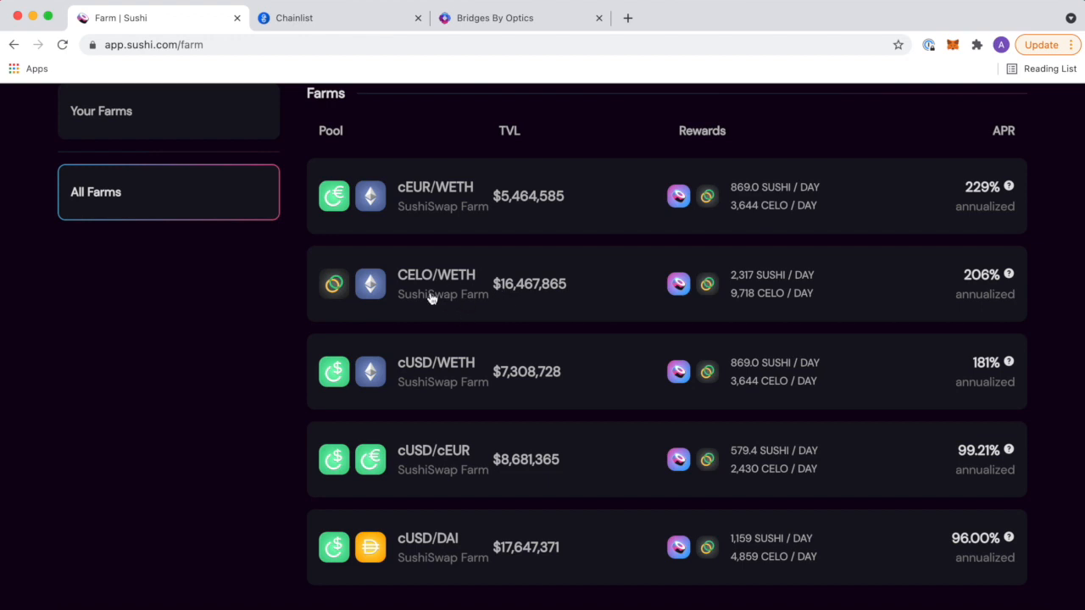
{"action": "mouse_move", "coordinate": [464, 285]}
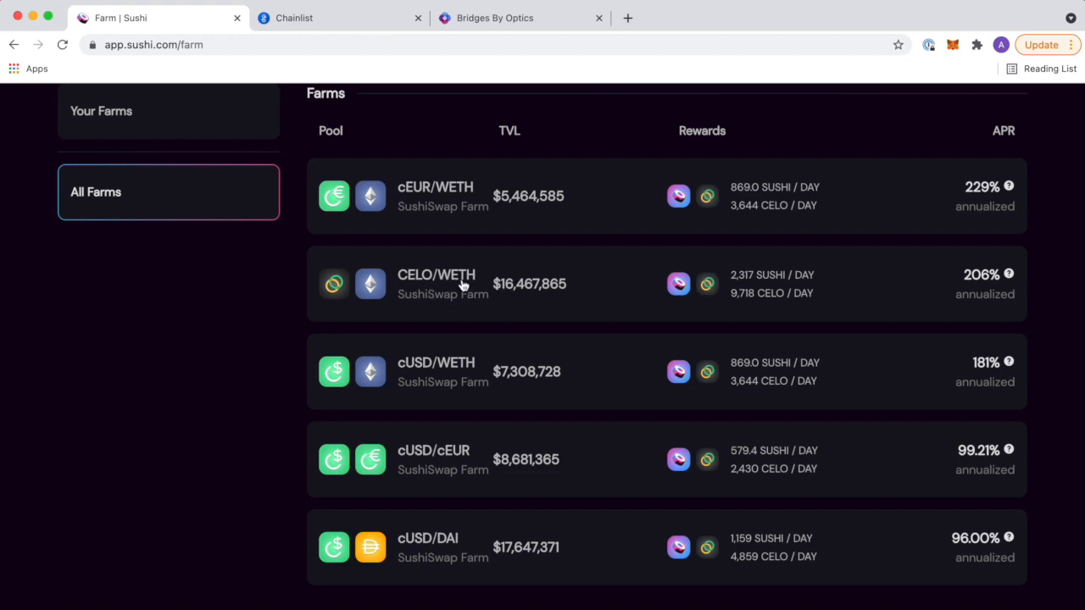
{"action": "mouse_move", "coordinate": [839, 295]}
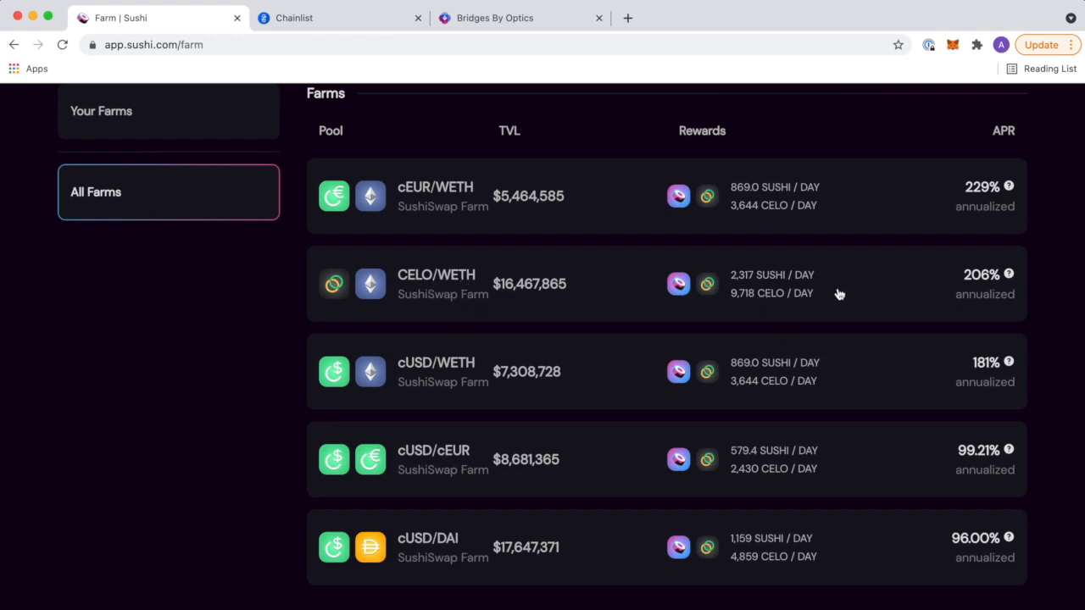
{"action": "mouse_move", "coordinate": [423, 285]}
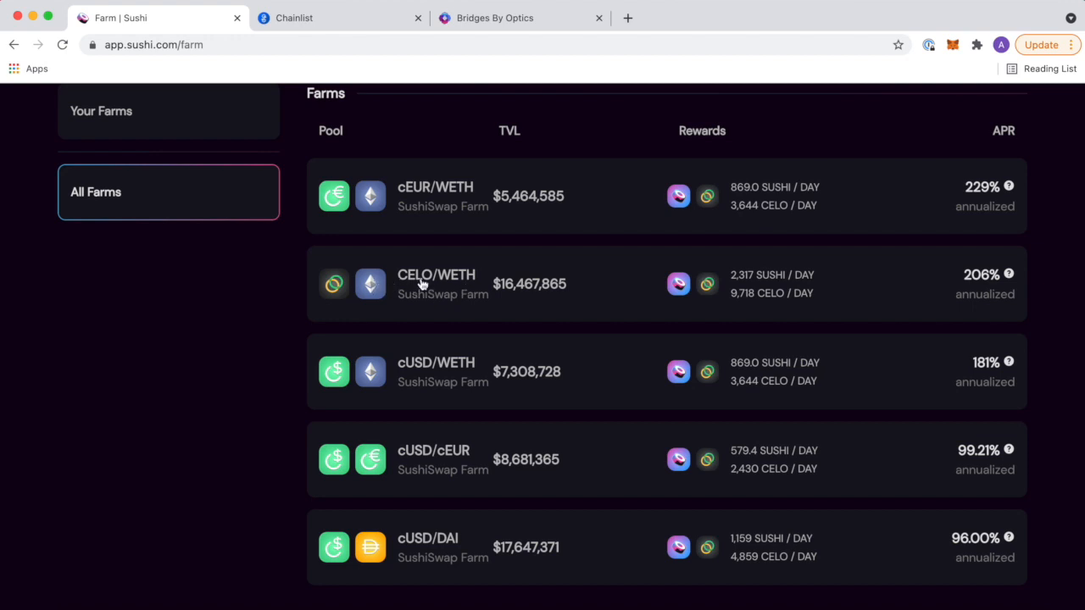
{"action": "mouse_move", "coordinate": [449, 280]}
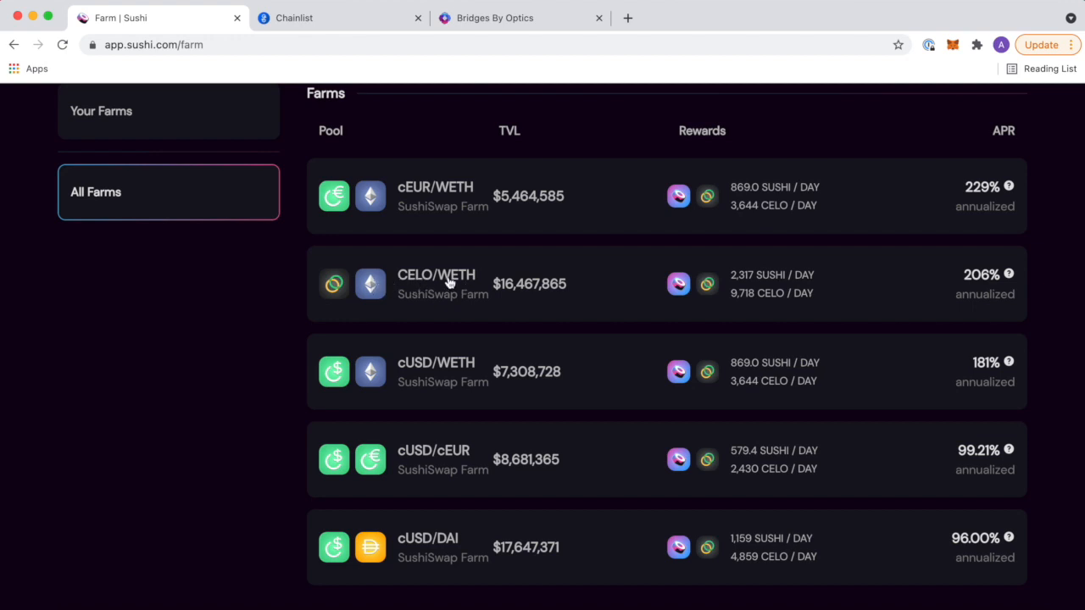
{"action": "mouse_move", "coordinate": [501, 261]}
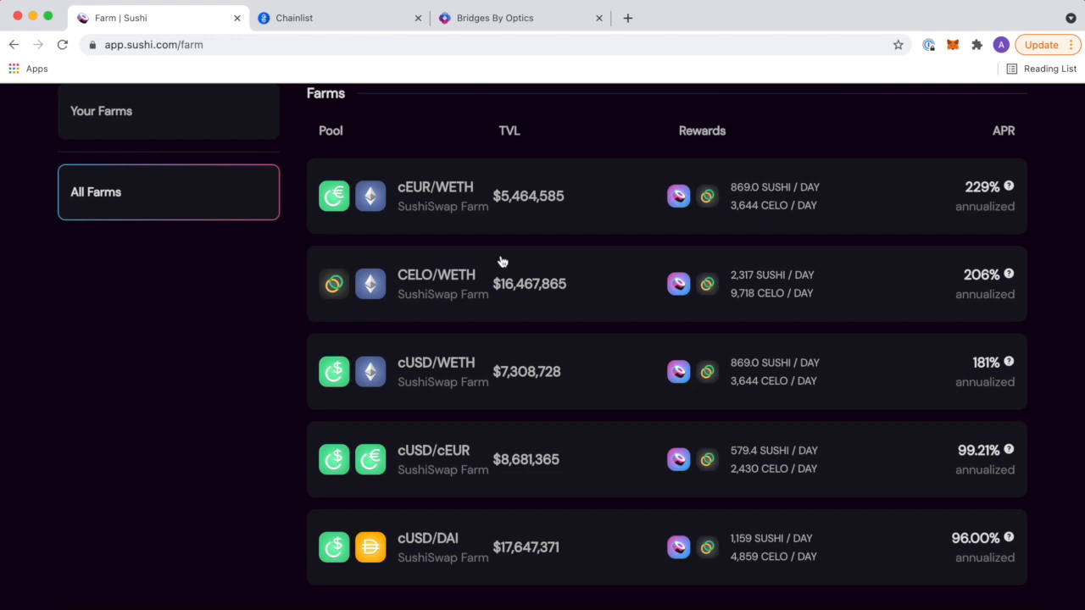
{"action": "mouse_move", "coordinate": [439, 264]}
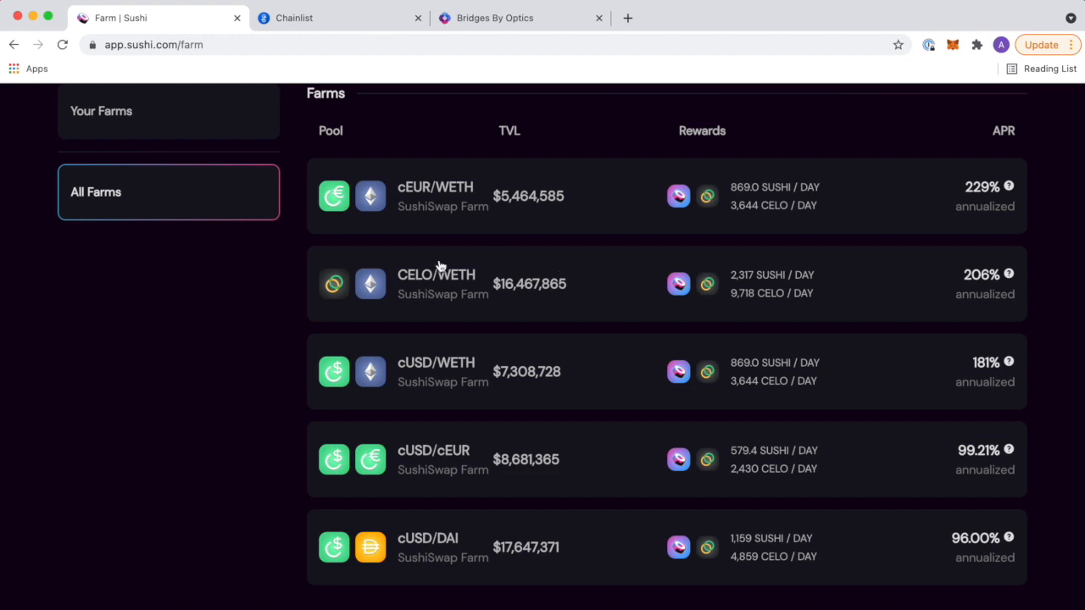
{"action": "mouse_move", "coordinate": [424, 279]}
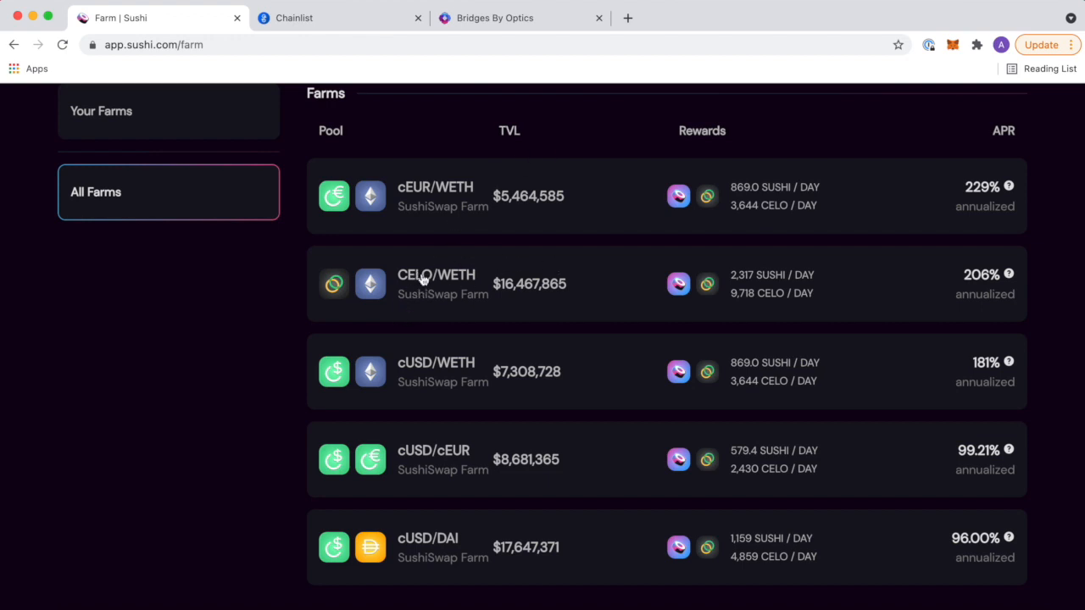
{"action": "mouse_move", "coordinate": [420, 288]}
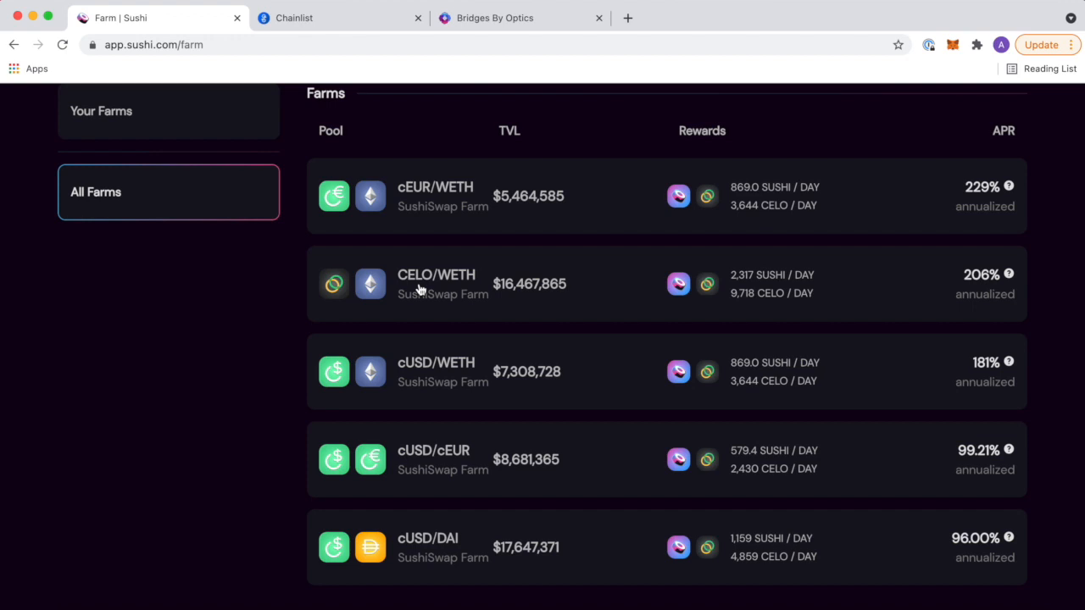
{"action": "mouse_move", "coordinate": [956, 263]}
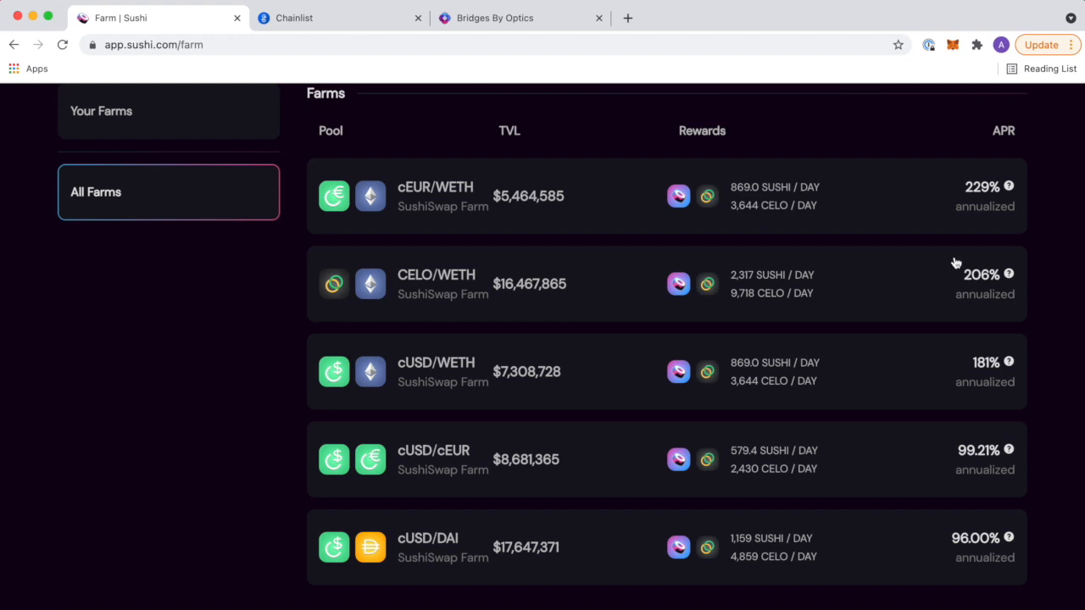
{"action": "mouse_move", "coordinate": [834, 295]}
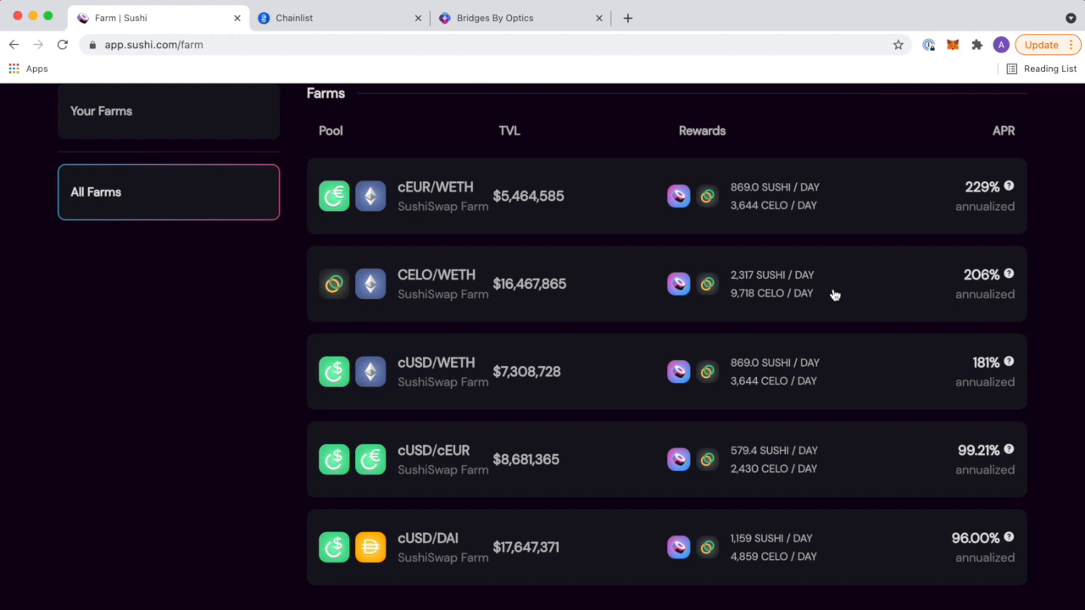
{"action": "mouse_move", "coordinate": [713, 295]}
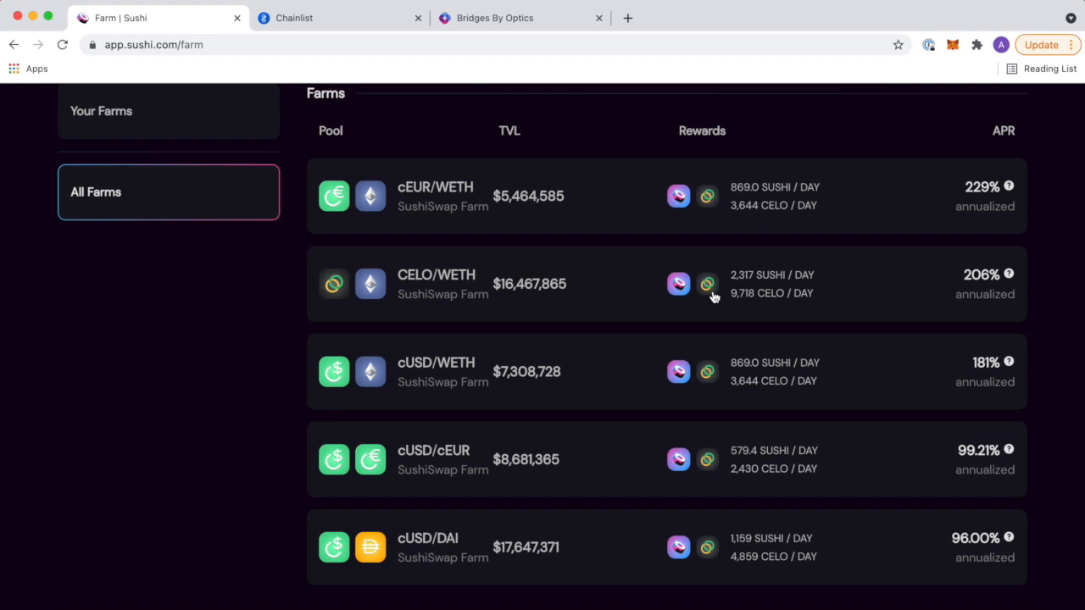
{"action": "mouse_move", "coordinate": [510, 245]}
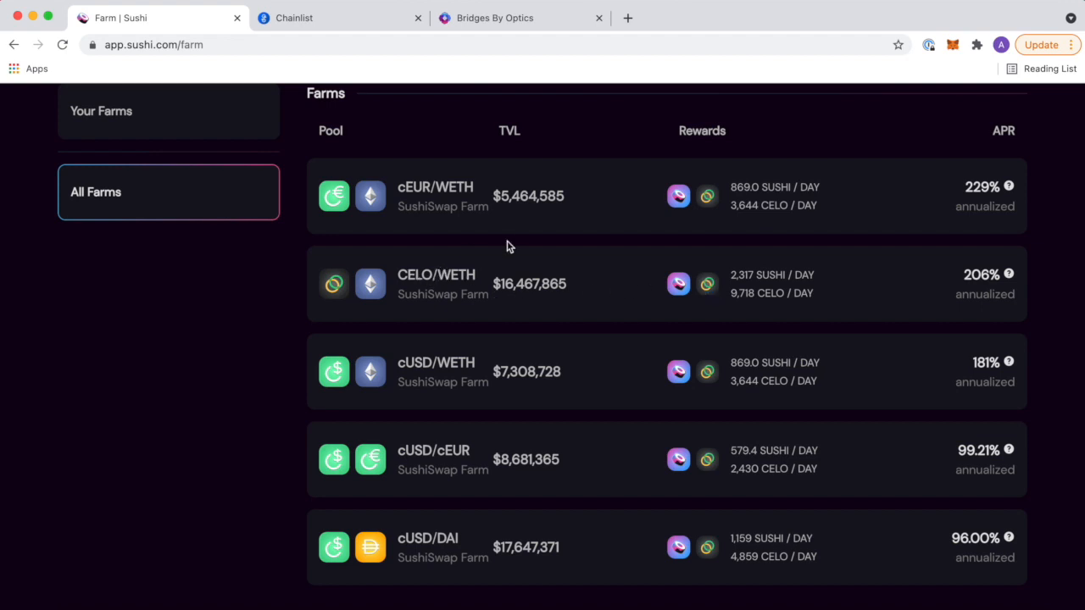
{"action": "mouse_move", "coordinate": [489, 303]}
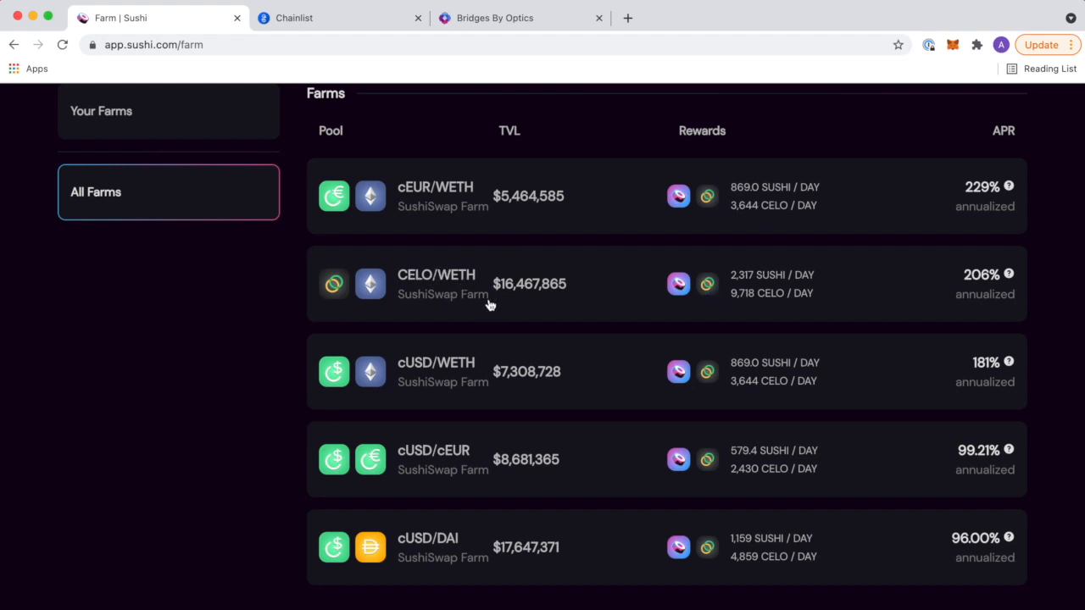
{"action": "mouse_move", "coordinate": [261, 152]}
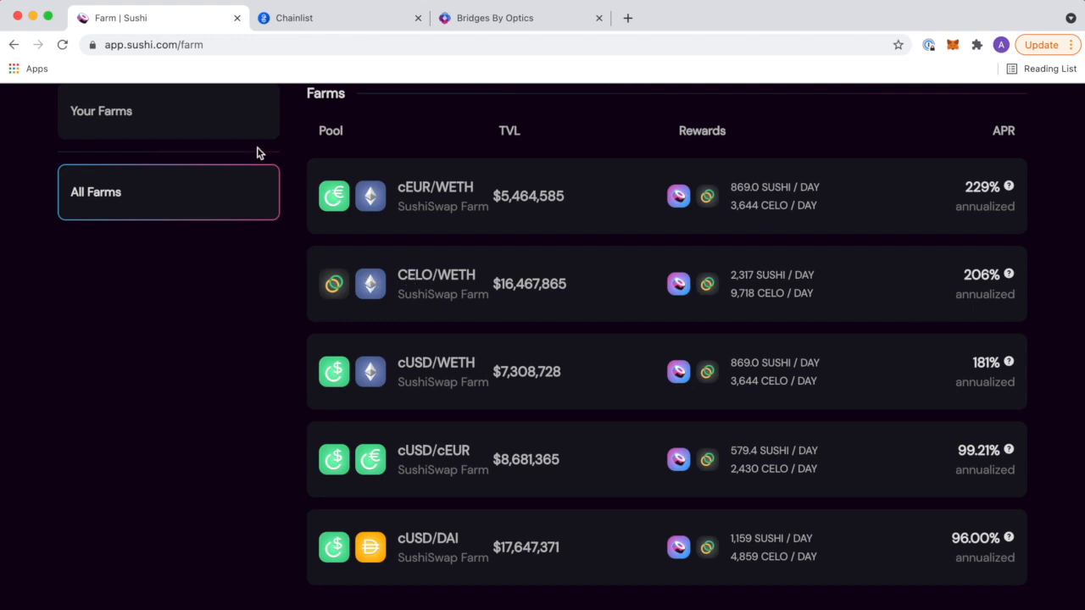
{"action": "mouse_move", "coordinate": [448, 178]}
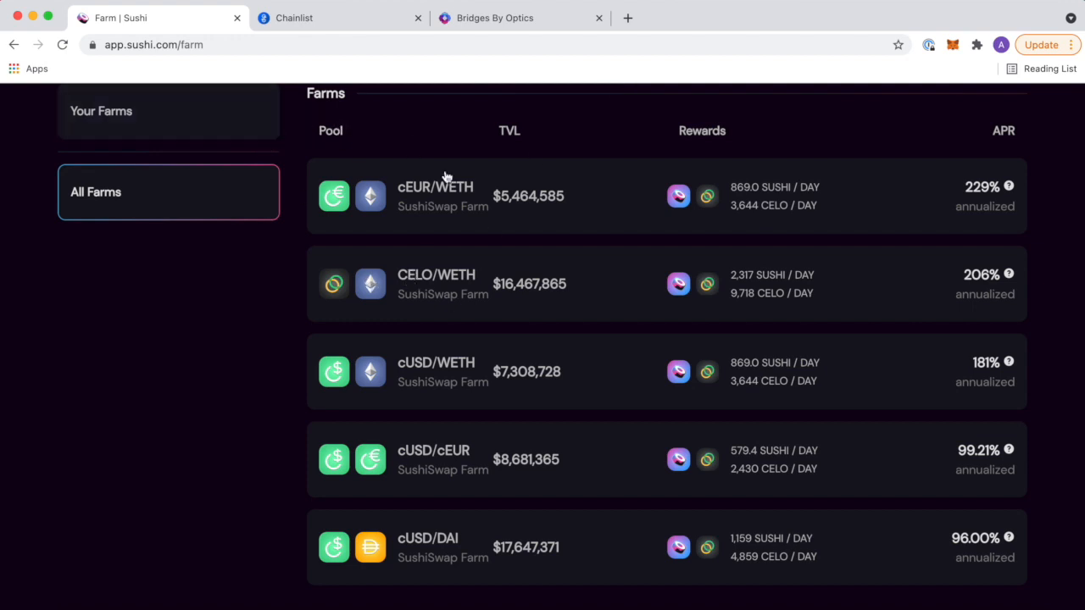
{"action": "mouse_move", "coordinate": [490, 277]}
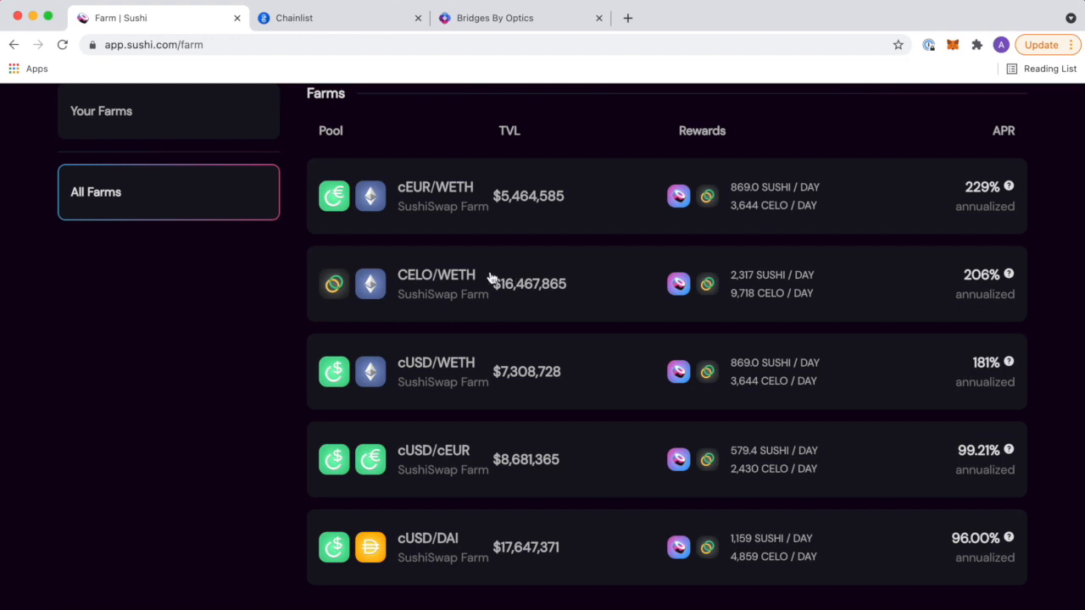
Find the $BALLER impermanent loss simulator via a 'netlify il' search in a new tab.
{"action": "left_click", "coordinate": [806, 17]}
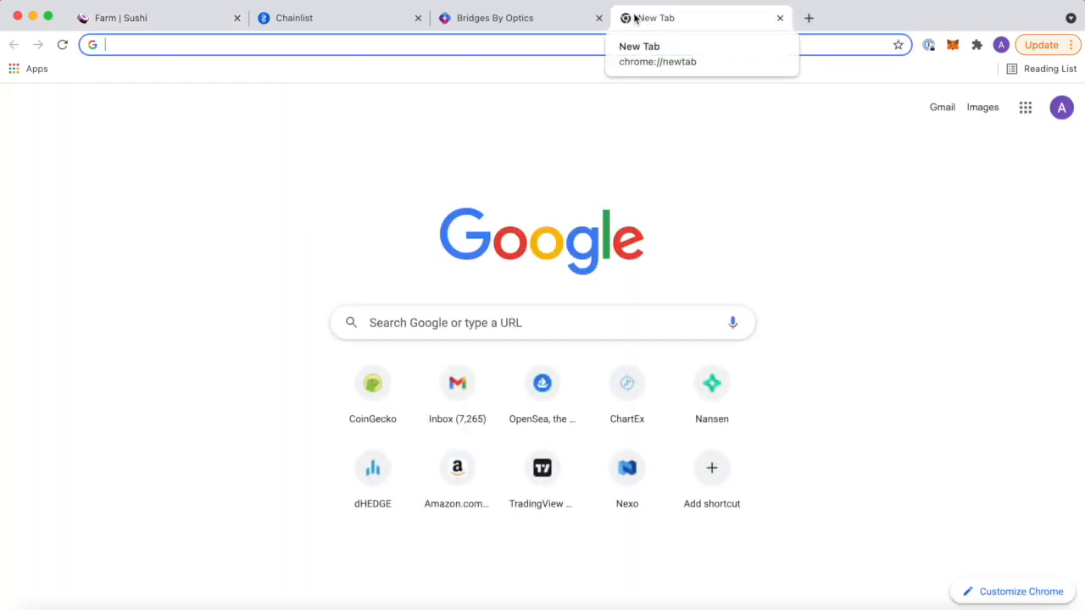
{"action": "type", "text": "netlify il"}
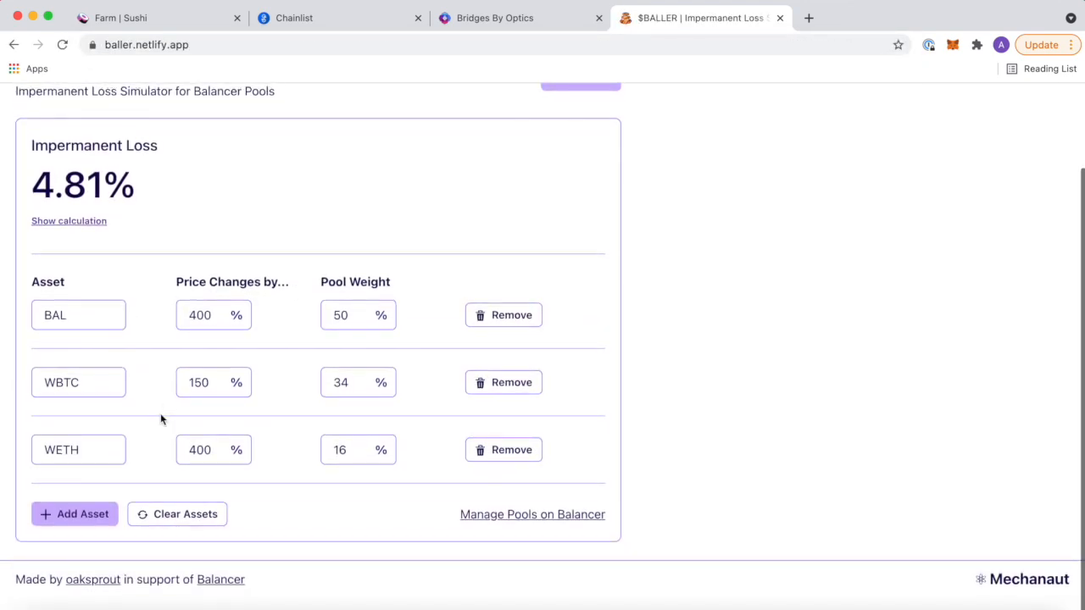
Model a two-asset CELO–WETH pool with WETH's price change at 45%, giving 6.26% loss.
{"action": "left_click", "coordinate": [501, 449]}
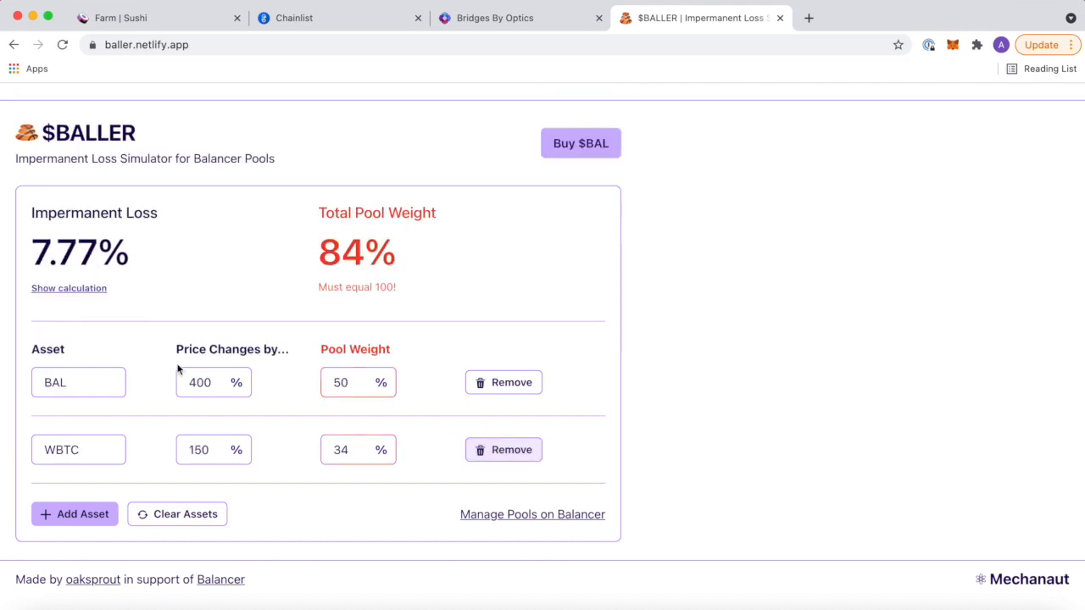
{"action": "type", "text": "CELO"}
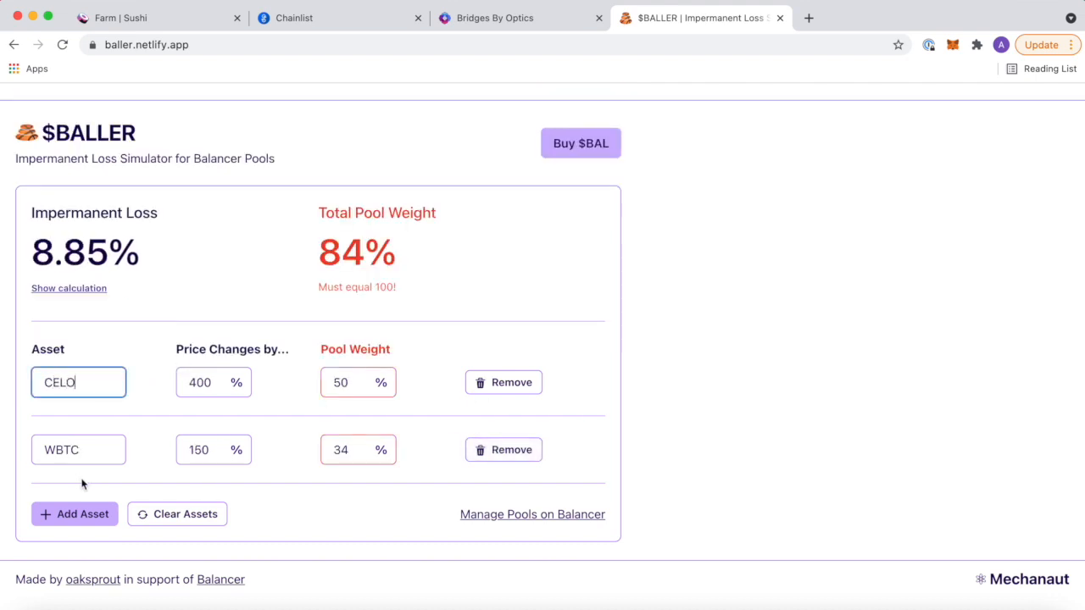
{"action": "type", "text": "WETH"}
{"action": "left_click", "coordinate": [358, 449]}
{"action": "type", "text": "50"}
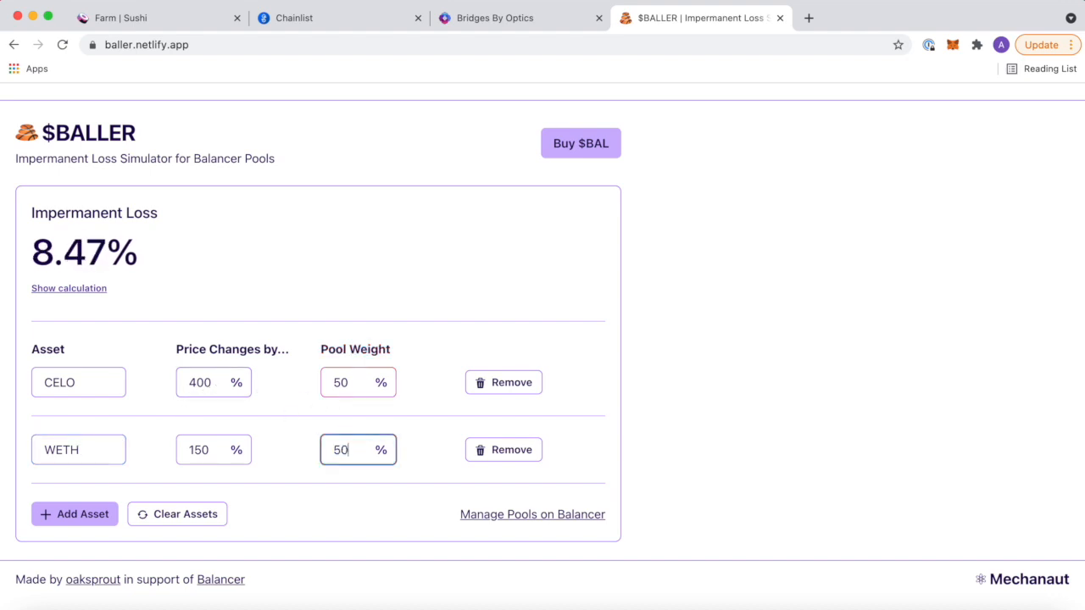
{"action": "left_click", "coordinate": [214, 383]}
{"action": "type", "text": "200"}
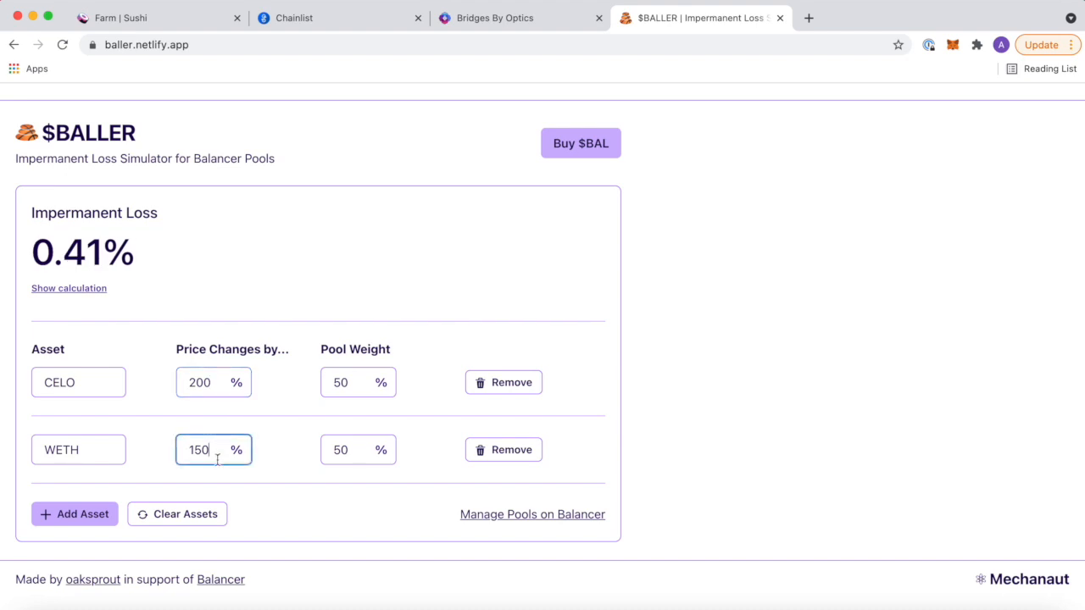
{"action": "type", "text": "45"}
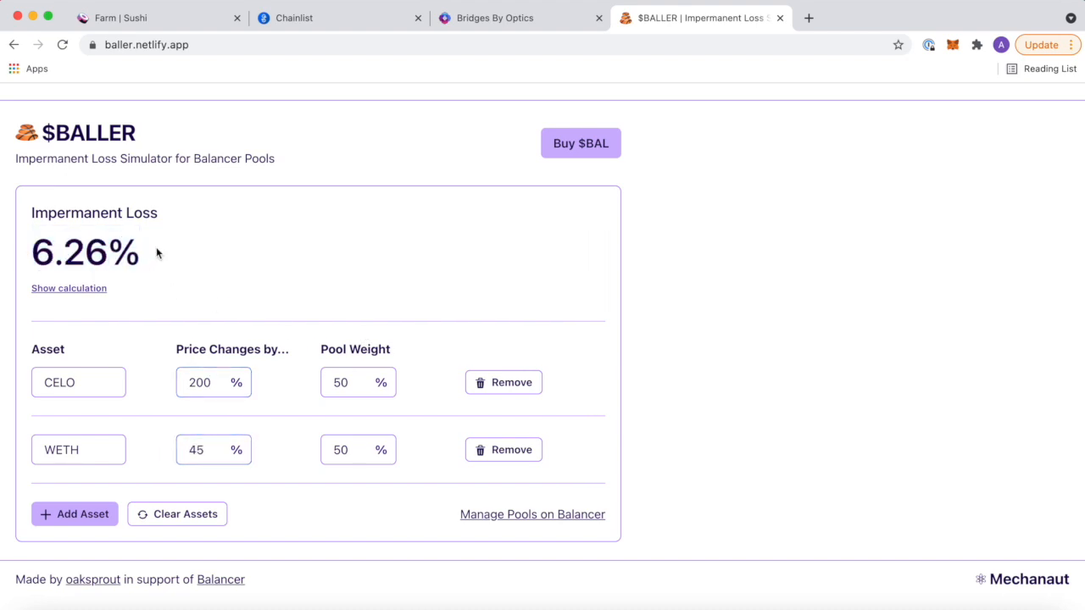
{"action": "mouse_move", "coordinate": [145, 311]}
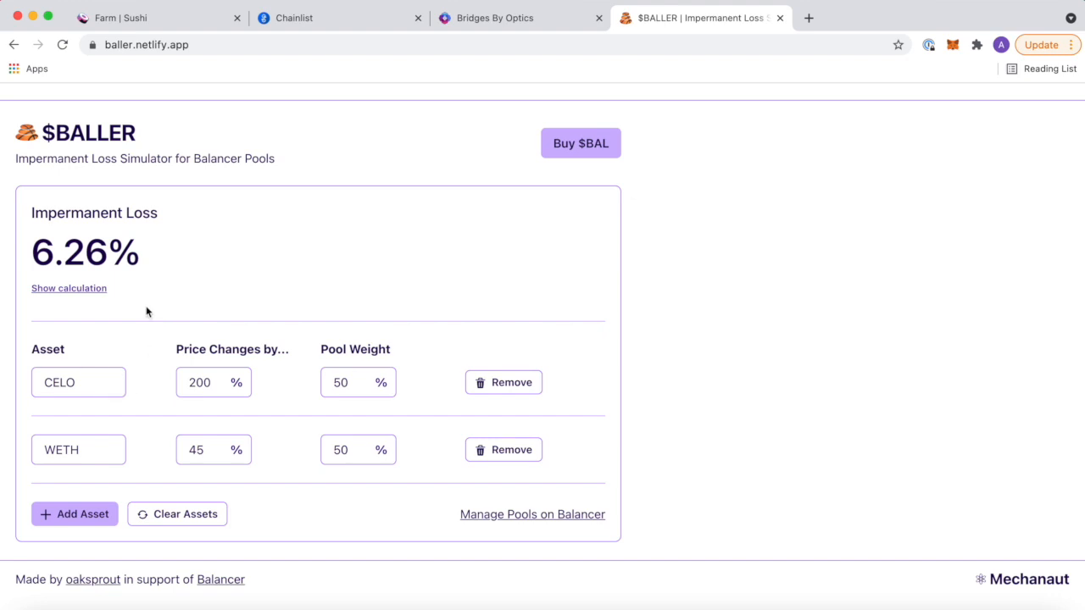
{"action": "mouse_move", "coordinate": [315, 164]}
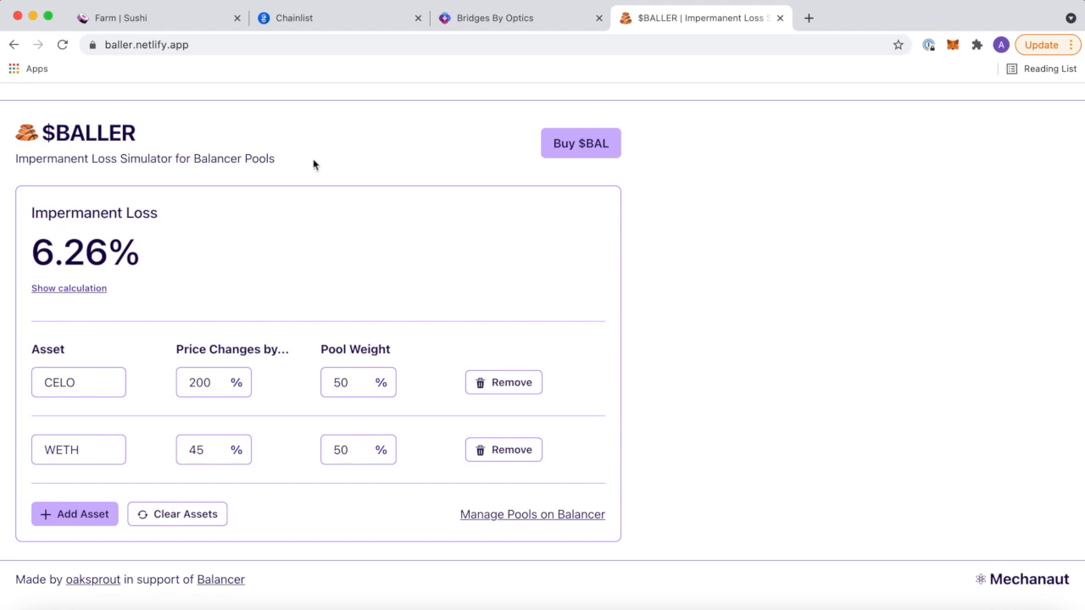
{"action": "left_click", "coordinate": [136, 17]}
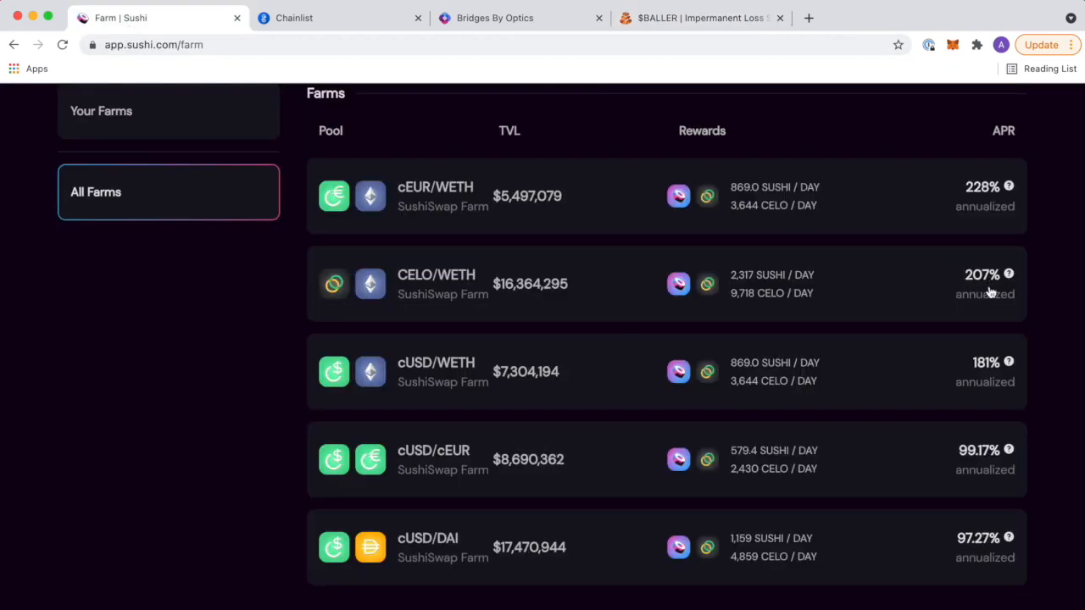
{"action": "left_click", "coordinate": [700, 17]}
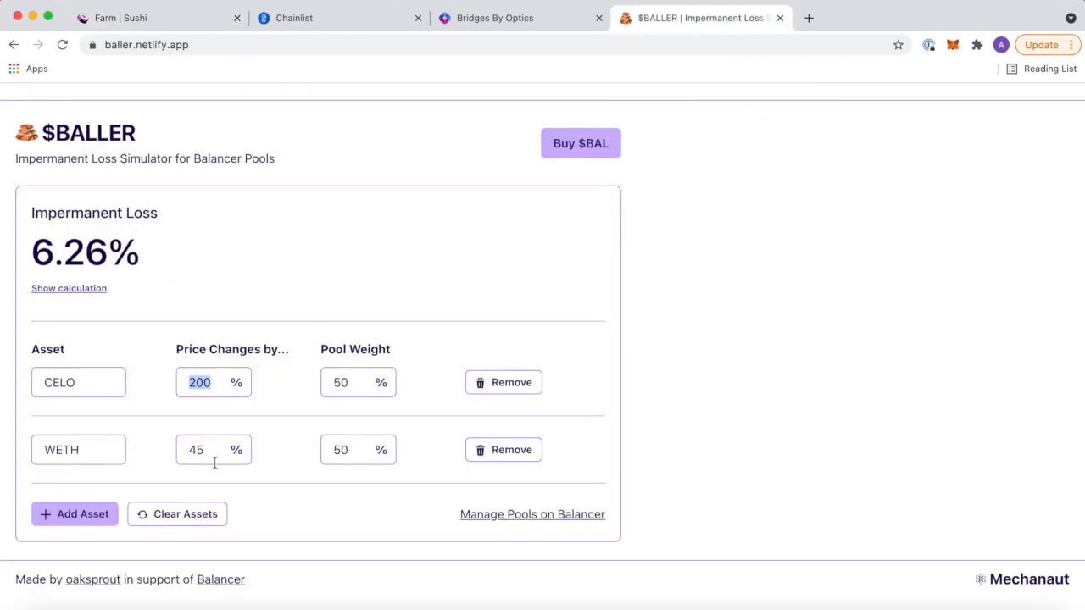
Try -20% for CELO, then set WETH to 100% and CELO to 150% for 0.62% loss.
{"action": "left_click", "coordinate": [203, 383]}
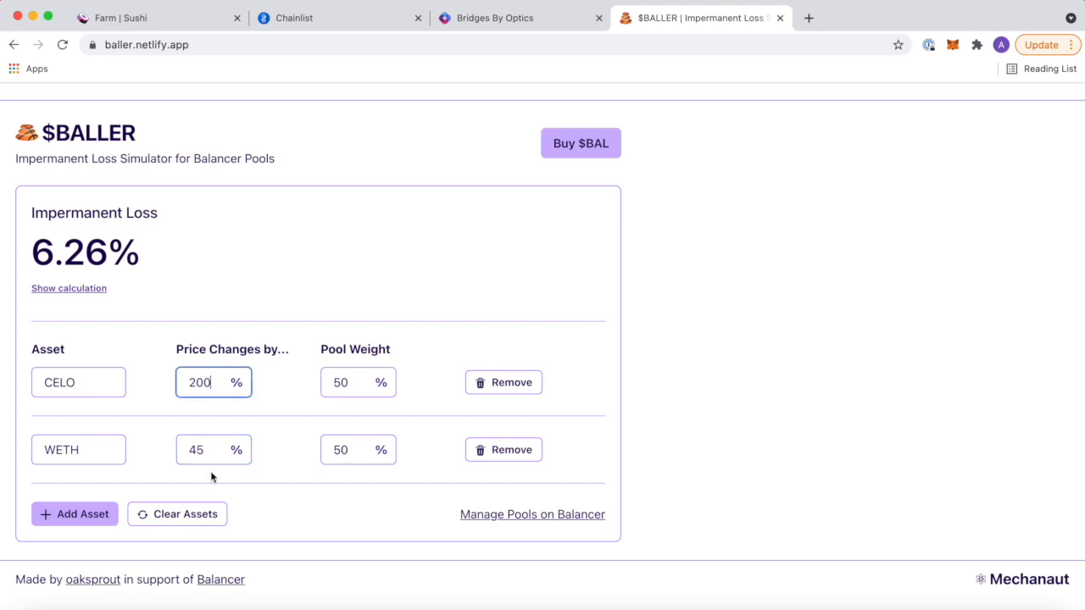
{"action": "type", "text": "0"}
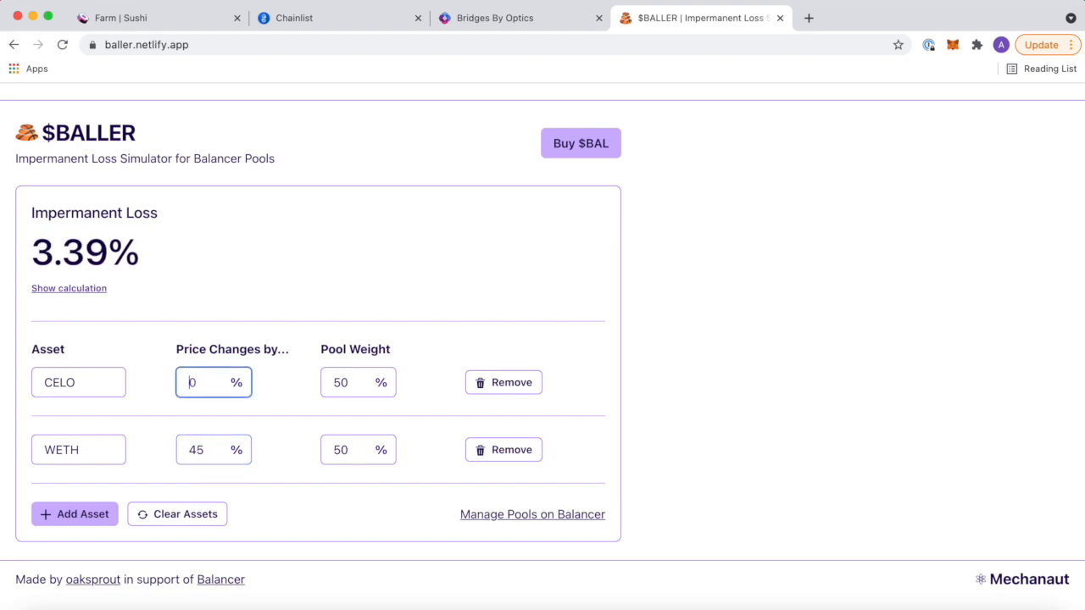
{"action": "type", "text": "-"}
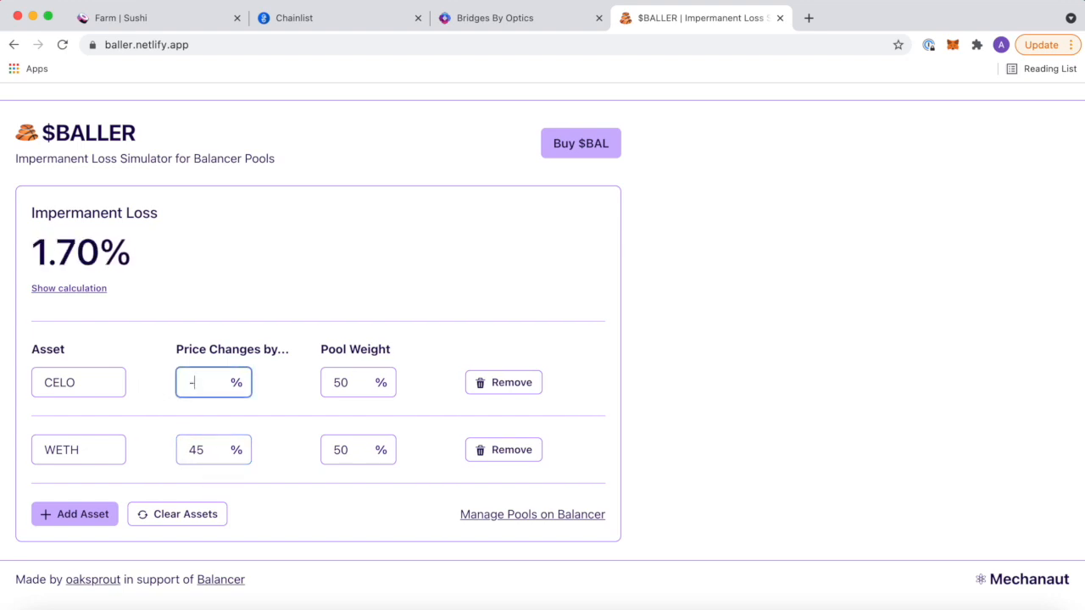
{"action": "type", "text": "-20"}
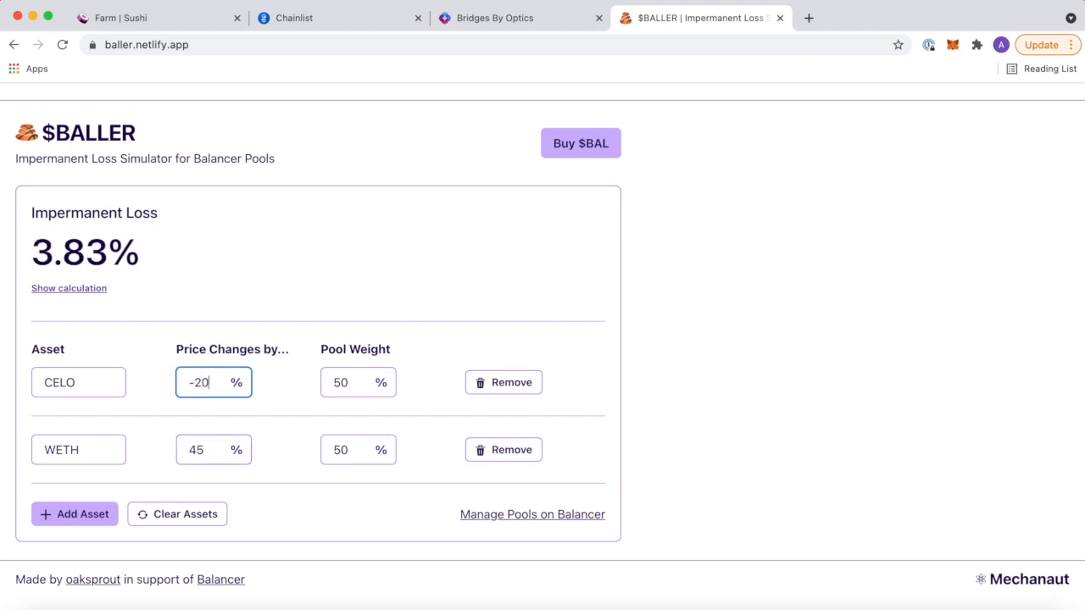
{"action": "type", "text": "100"}
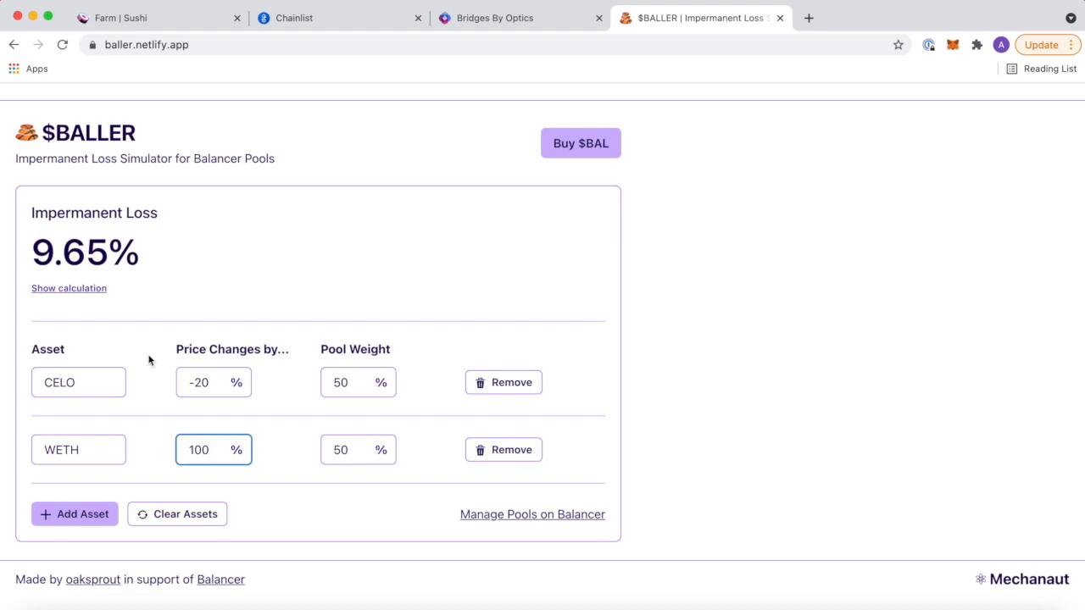
{"action": "left_click", "coordinate": [207, 450]}
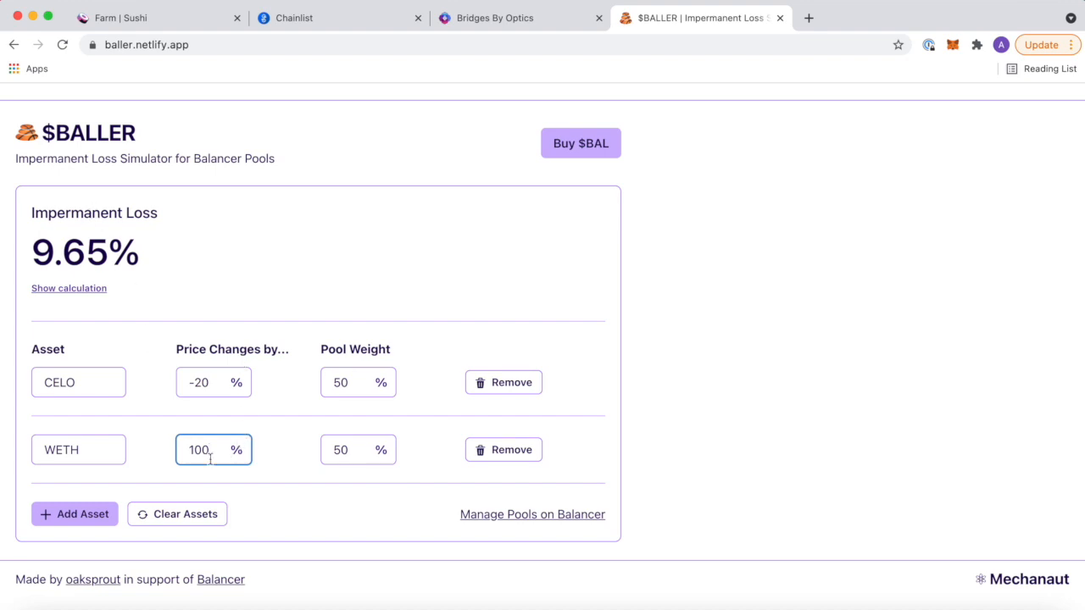
{"action": "mouse_move", "coordinate": [229, 403]}
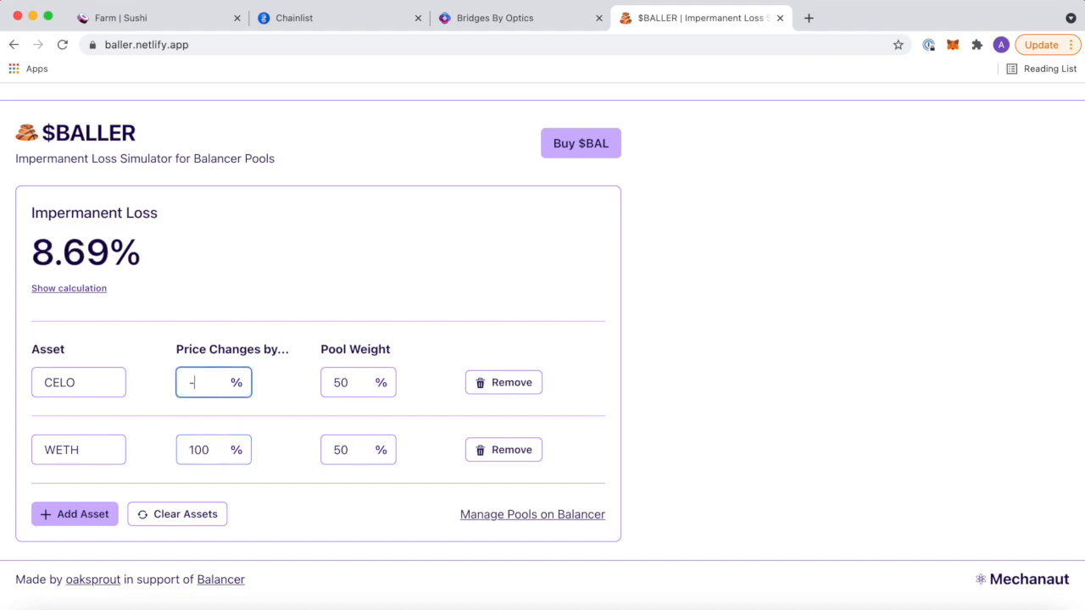
{"action": "type", "text": "150"}
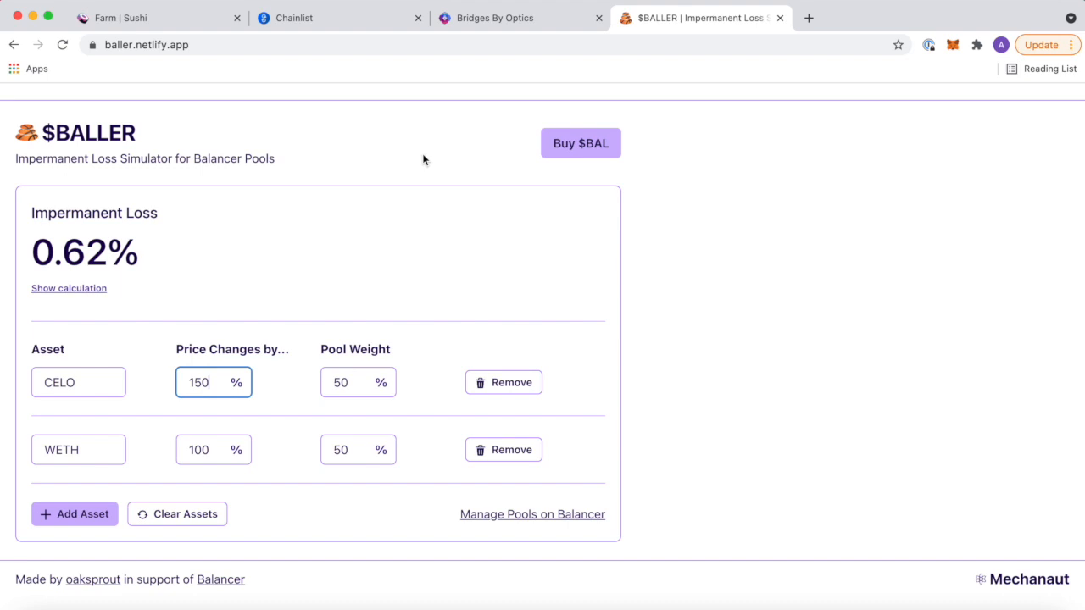
Review the SushiSwap Celo farms list, then bring the simulator back in front.
{"action": "left_click", "coordinate": [152, 17]}
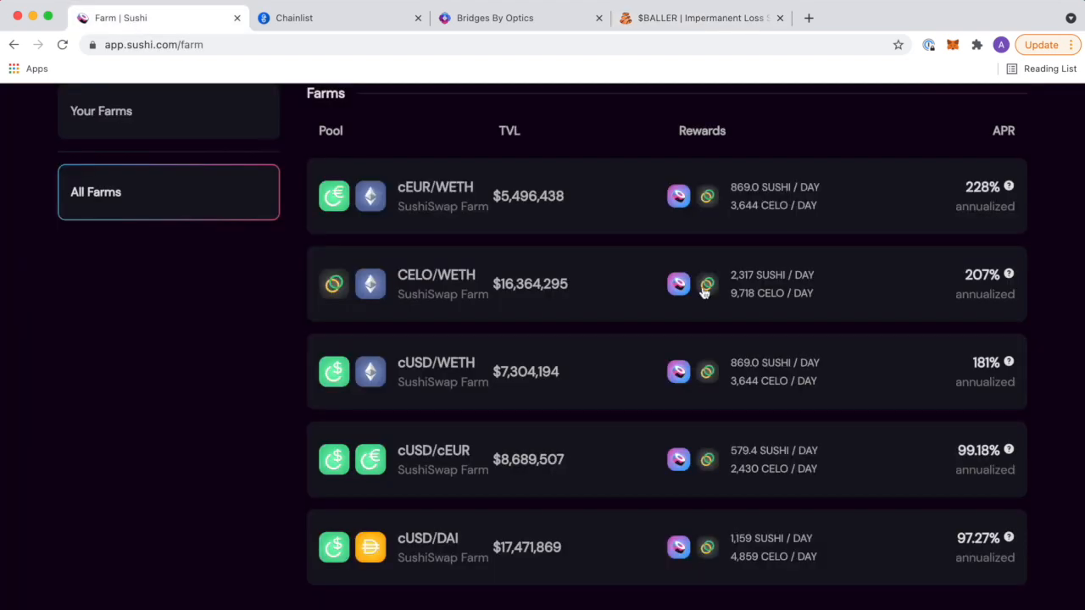
{"action": "mouse_move", "coordinate": [1020, 237]}
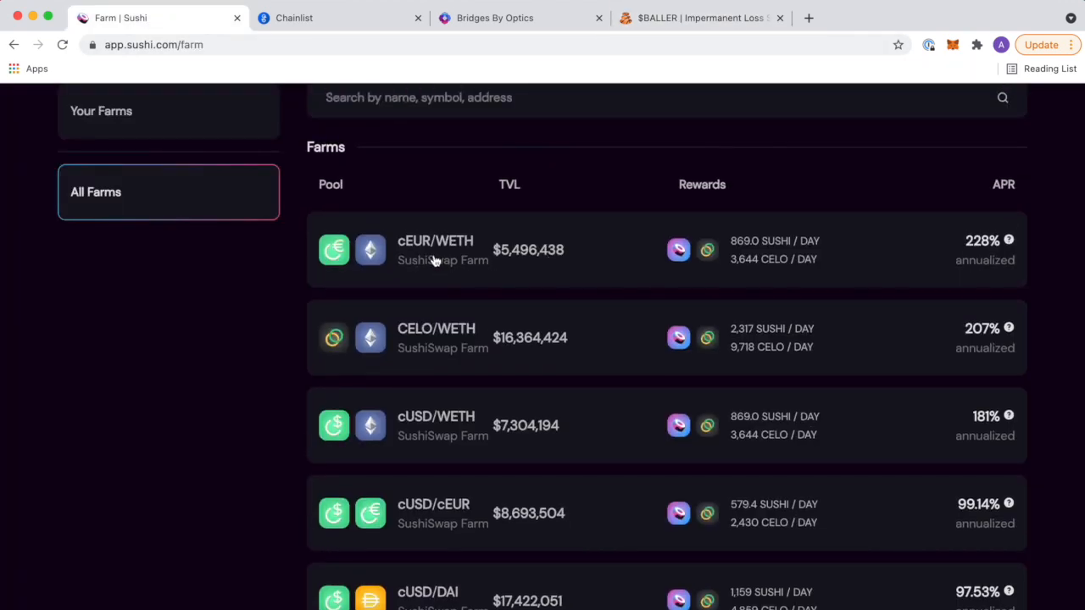
{"action": "mouse_move", "coordinate": [440, 432]}
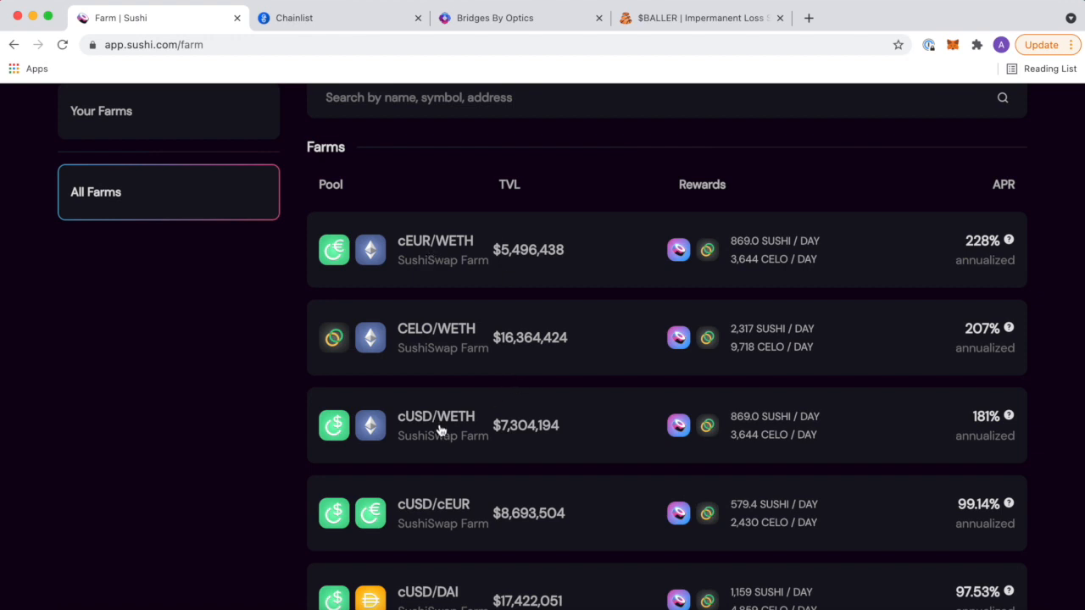
{"action": "left_click", "coordinate": [702, 17]}
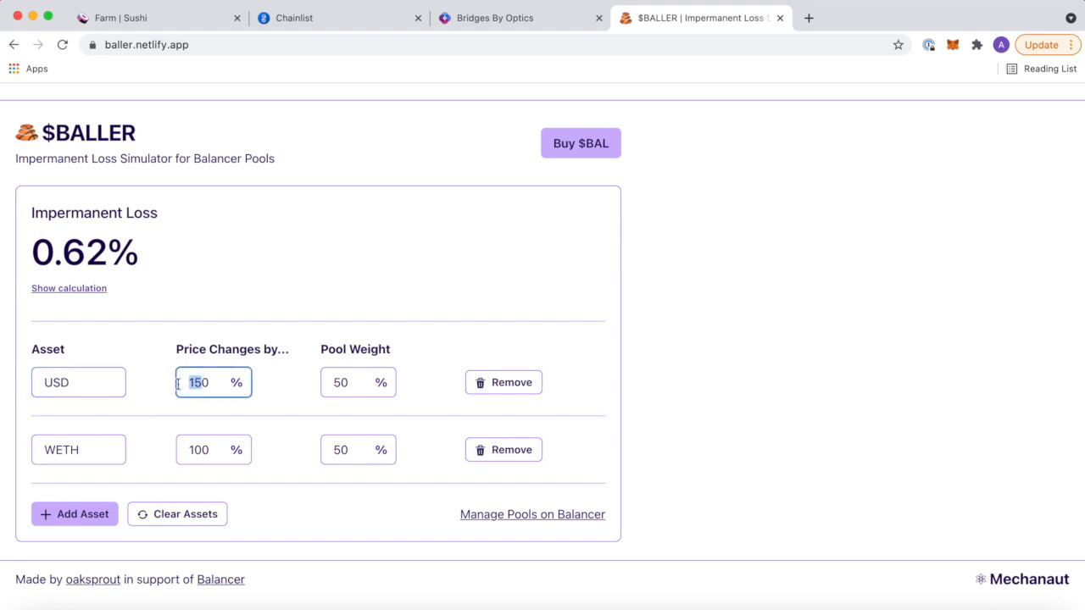
Set USD's price change to 0%, try 20% for WETH then 0%, giving 0.00% impermanent loss.
{"action": "type", "text": "0"}
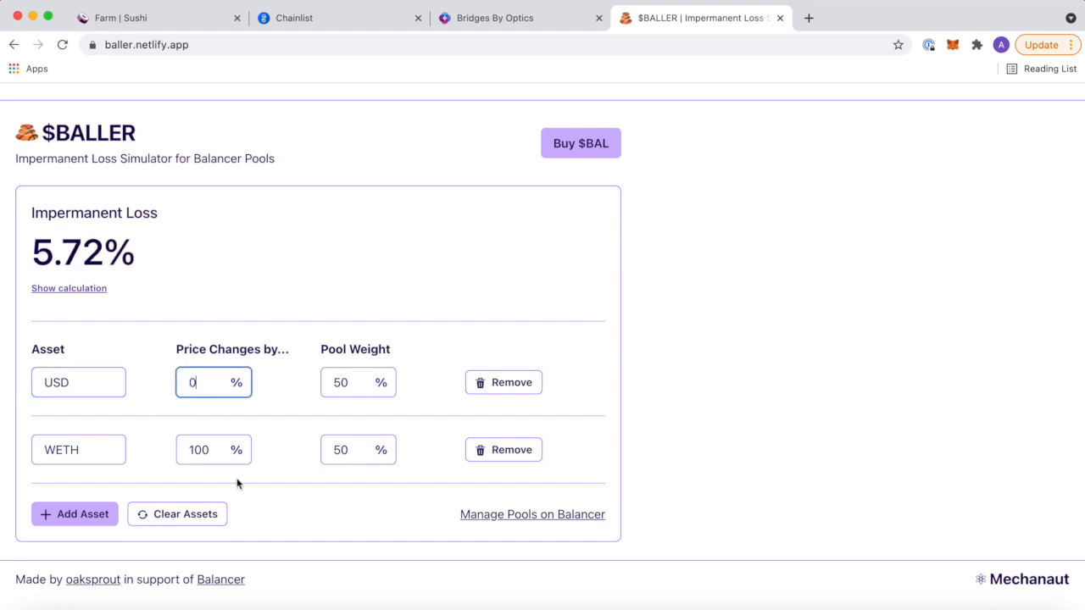
{"action": "left_click", "coordinate": [203, 451]}
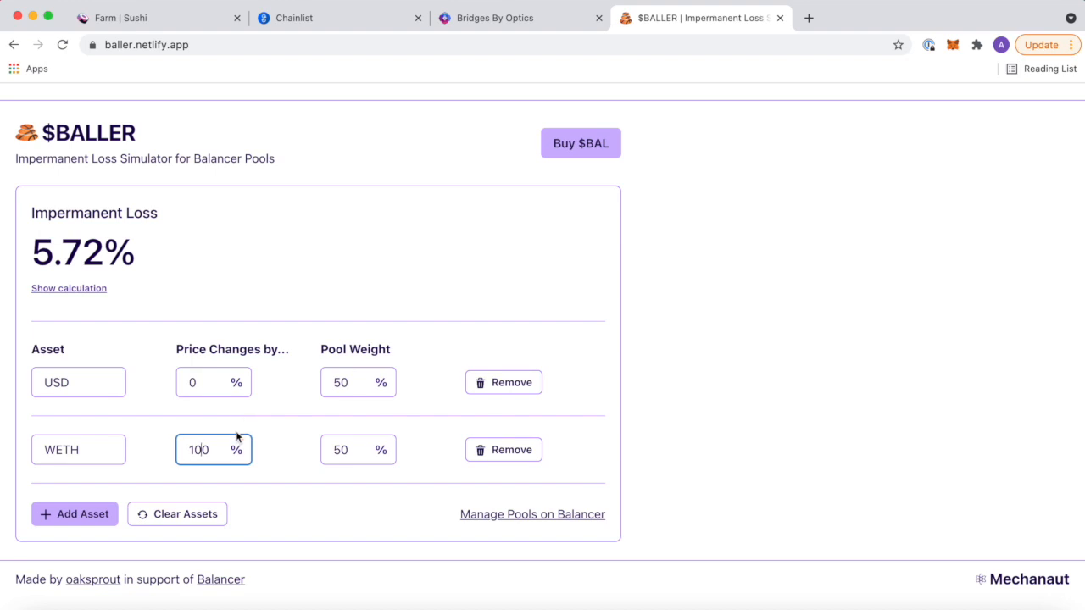
{"action": "mouse_move", "coordinate": [285, 119]}
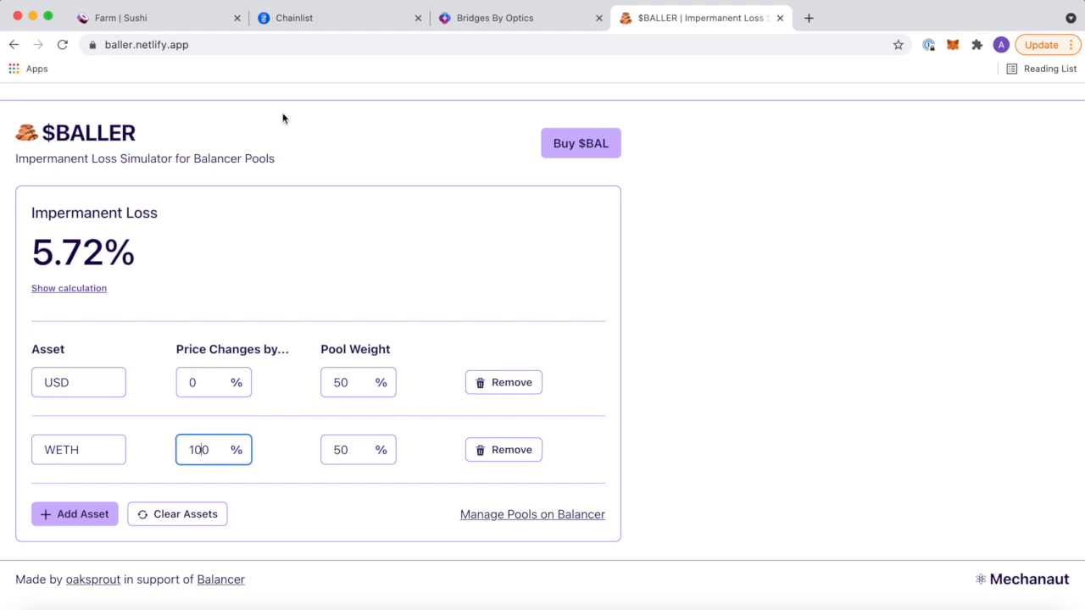
{"action": "left_click", "coordinate": [153, 17]}
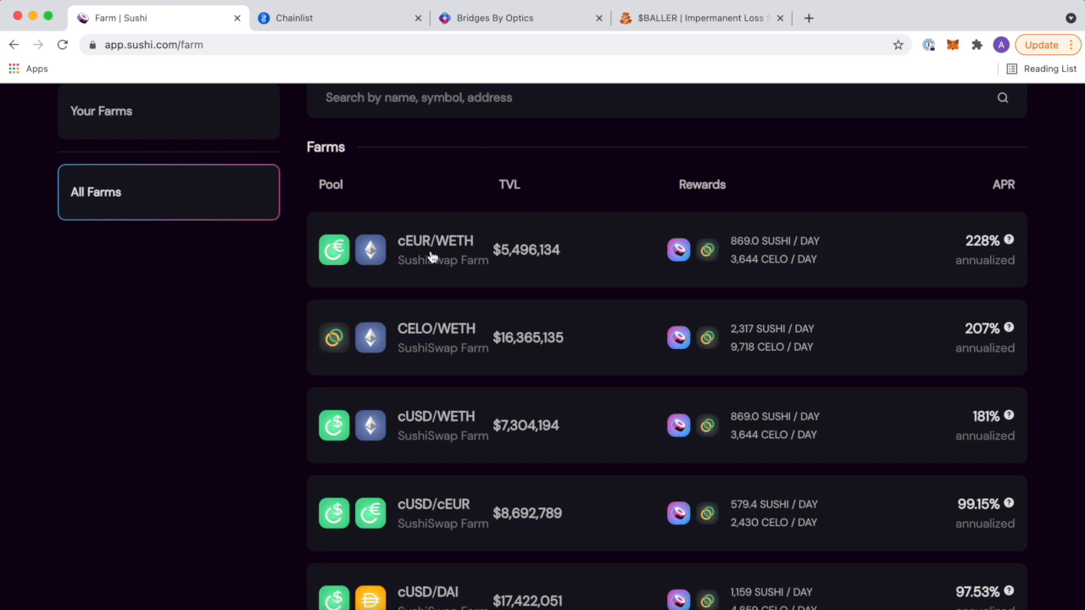
{"action": "left_click", "coordinate": [700, 17]}
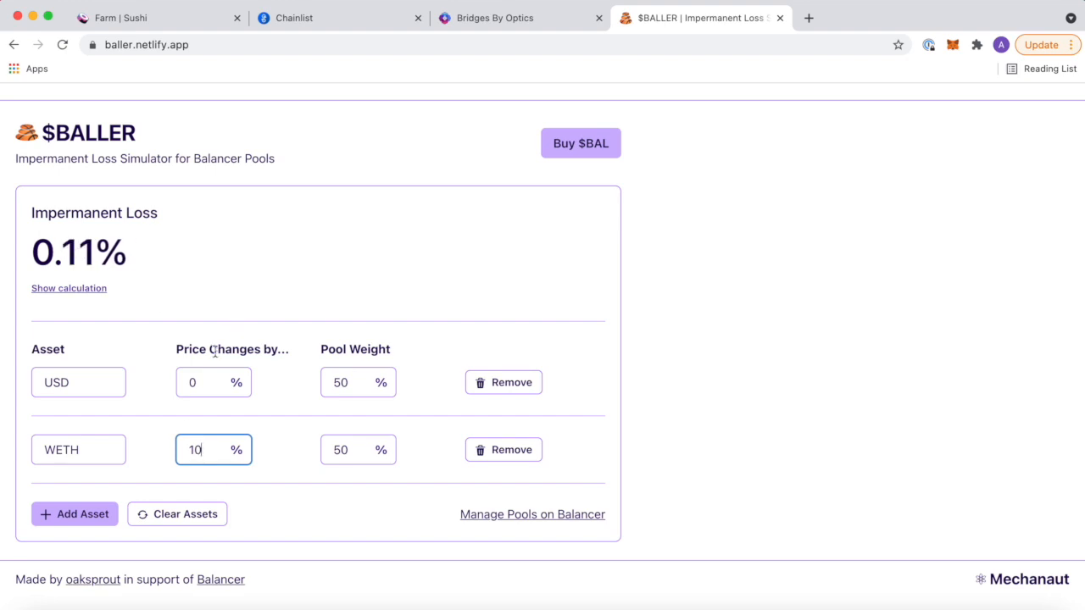
{"action": "type", "text": "20"}
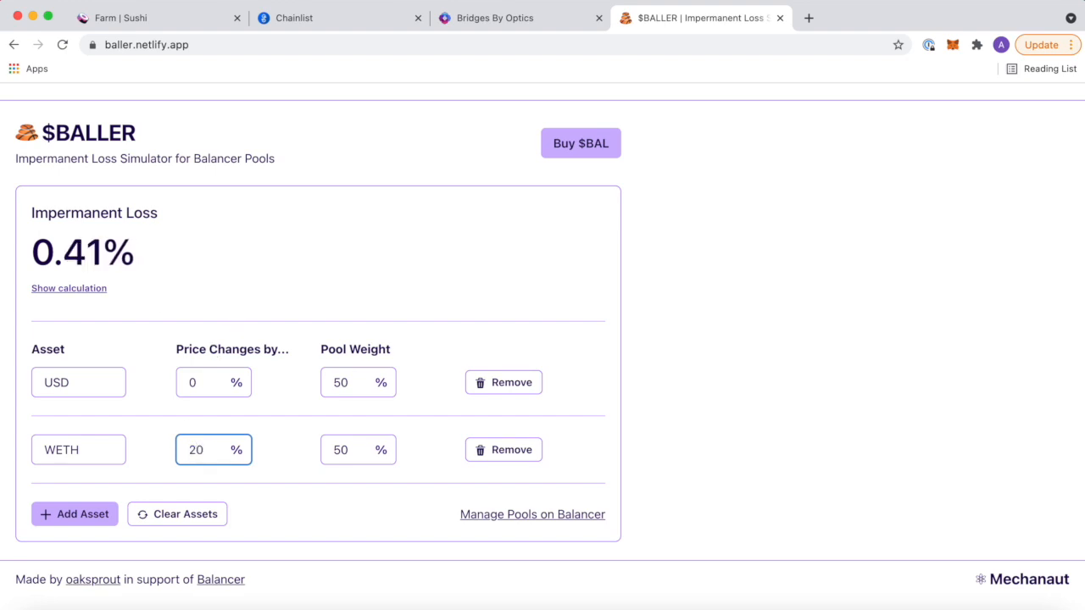
{"action": "type", "text": "0"}
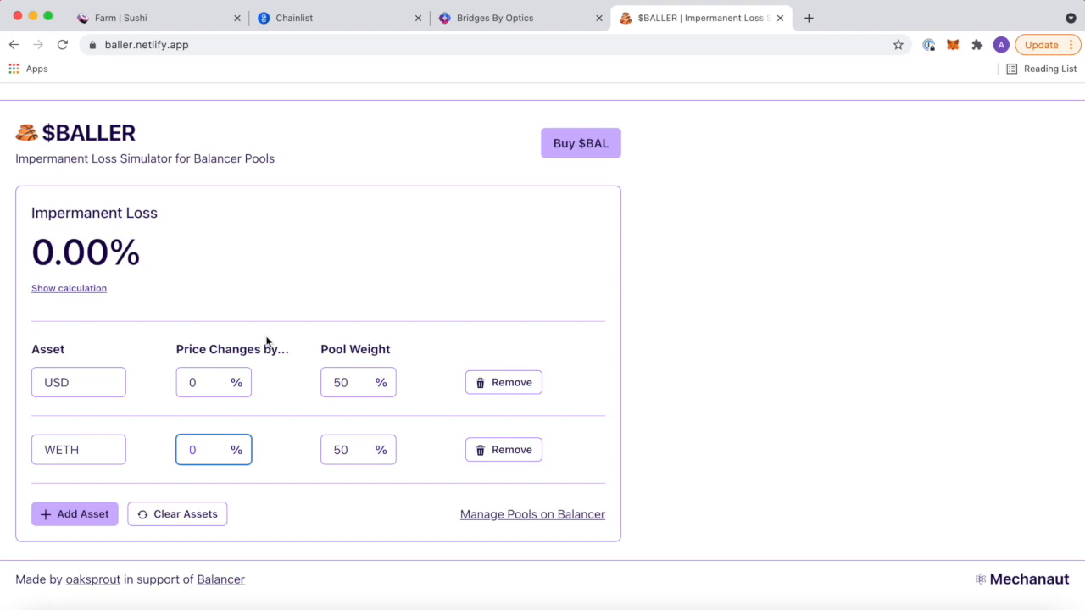
{"action": "mouse_move", "coordinate": [200, 158]}
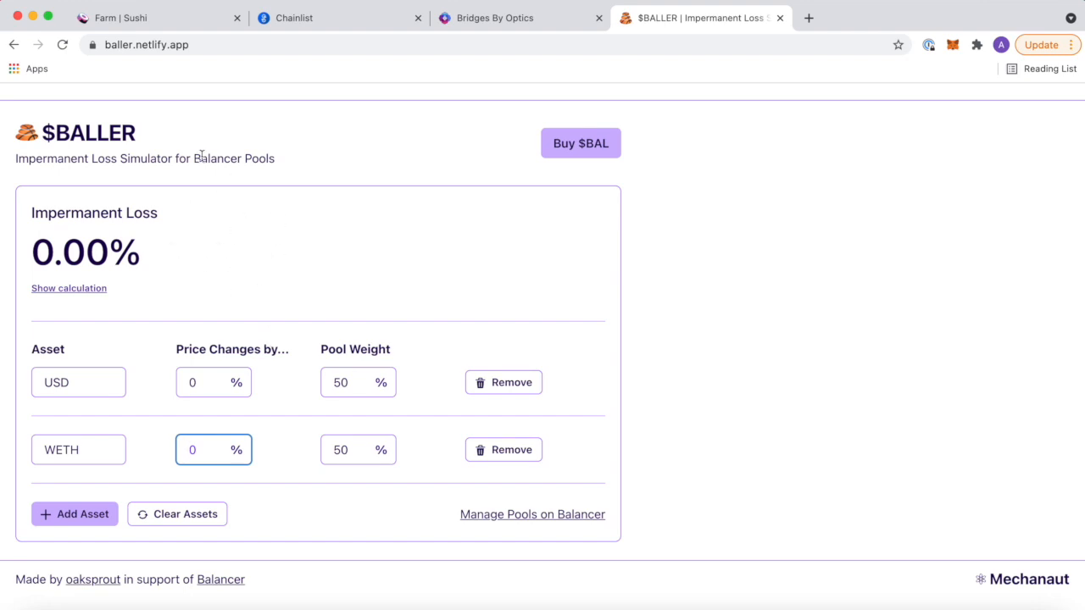
{"action": "mouse_move", "coordinate": [206, 248]}
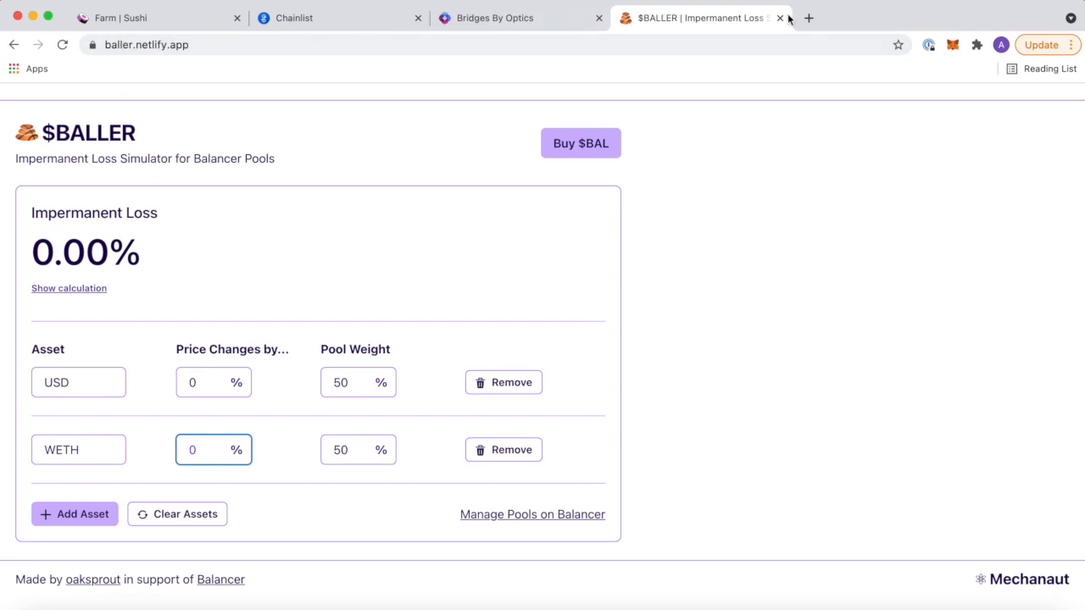
{"action": "left_click", "coordinate": [815, 17]}
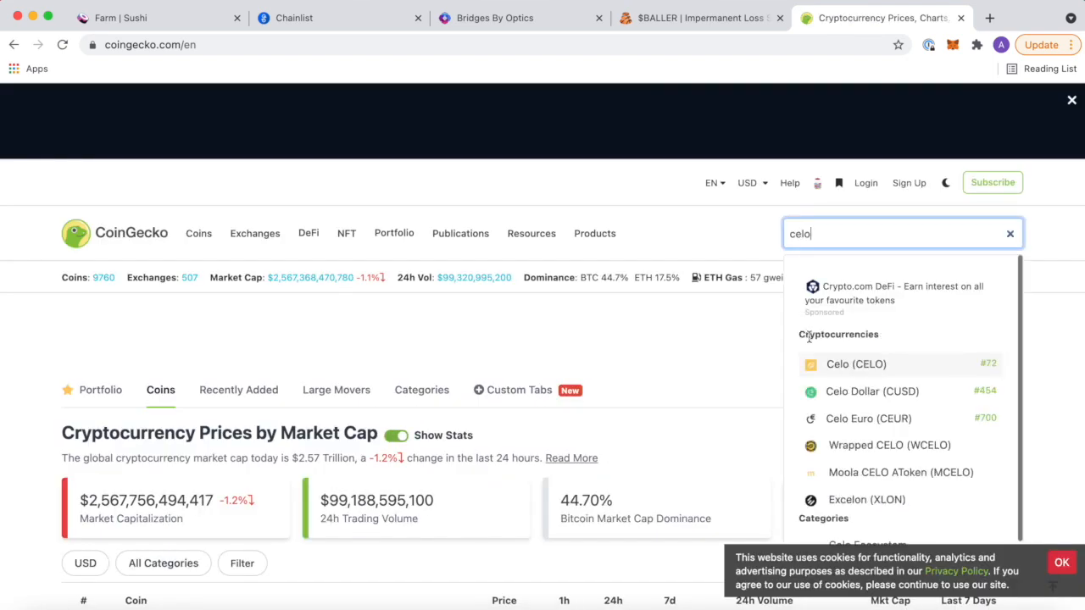
View CoinGecko's Celo (CELO) page and compare its 90-day, 180-day and 30-day price charts.
{"action": "left_click", "coordinate": [854, 362]}
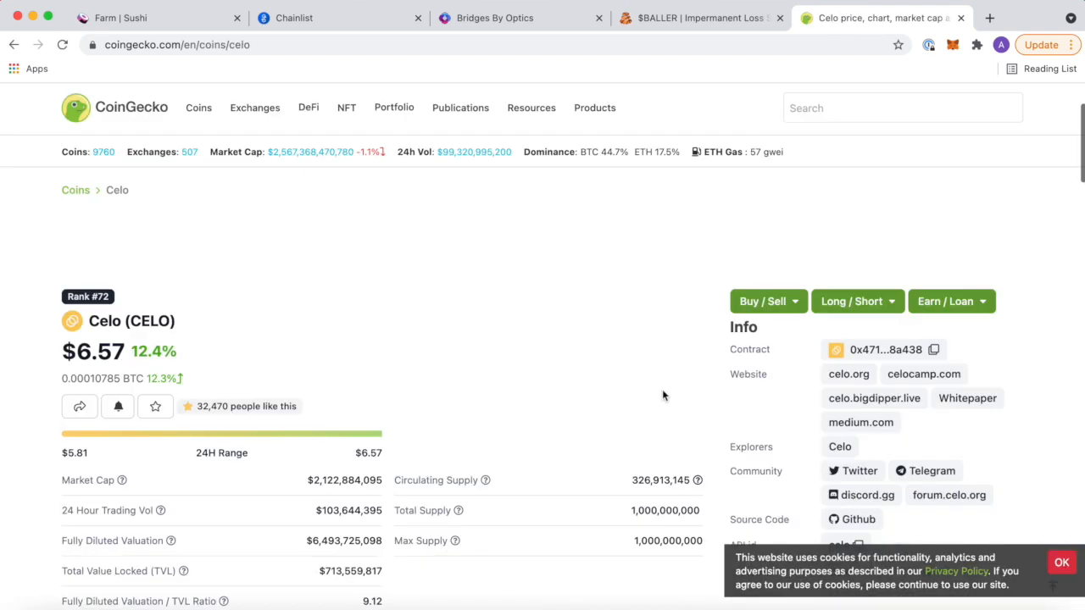
{"action": "scroll", "scroll_direction": "down", "scroll_amount": 3}
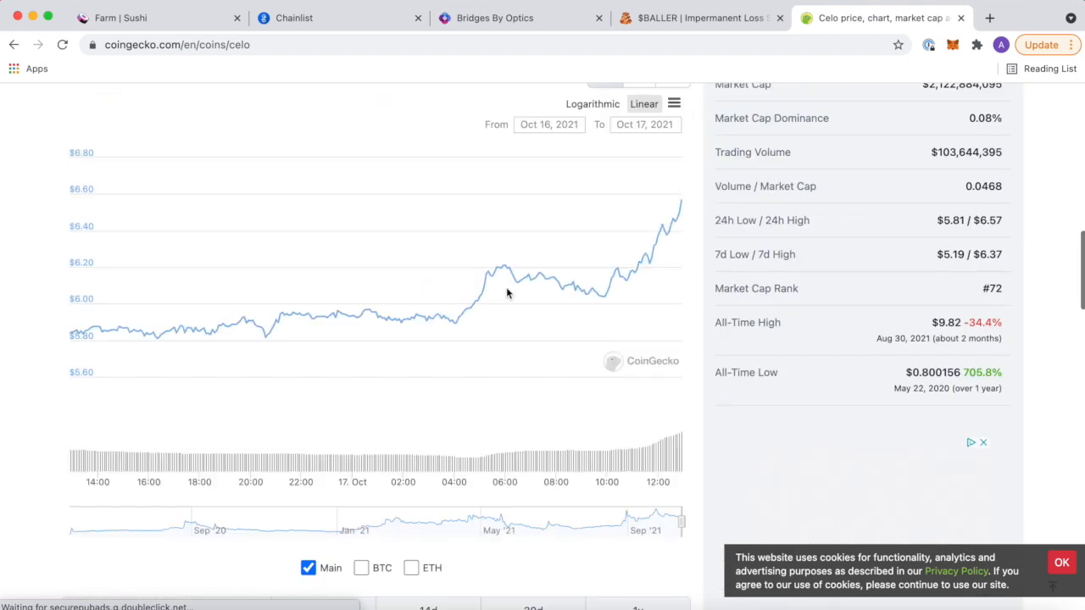
{"action": "scroll", "scroll_direction": "up", "scroll_amount": 3}
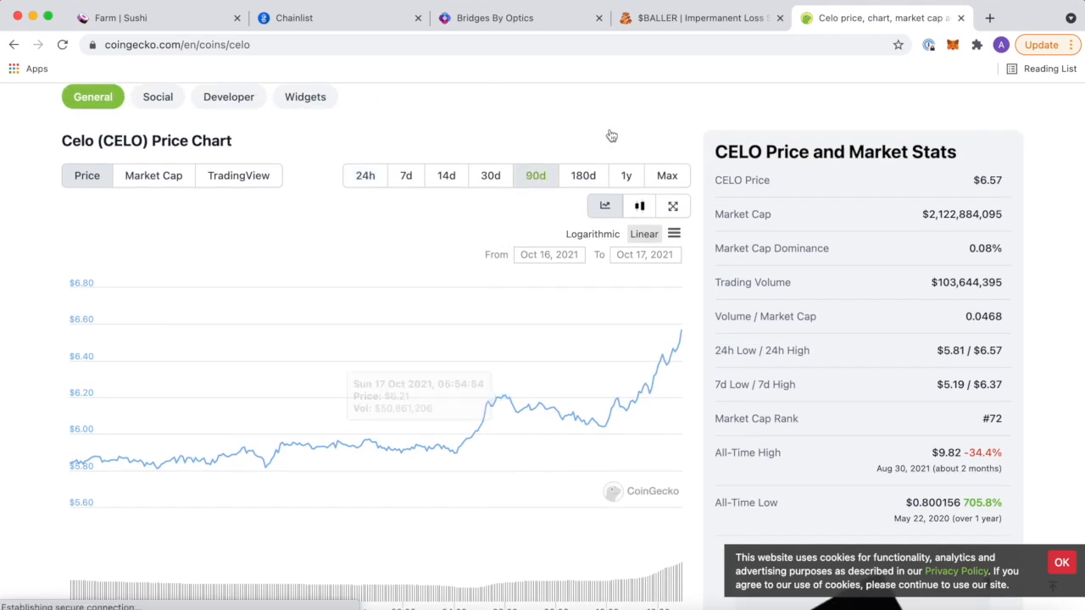
{"action": "left_click", "coordinate": [625, 174]}
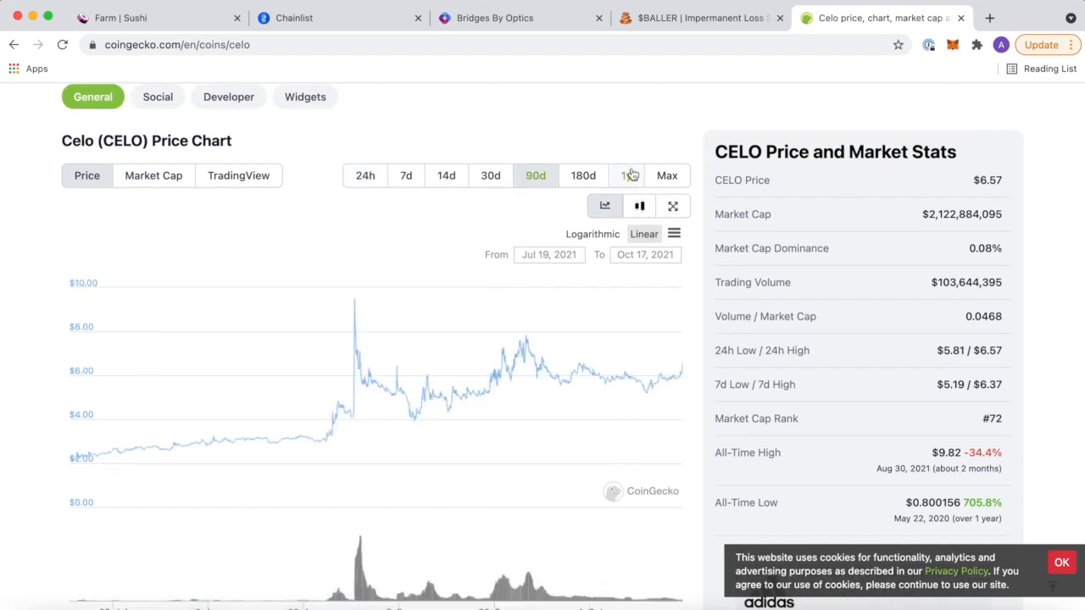
{"action": "left_click", "coordinate": [583, 174]}
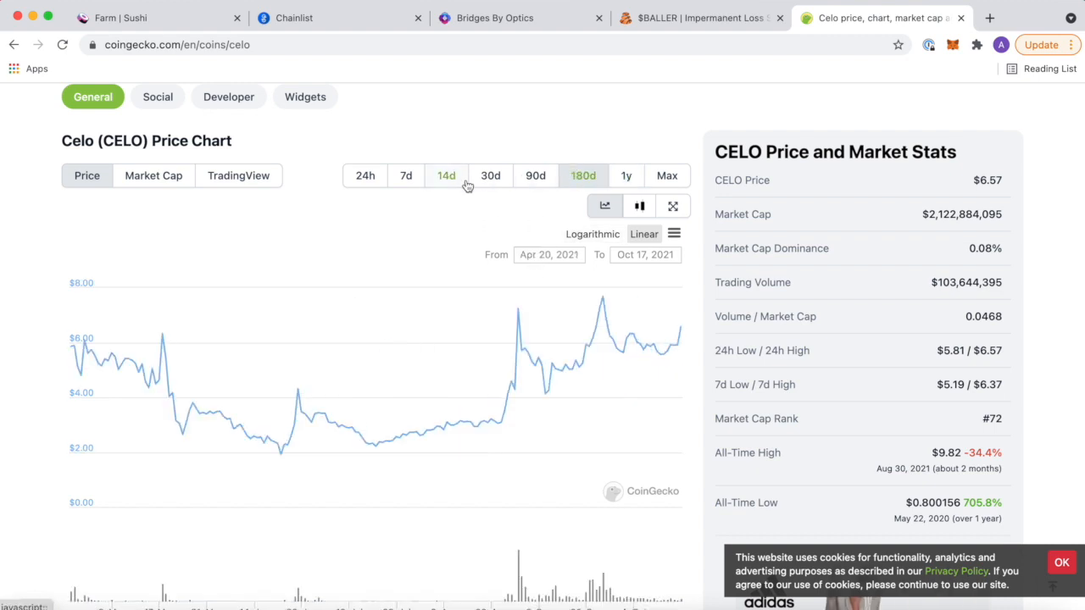
{"action": "left_click", "coordinate": [489, 175]}
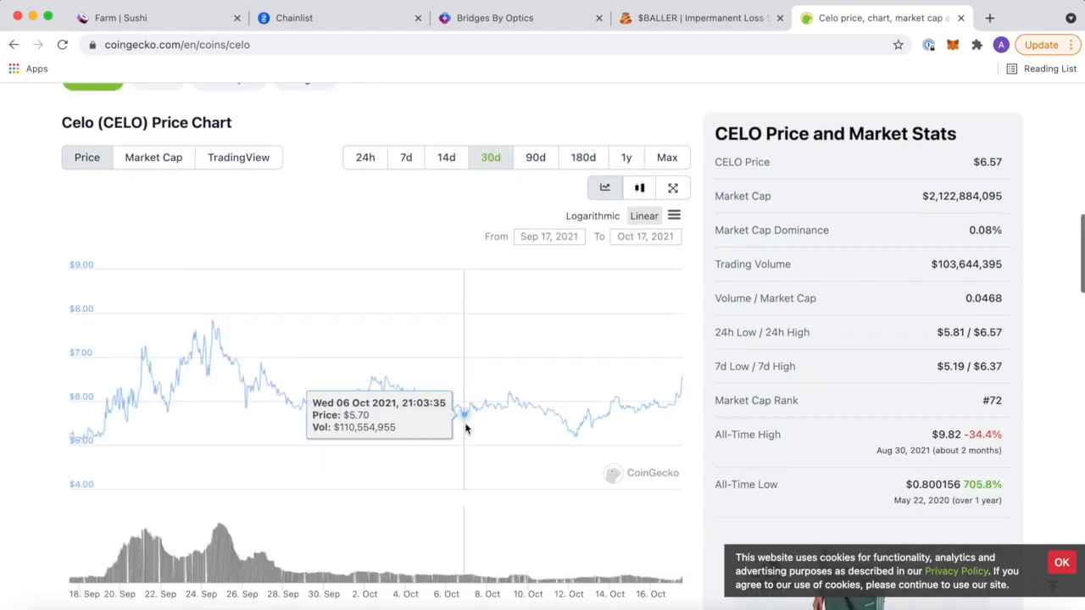
Review Celo's stats and full list of exchange trading pairs further down the page.
{"action": "scroll", "scroll_direction": "down", "scroll_amount": 3}
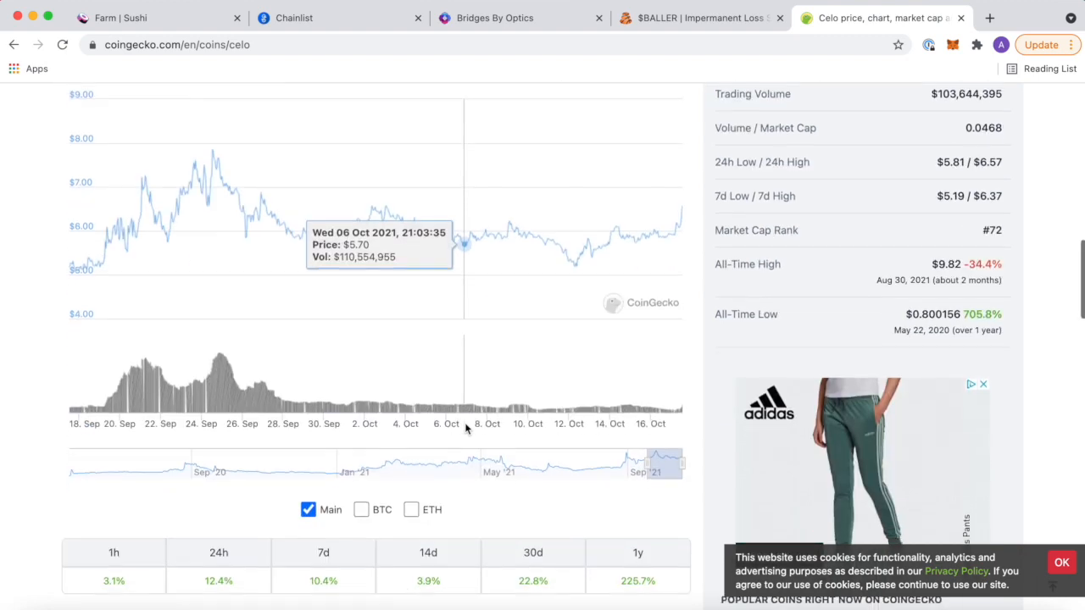
{"action": "scroll", "scroll_direction": "down", "scroll_amount": 3}
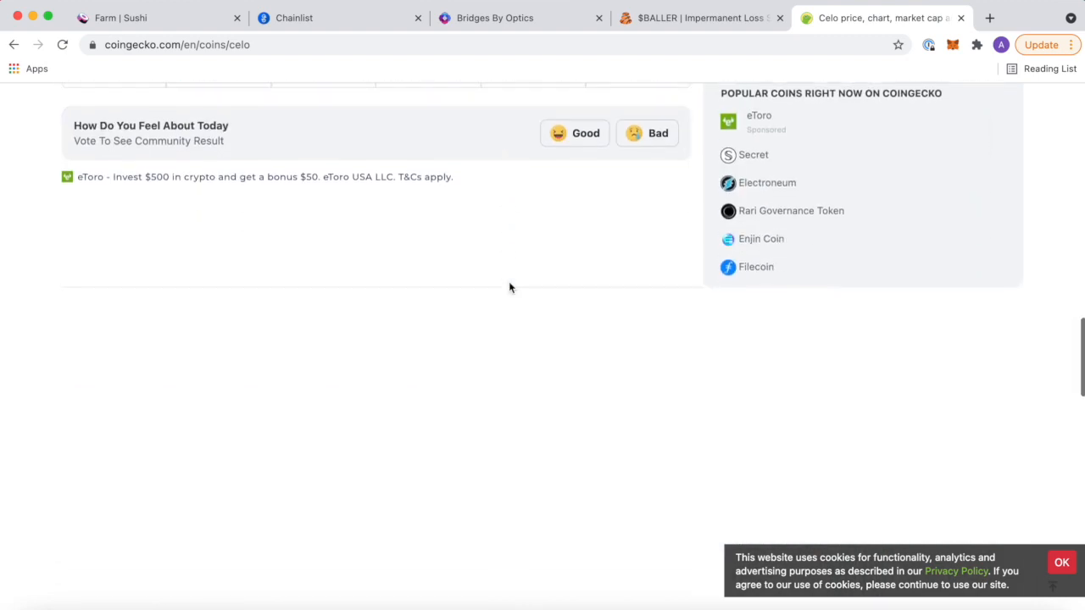
{"action": "scroll", "scroll_direction": "down", "scroll_amount": 3}
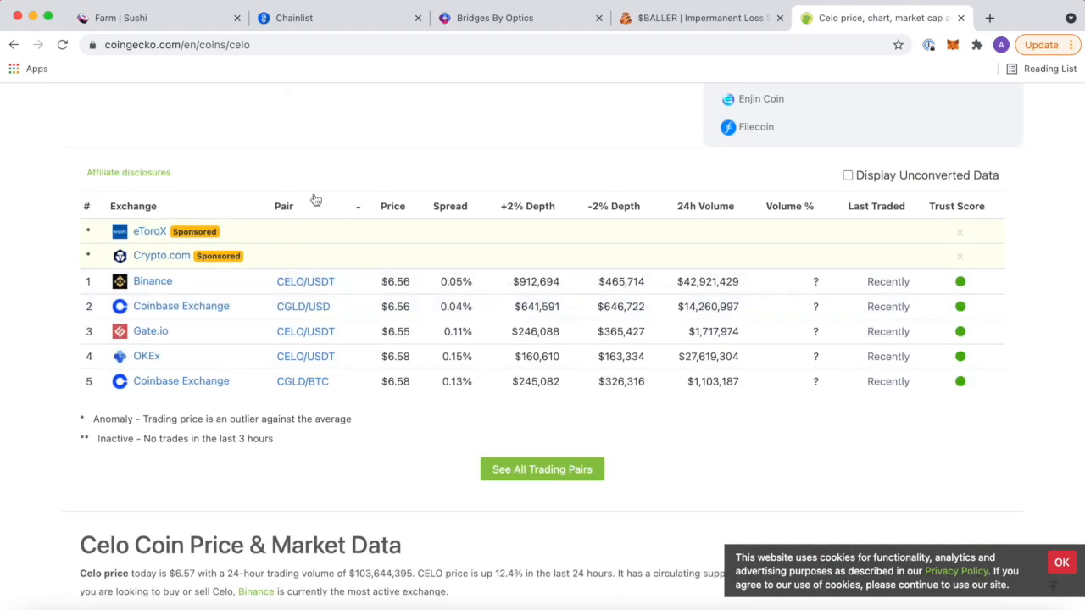
{"action": "mouse_move", "coordinate": [335, 247]}
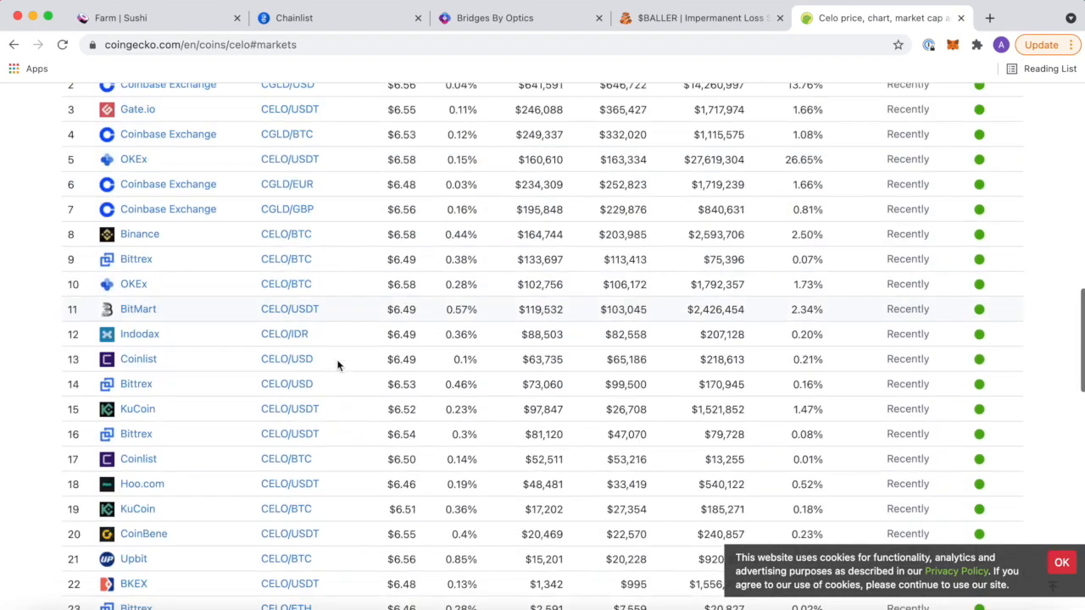
{"action": "scroll", "scroll_direction": "down", "scroll_amount": 3}
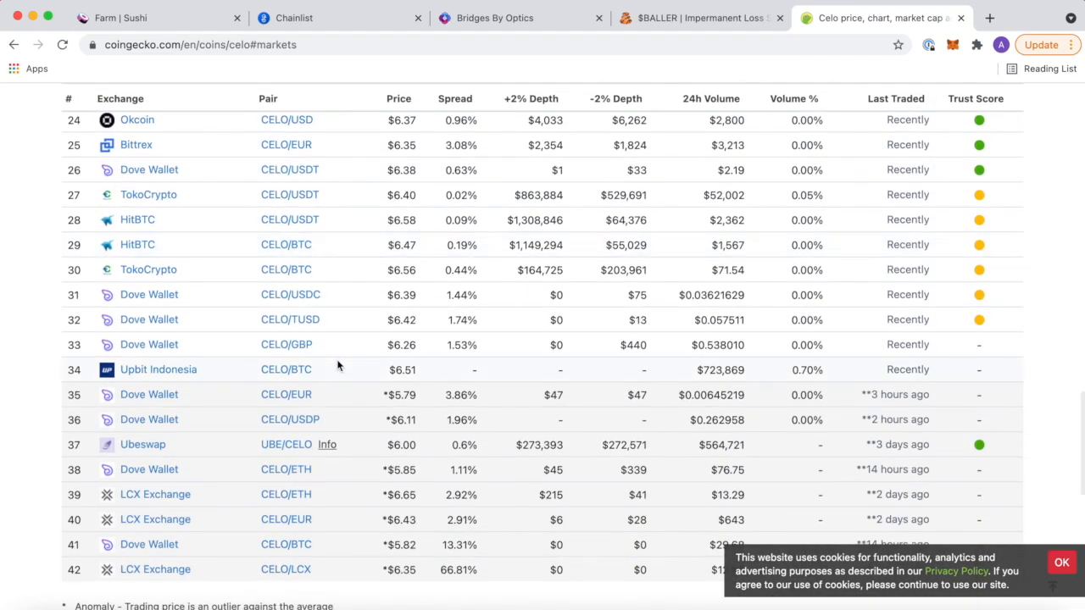
{"action": "scroll", "scroll_direction": "up", "scroll_amount": 3}
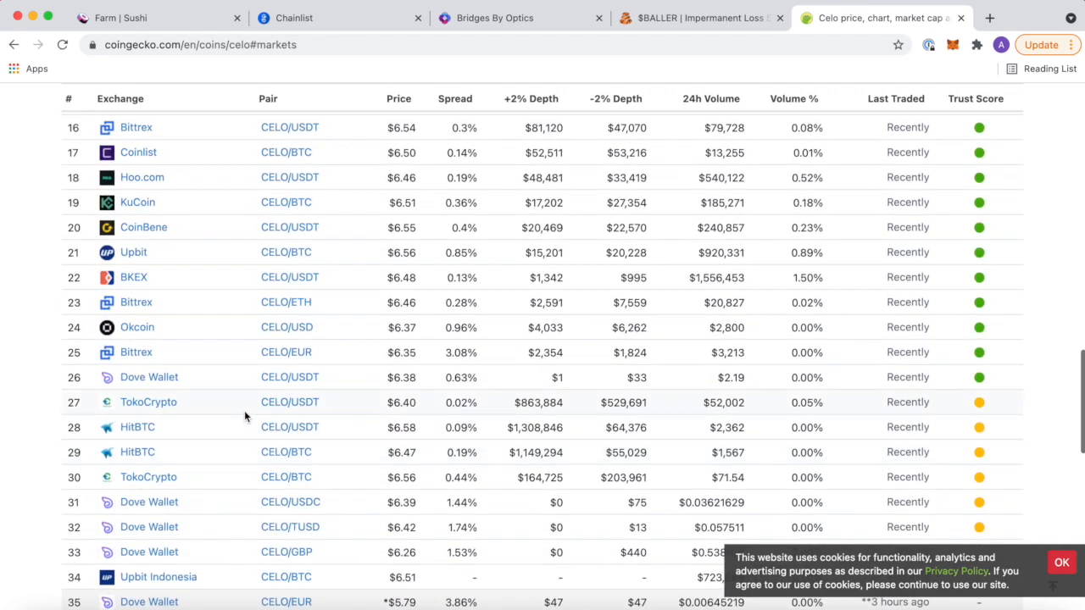
{"action": "scroll", "scroll_direction": "up", "scroll_amount": 3}
{"action": "type", "text": "cus"}
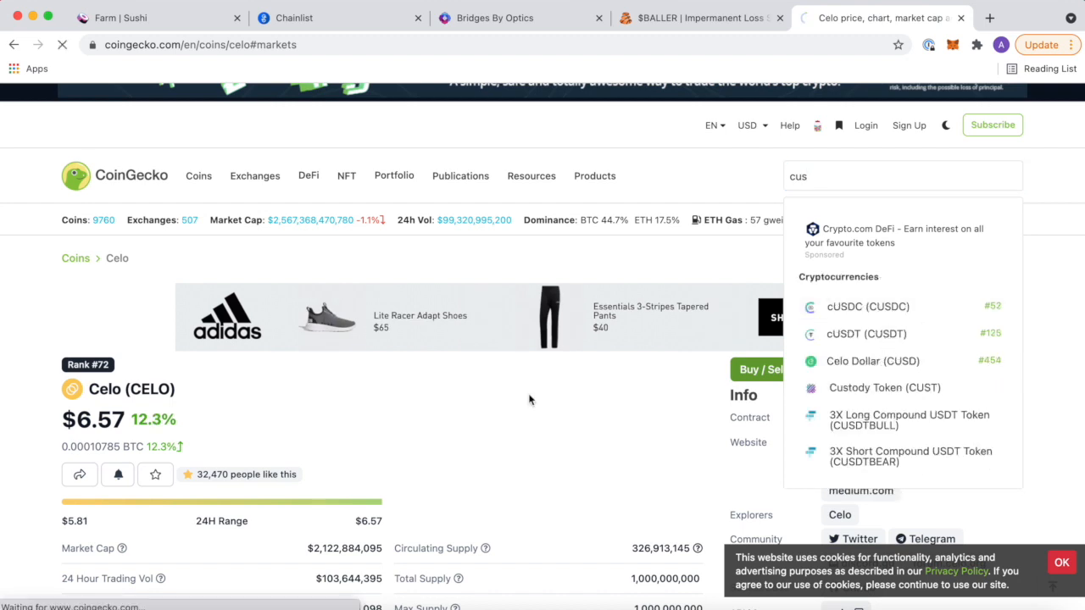
Review CoinGecko's Celo Dollar stats and spot exchange markets, then return to the Sushi farms list.
{"action": "left_click", "coordinate": [872, 361]}
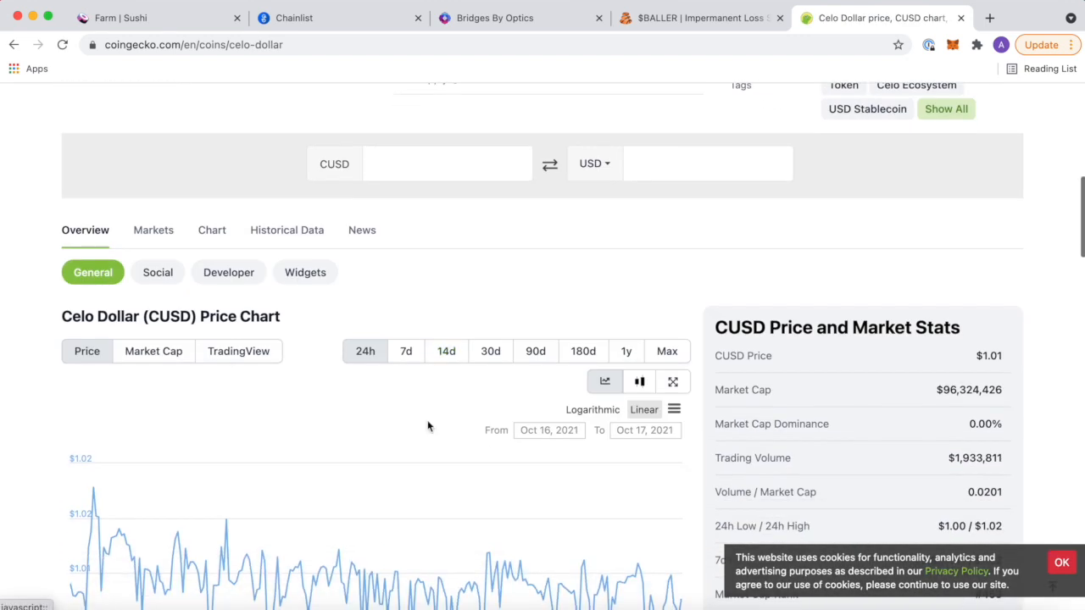
{"action": "scroll", "scroll_direction": "down", "scroll_amount": 3}
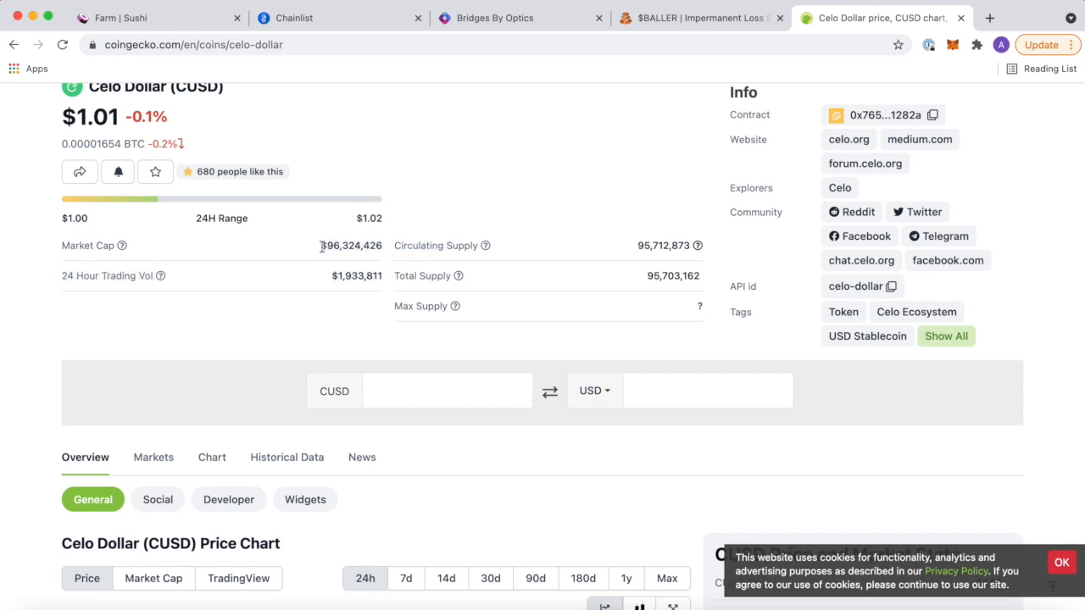
{"action": "left_click", "coordinate": [153, 457]}
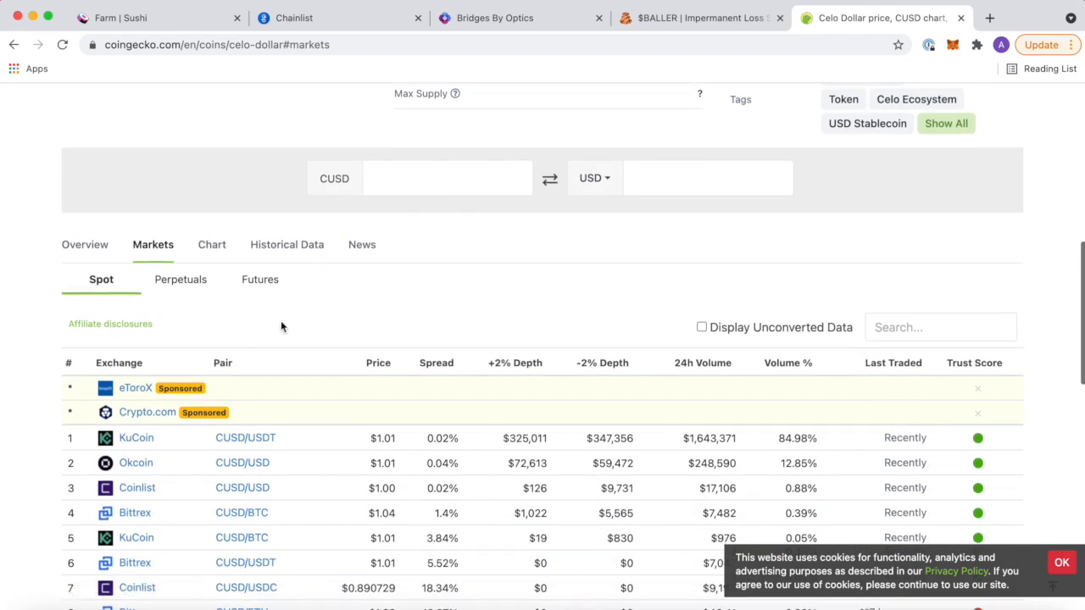
{"action": "scroll", "scroll_direction": "down", "scroll_amount": 3}
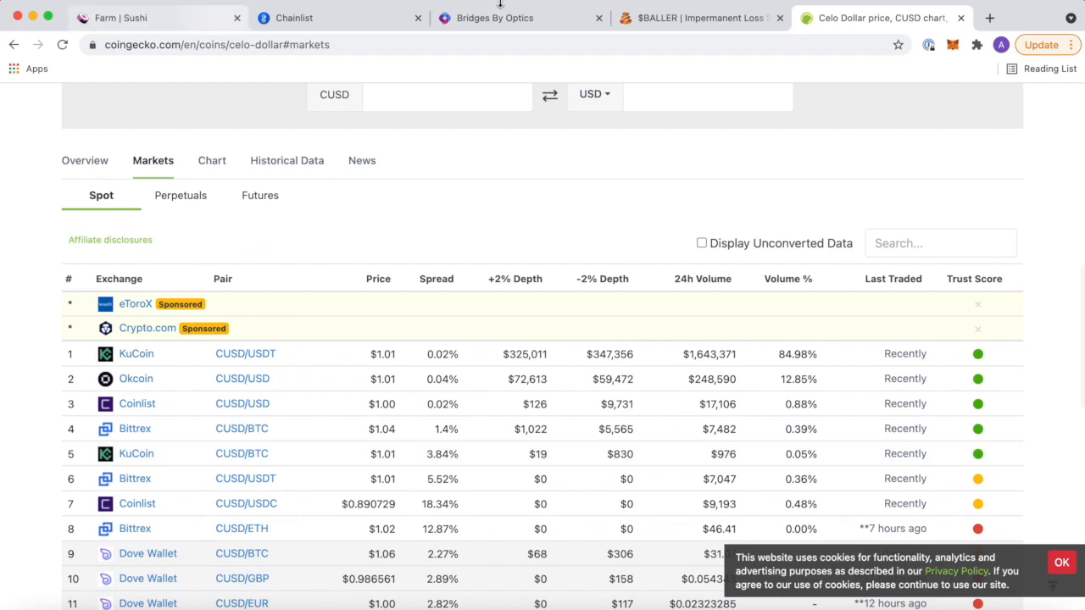
{"action": "left_click", "coordinate": [135, 17]}
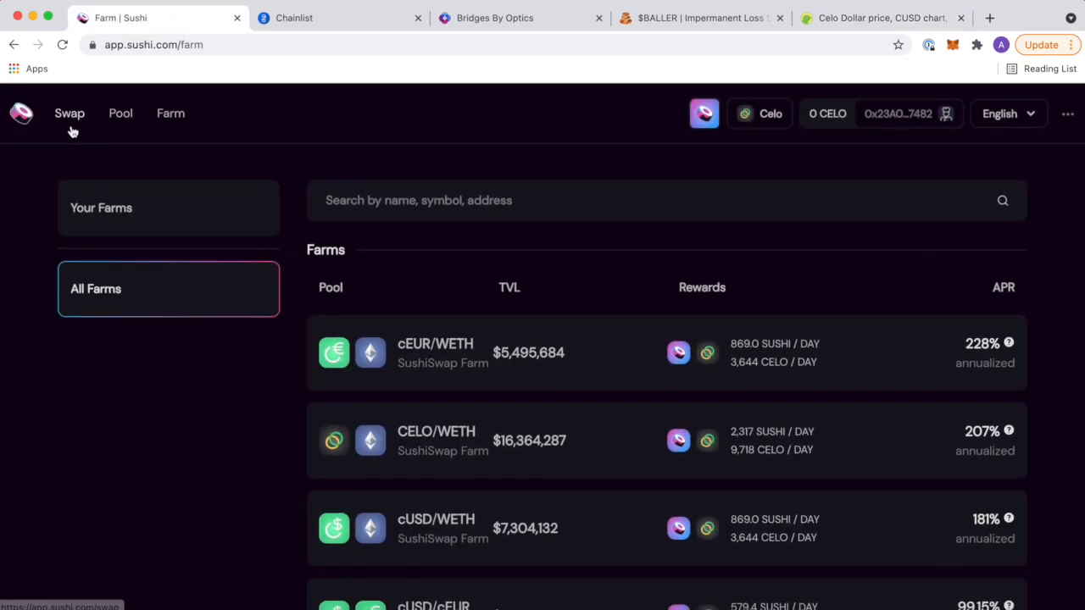
Return to the CELO swap form after checking the extra site links and the Pool page.
{"action": "left_click", "coordinate": [69, 112]}
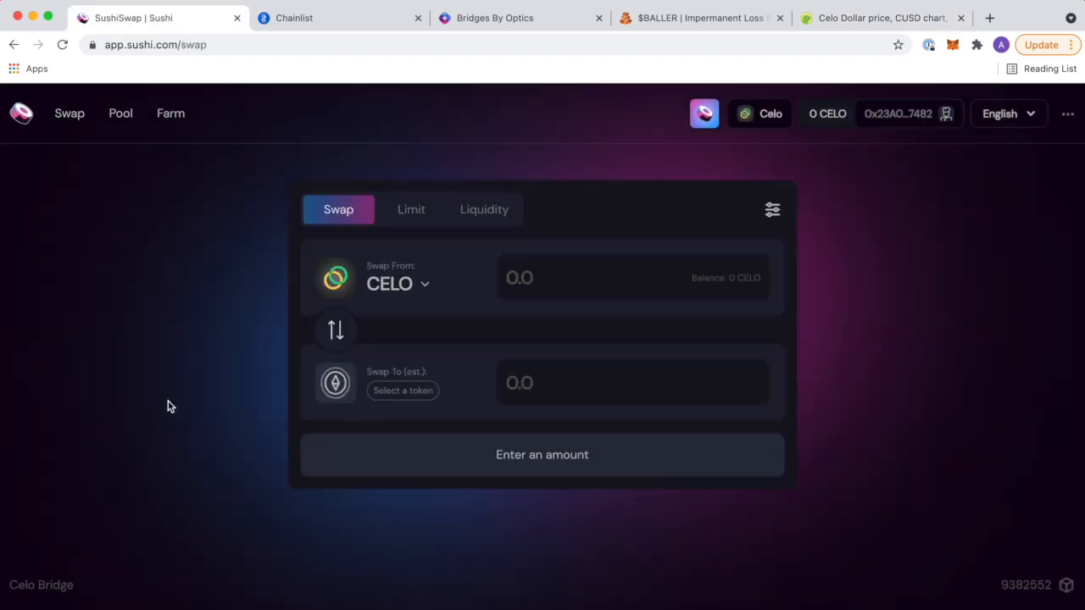
{"action": "mouse_move", "coordinate": [1013, 115]}
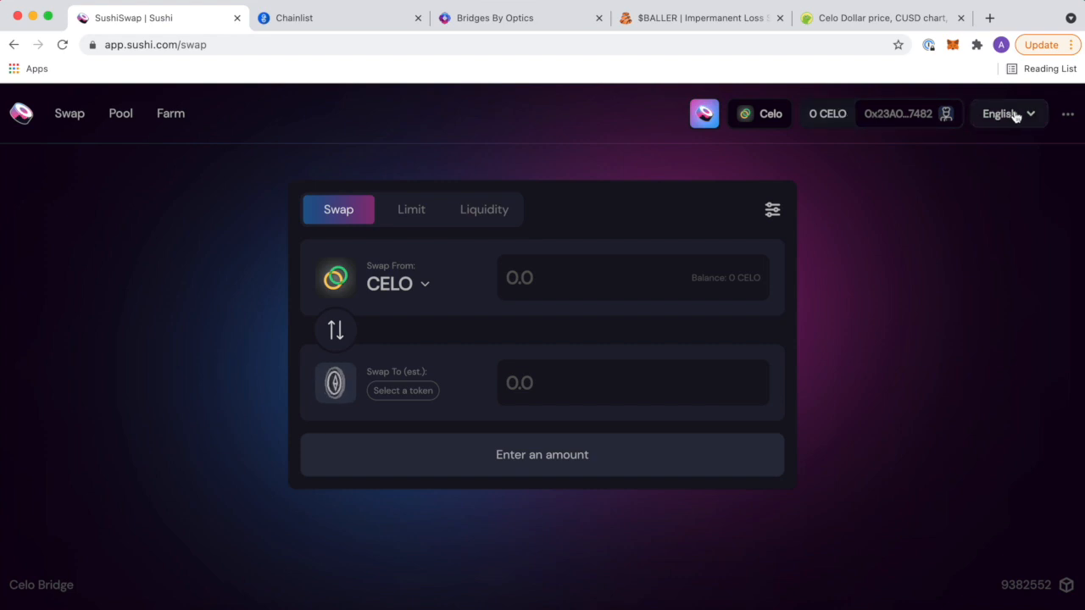
{"action": "left_click", "coordinate": [1068, 113]}
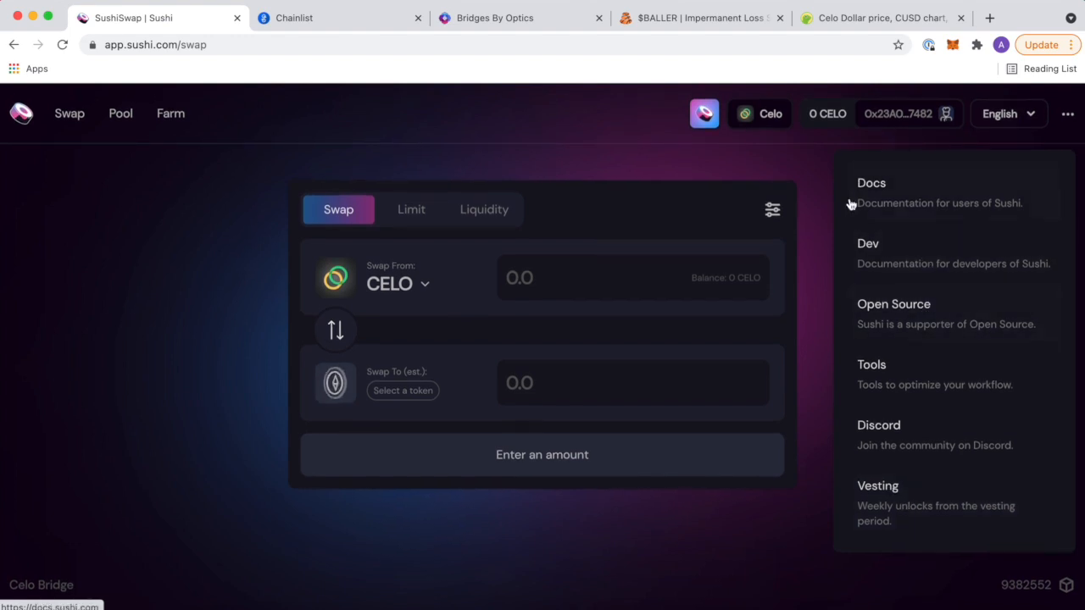
{"action": "left_click", "coordinate": [760, 112]}
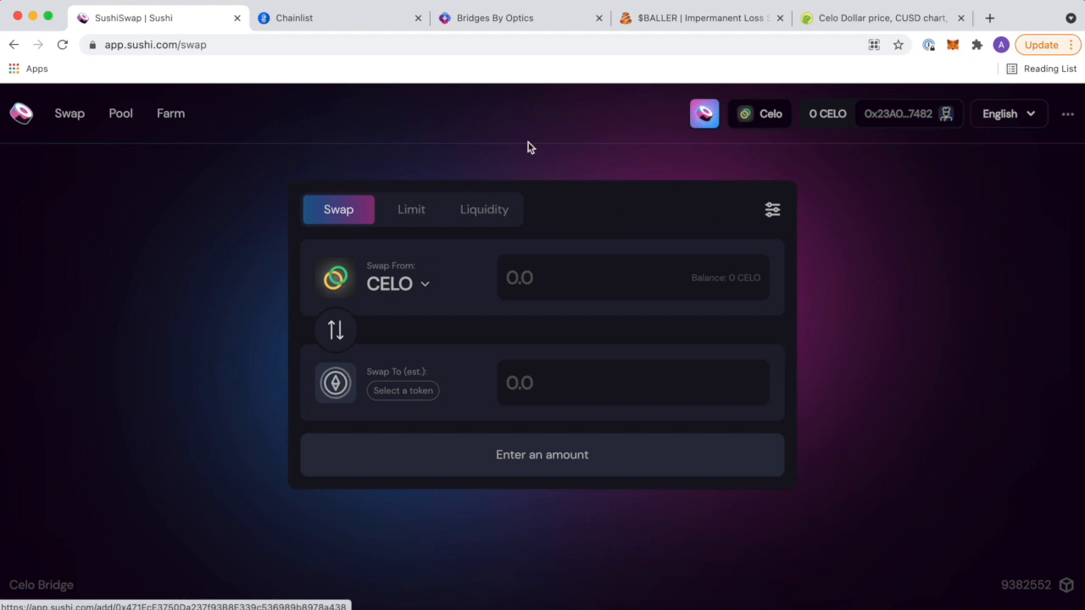
{"action": "left_click", "coordinate": [121, 112]}
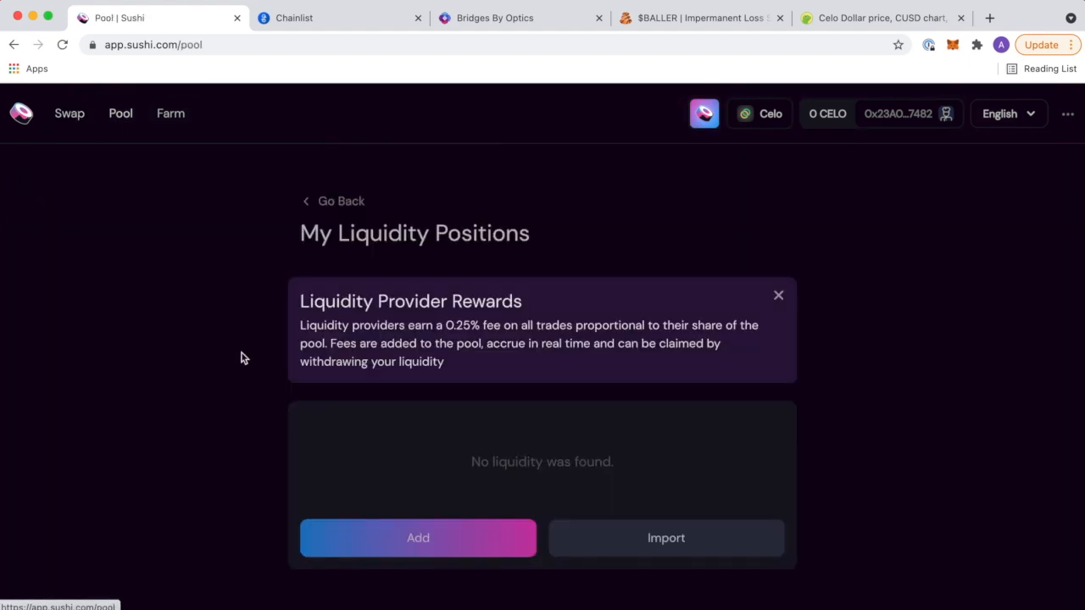
{"action": "left_click", "coordinate": [69, 112]}
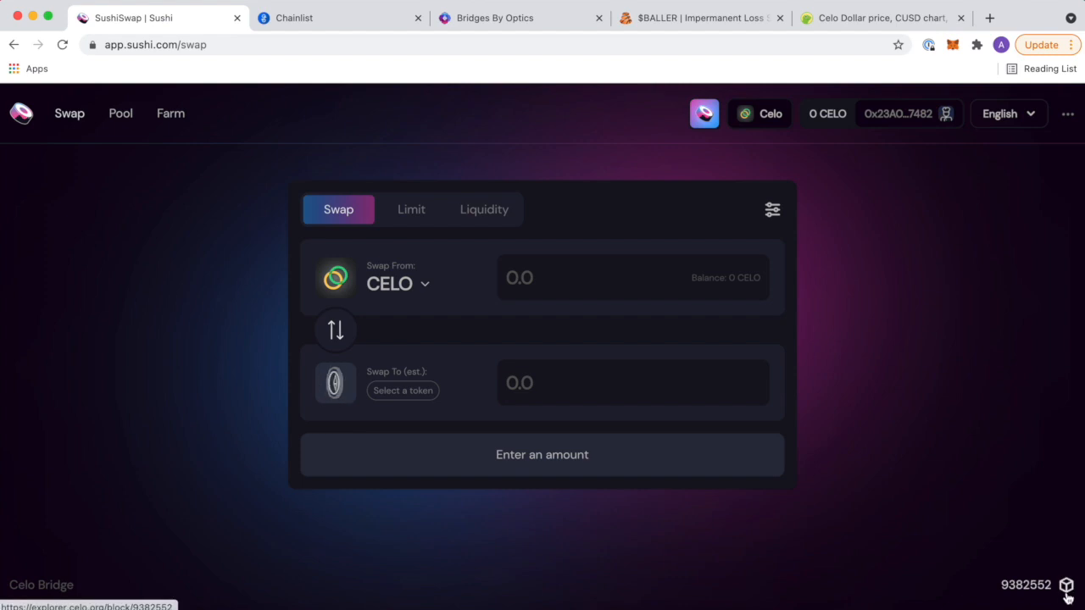
Follow the latest block number into the Celo block explorer in a new tab.
{"action": "left_click", "coordinate": [1023, 585]}
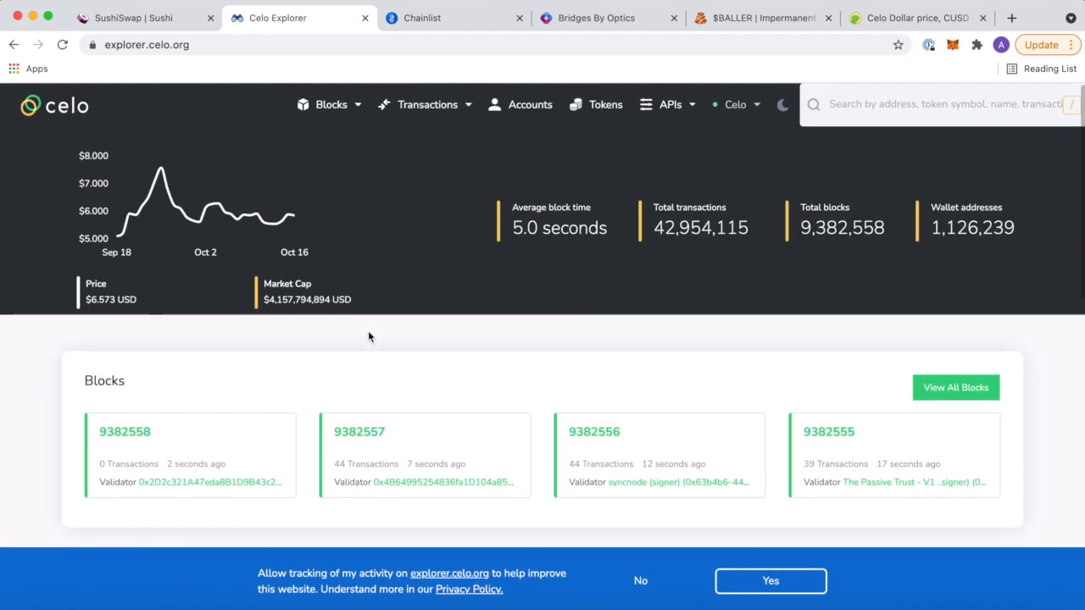
{"action": "mouse_move", "coordinate": [224, 210]}
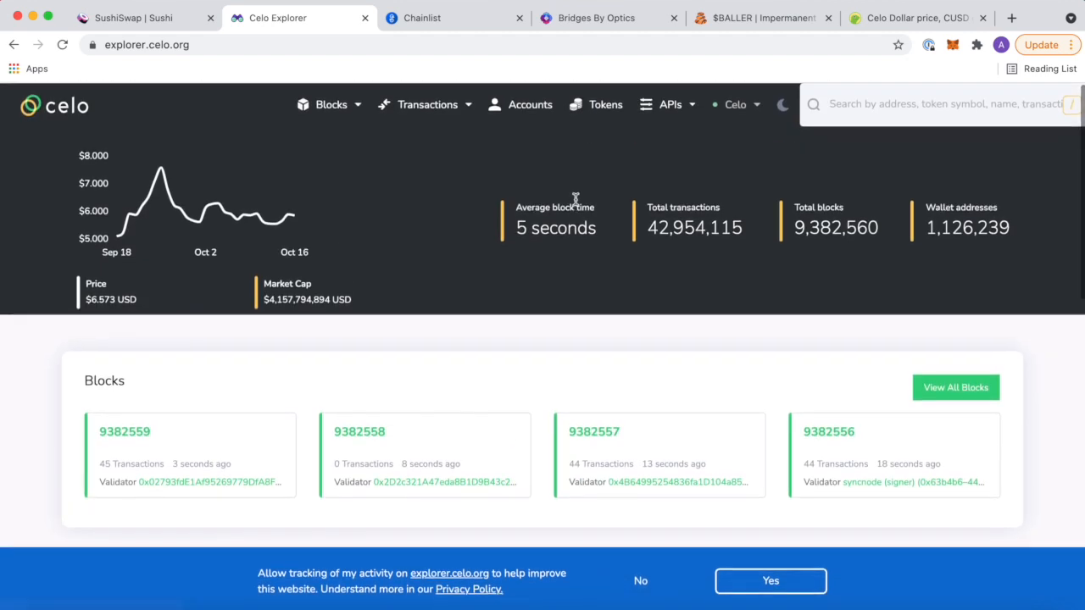
View the explorer's Tokens list down to Ubeswap (UBE), showing holder counts like 333043 for CELO.
{"action": "left_click", "coordinate": [607, 103]}
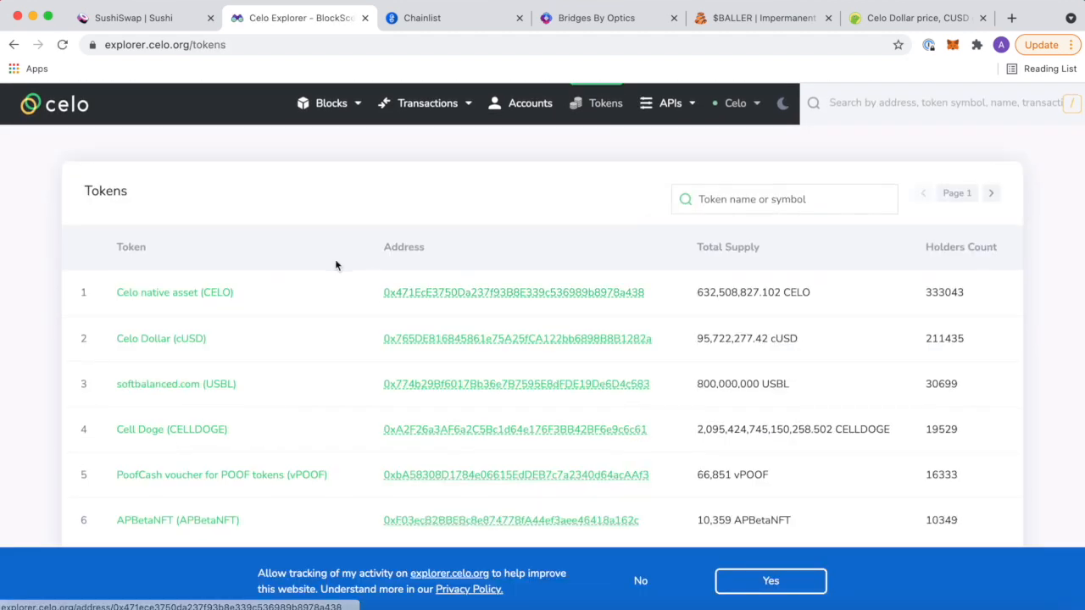
{"action": "scroll", "scroll_direction": "down", "scroll_amount": 3}
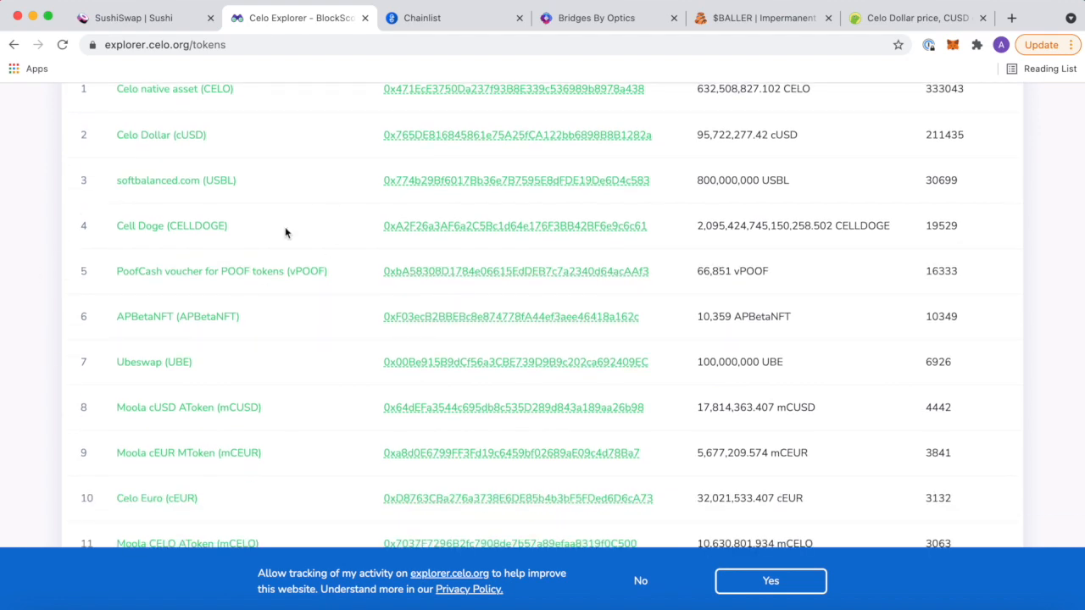
{"action": "scroll", "scroll_direction": "down", "scroll_amount": 3}
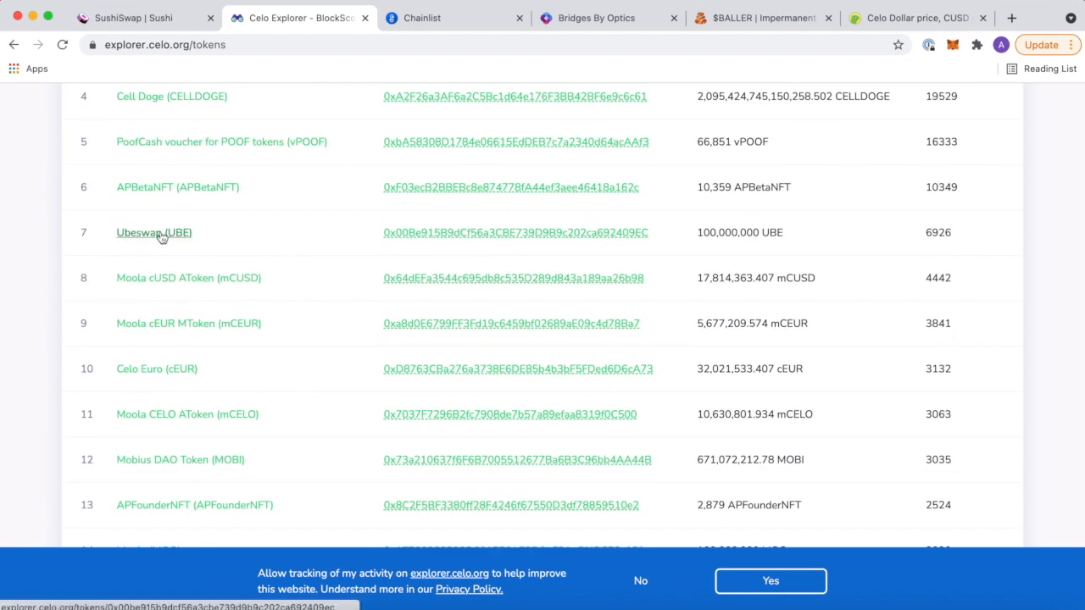
{"action": "mouse_move", "coordinate": [247, 44]}
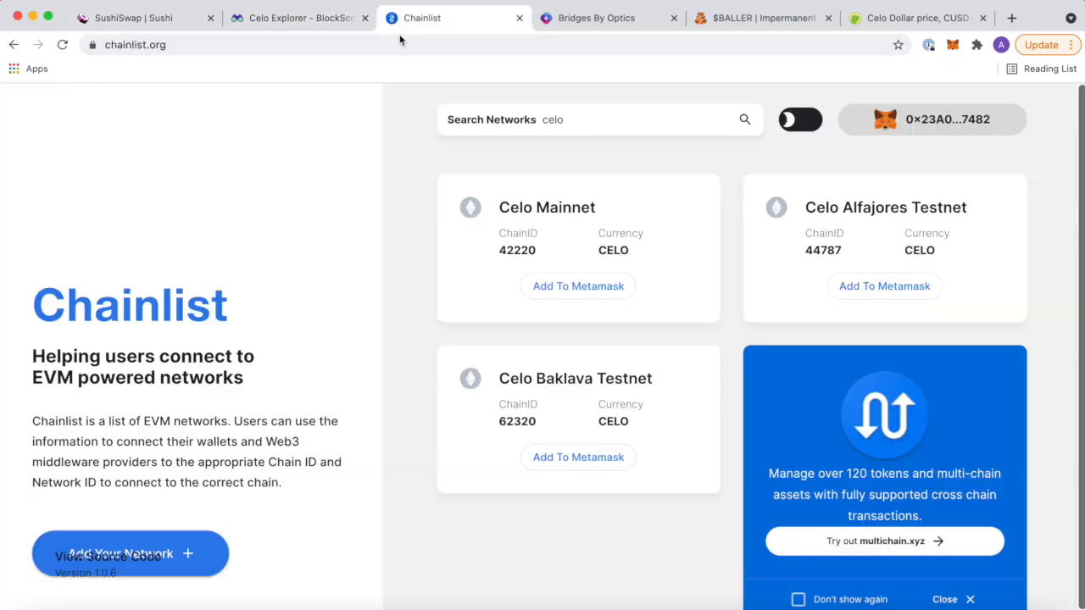
Search 'ubeswap celo' and reach the Ubeswap swap app with no wallet connected.
{"action": "type", "text": "ubeswap celo"}
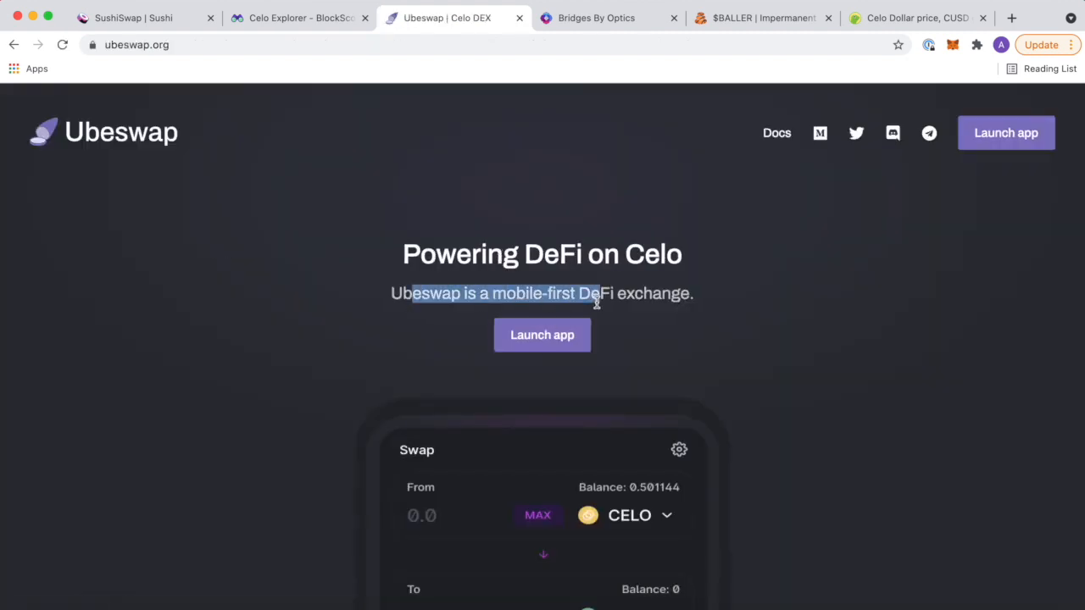
{"action": "scroll", "scroll_direction": "down", "scroll_amount": 3}
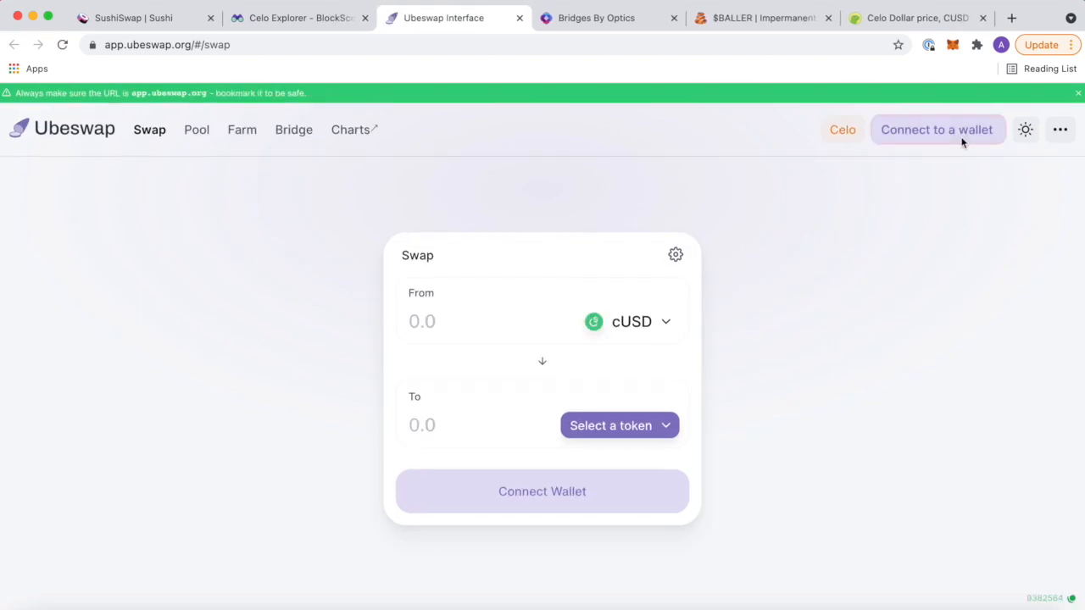
Connect the MetaMask account holding 0.00 CELO to Ubeswap and go to the Farm page.
{"action": "left_click", "coordinate": [937, 129]}
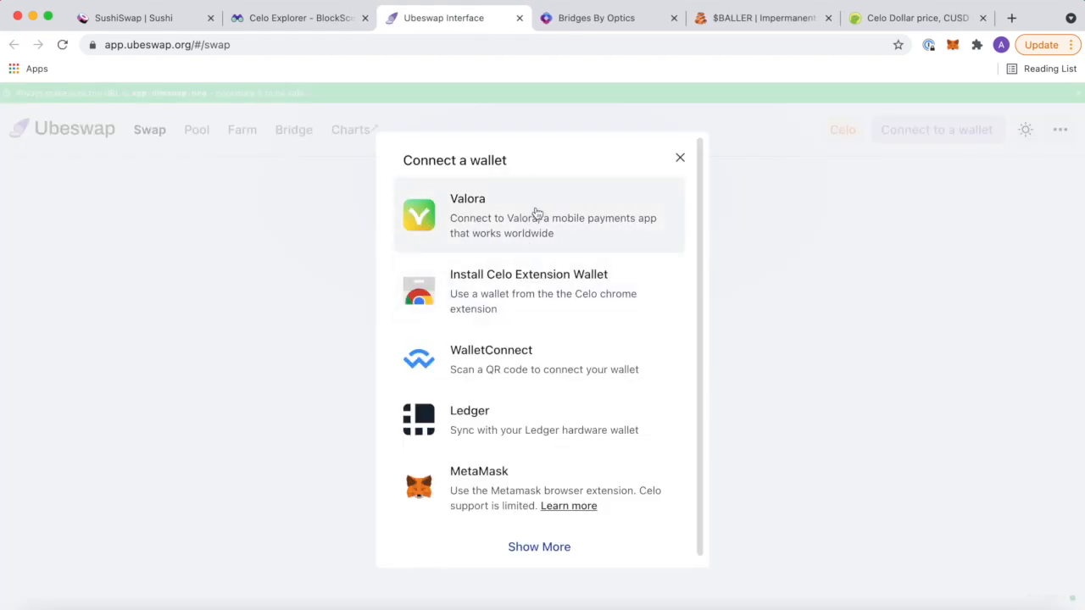
{"action": "mouse_move", "coordinate": [520, 193]}
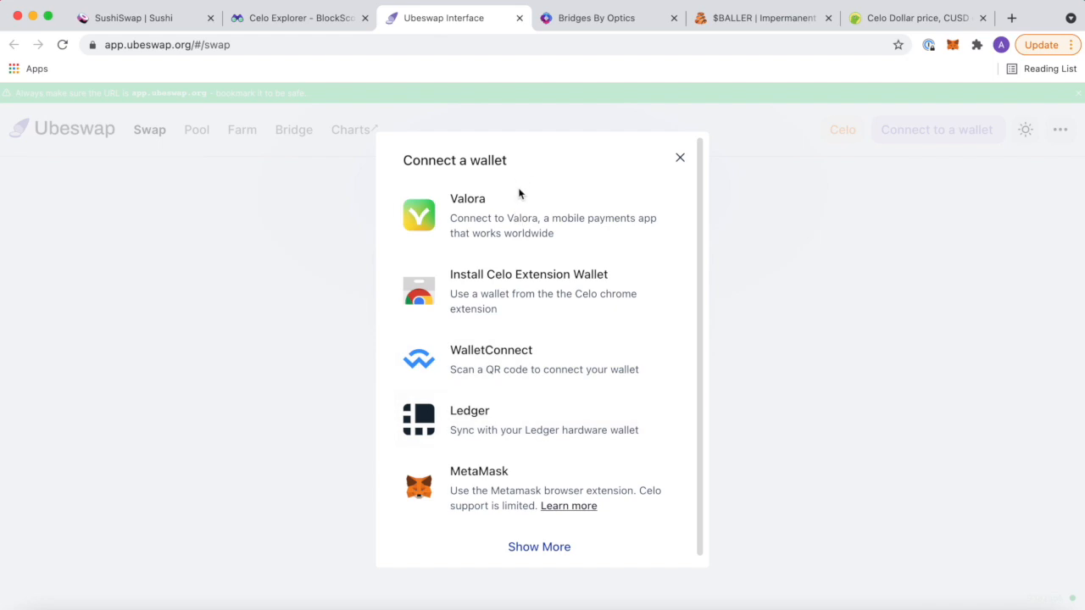
{"action": "left_click", "coordinate": [478, 471]}
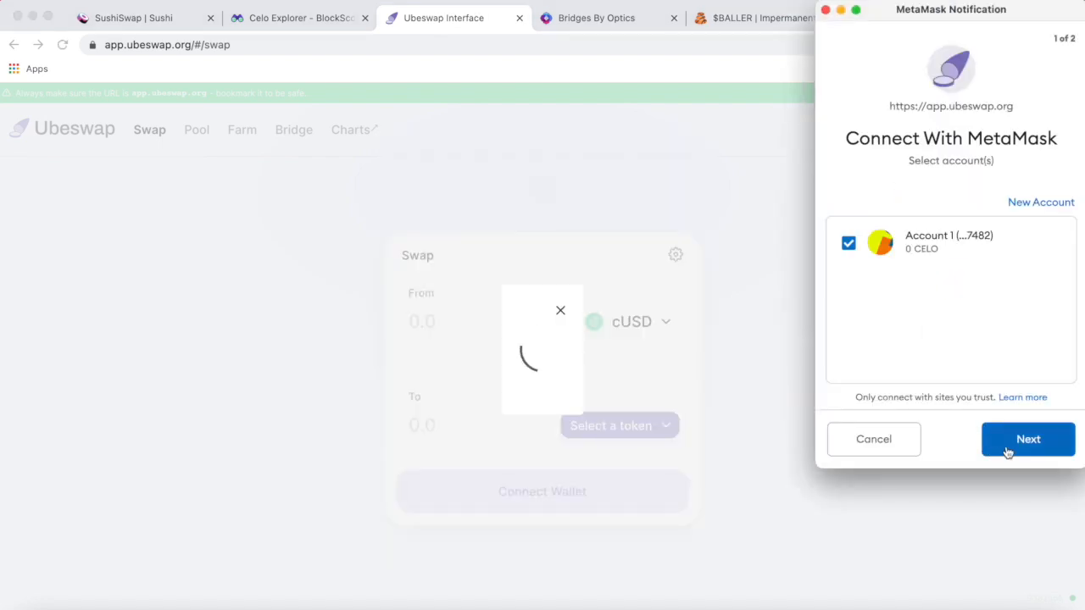
{"action": "left_click", "coordinate": [1027, 439]}
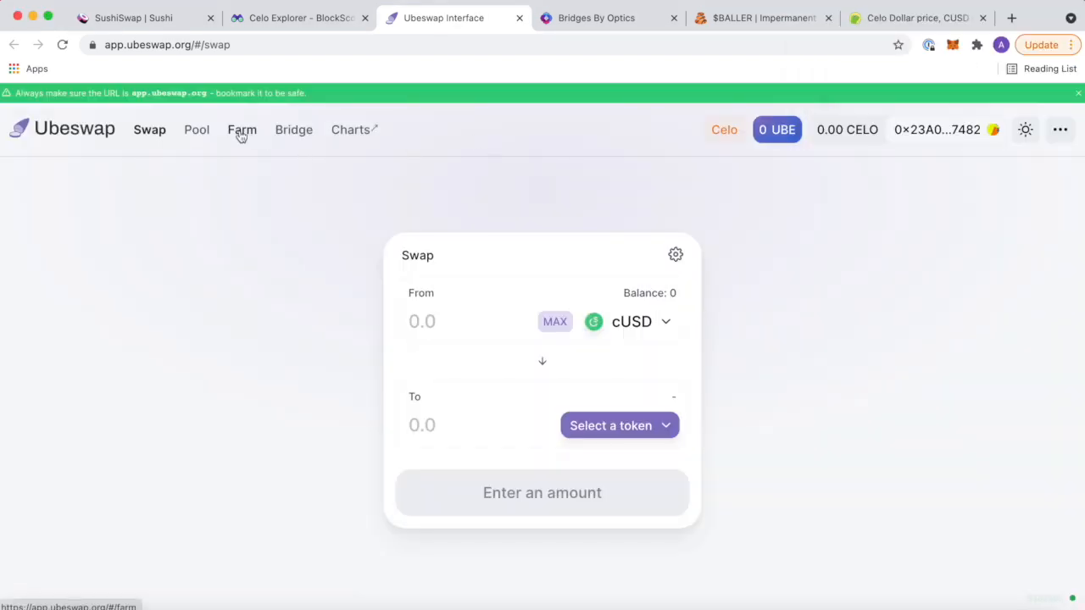
{"action": "left_click", "coordinate": [242, 129]}
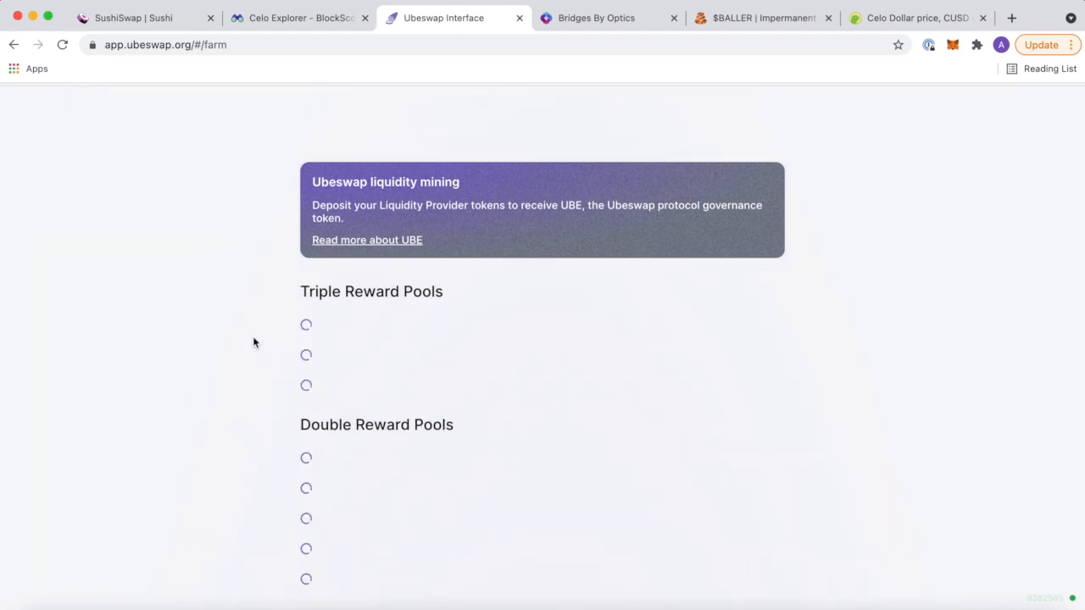
Browse the full Ubeswap farms list through pools like CELO-mcUSD, USDC-CELO and CELO-MOBI, then return to Celo Explorer.
{"action": "scroll", "scroll_direction": "down", "scroll_amount": 3}
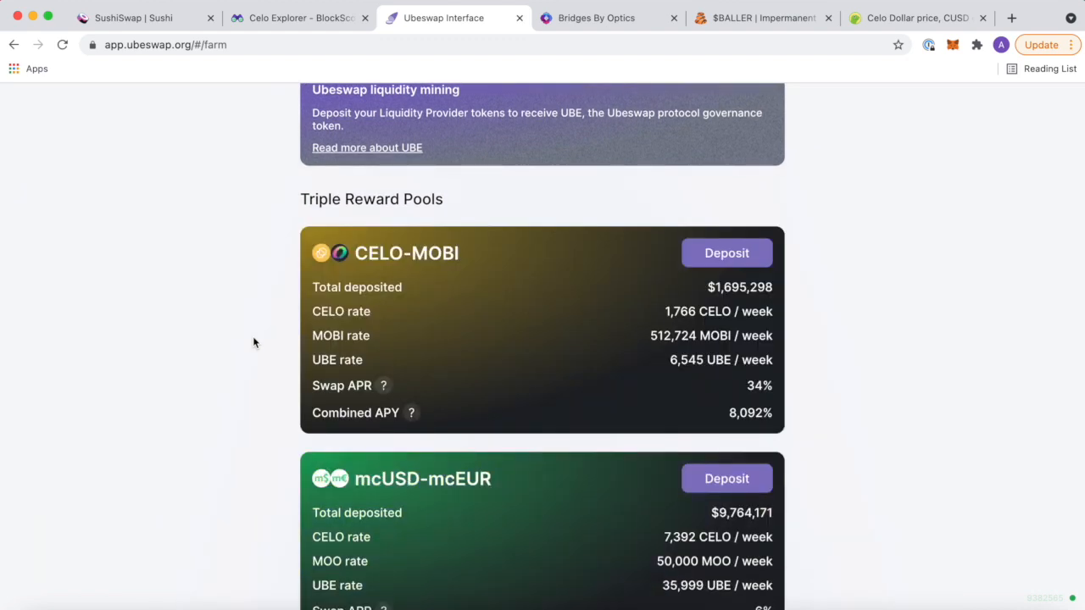
{"action": "scroll", "scroll_direction": "down", "scroll_amount": 3}
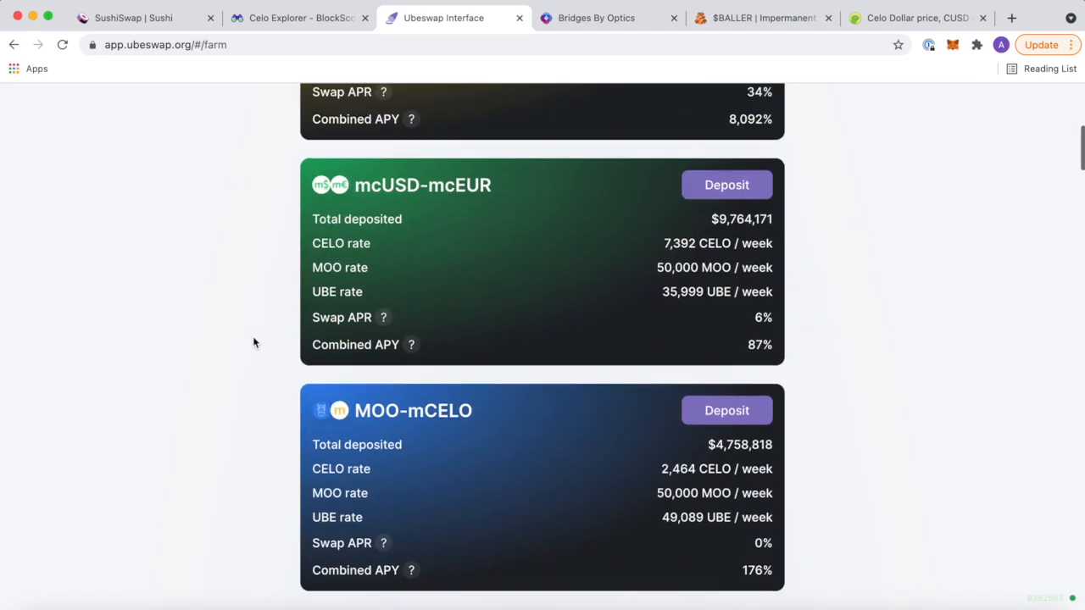
{"action": "scroll", "scroll_direction": "down", "scroll_amount": 3}
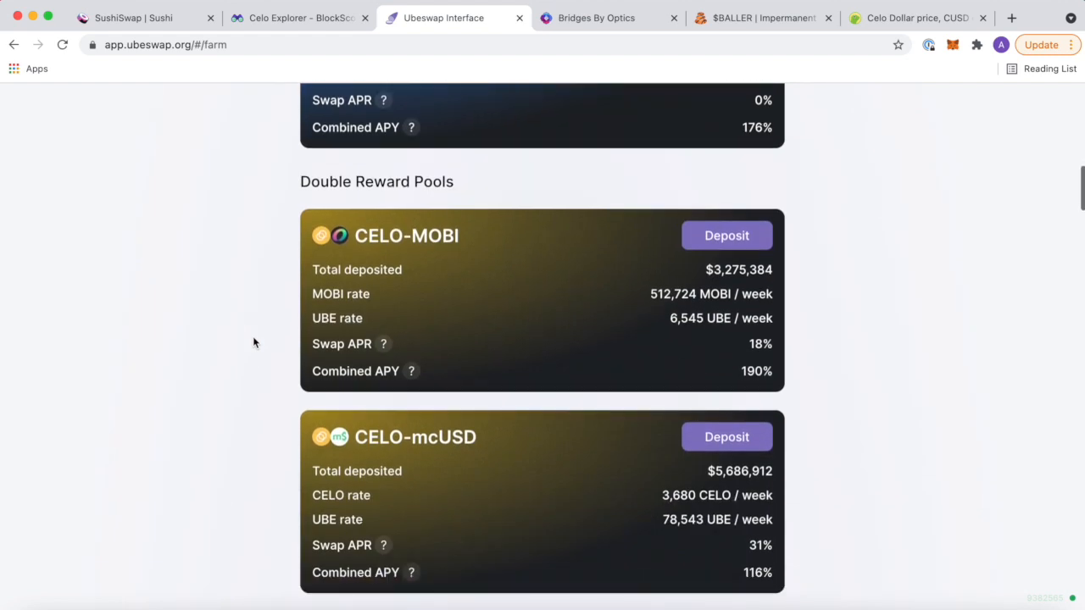
{"action": "scroll", "scroll_direction": "down", "scroll_amount": 3}
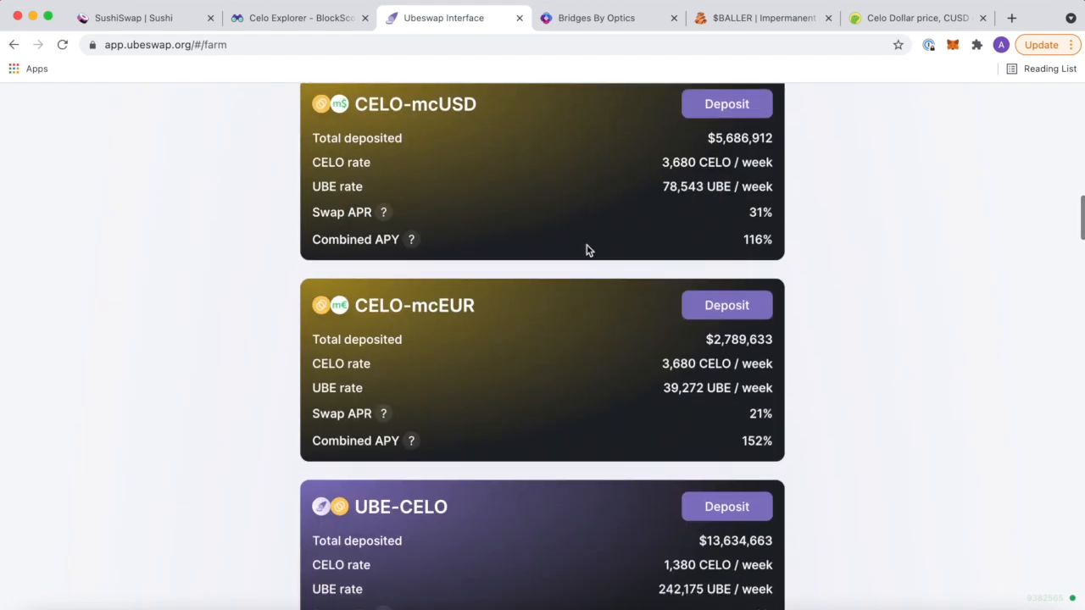
{"action": "scroll", "scroll_direction": "down", "scroll_amount": 3}
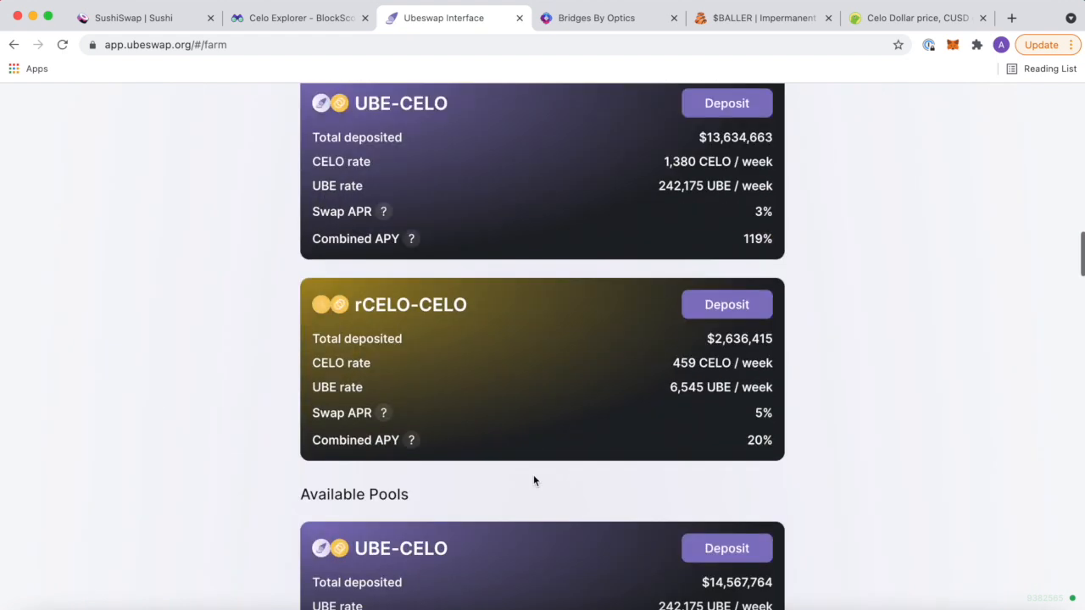
{"action": "scroll", "scroll_direction": "down", "scroll_amount": 3}
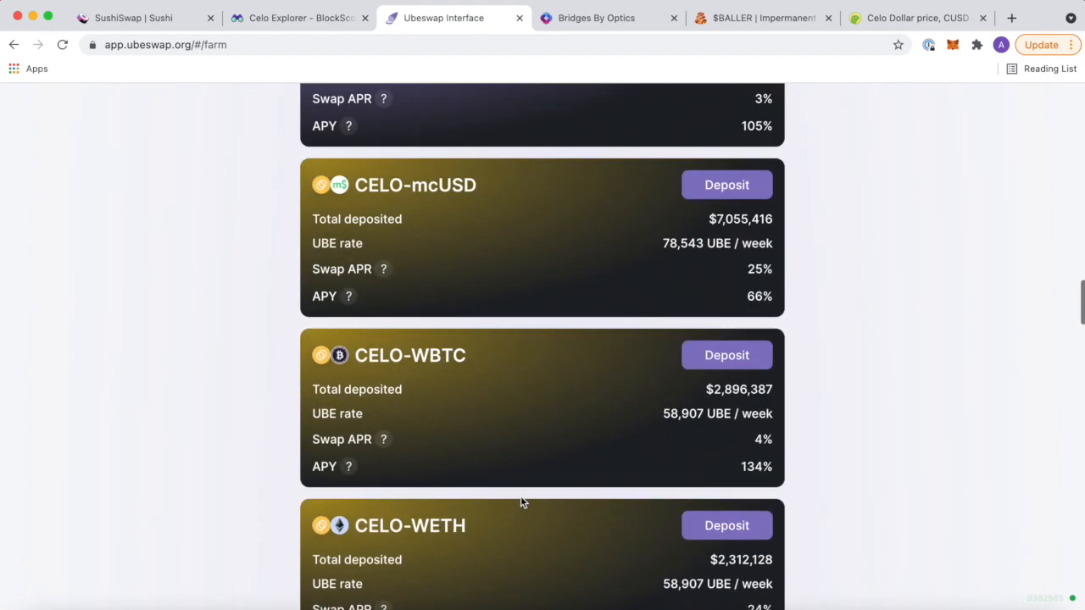
{"action": "scroll", "scroll_direction": "down", "scroll_amount": 3}
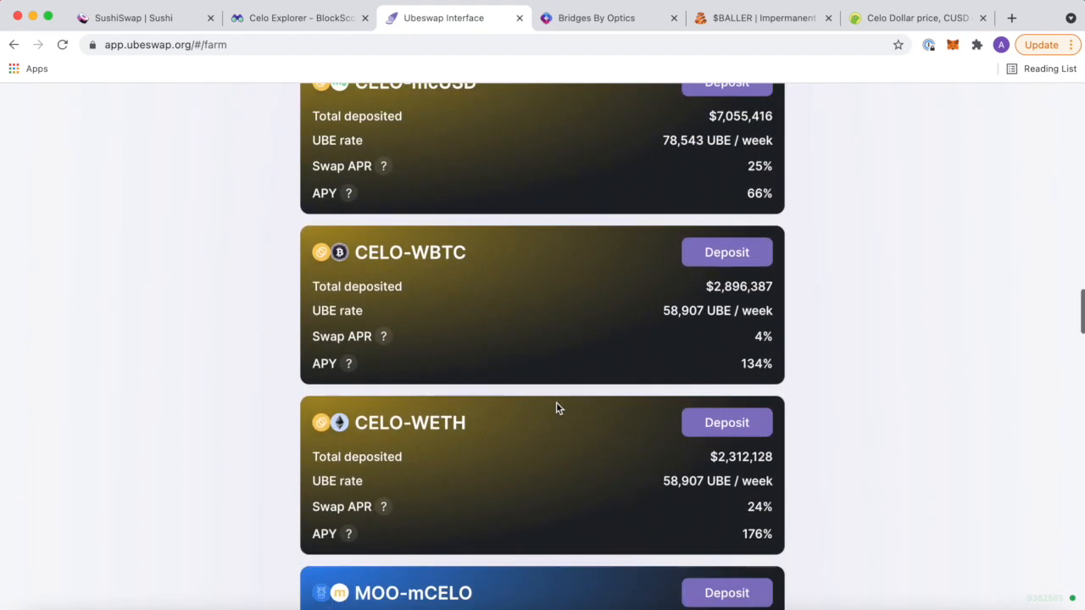
{"action": "scroll", "scroll_direction": "down", "scroll_amount": 3}
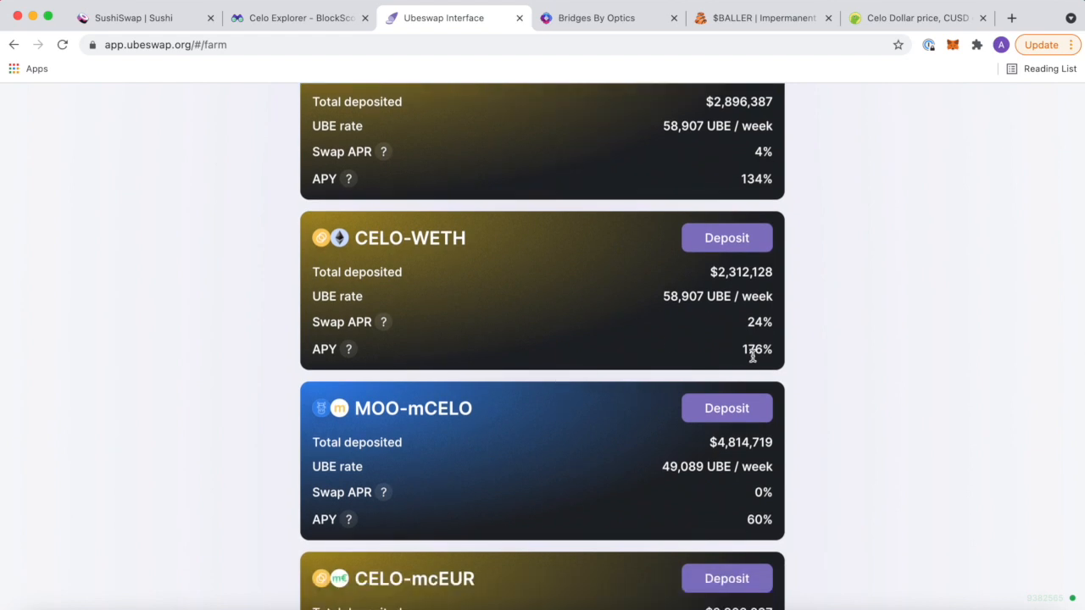
{"action": "mouse_move", "coordinate": [755, 337]}
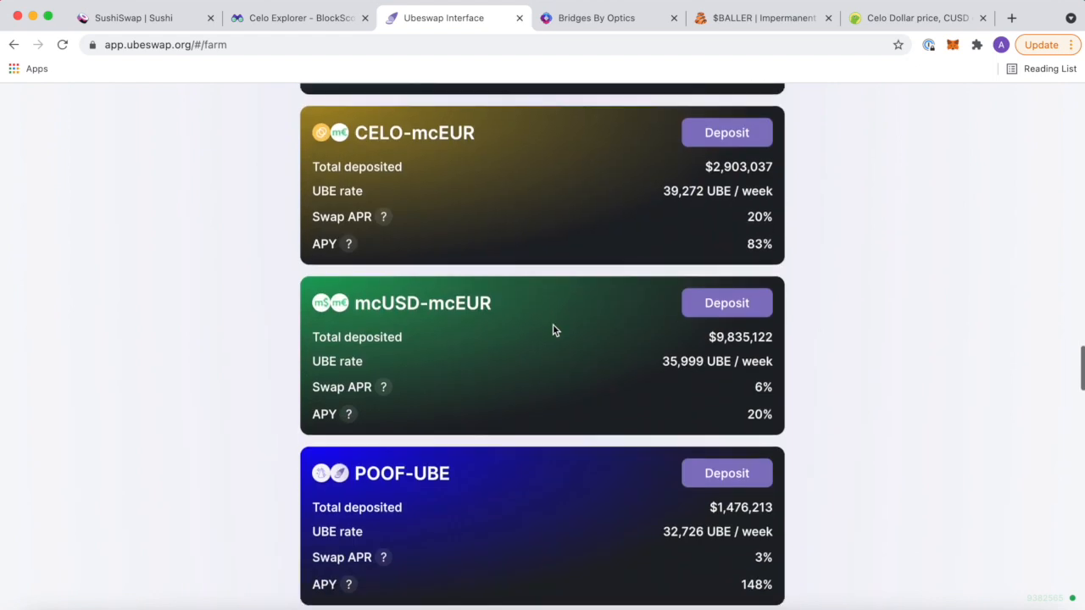
{"action": "scroll", "scroll_direction": "down", "scroll_amount": 3}
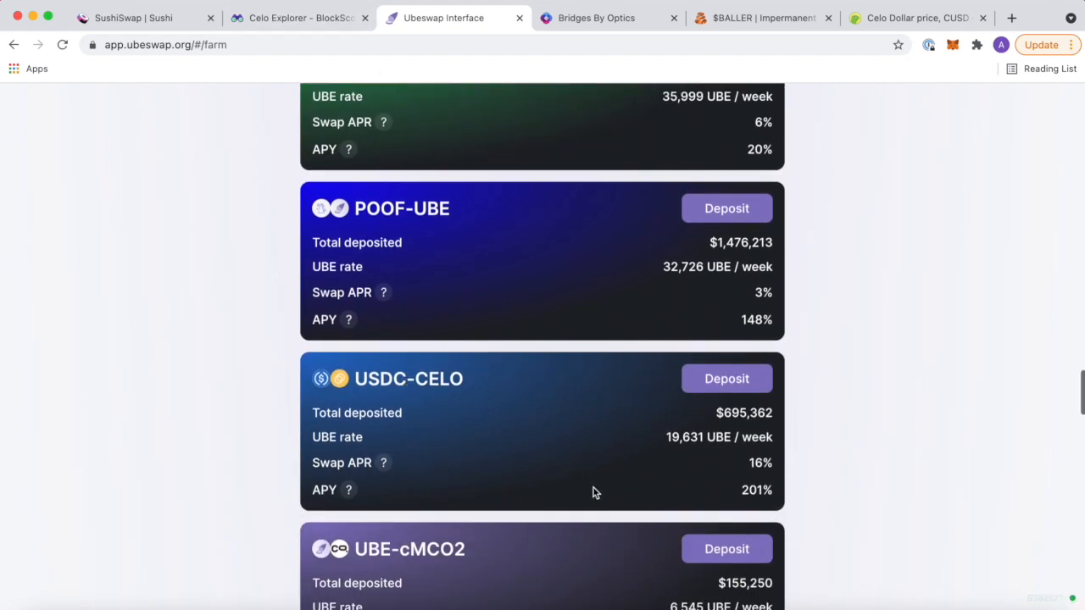
{"action": "scroll", "scroll_direction": "down", "scroll_amount": 3}
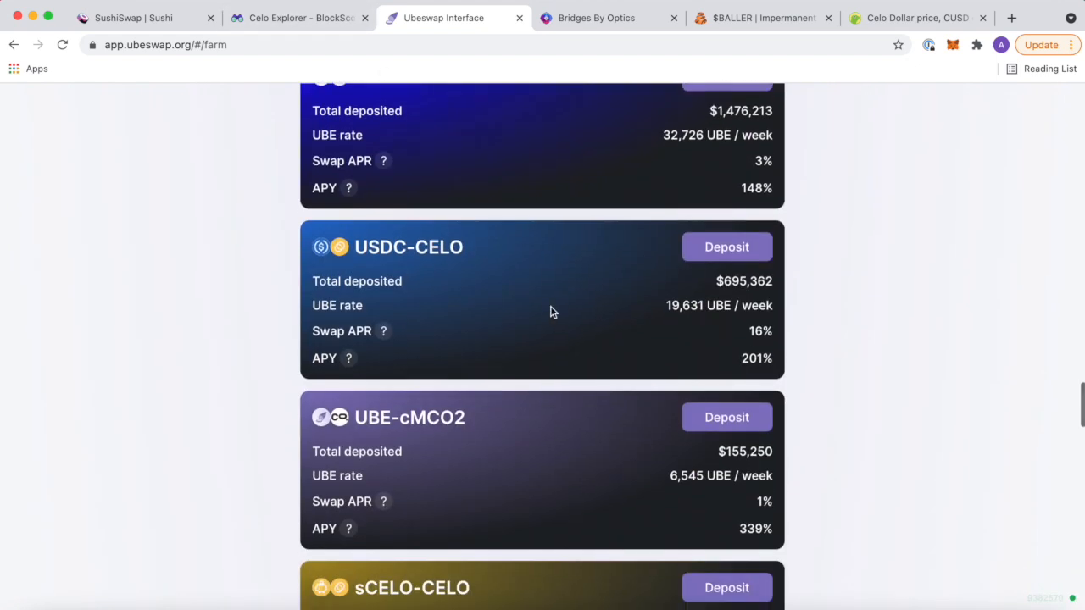
{"action": "scroll", "scroll_direction": "down", "scroll_amount": 3}
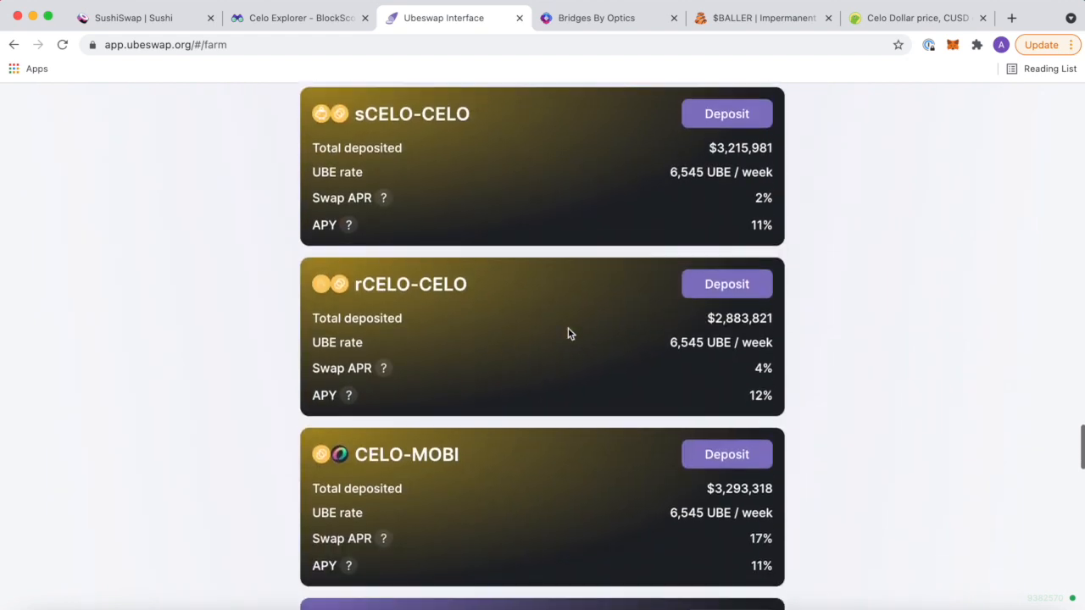
{"action": "left_click", "coordinate": [296, 17]}
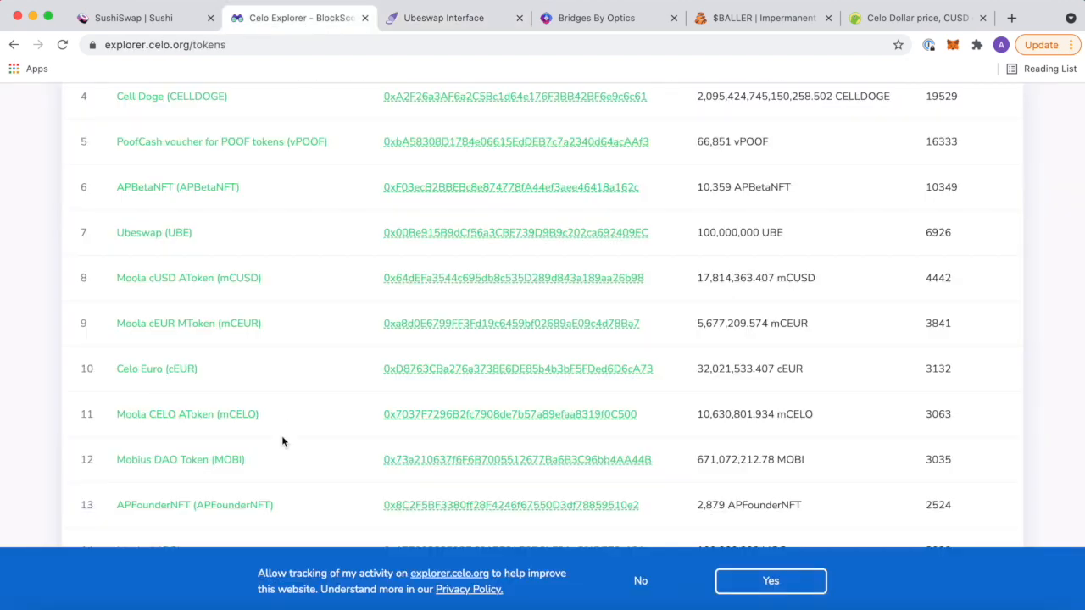
Review the Holders Count column for tokens like WETH, CeloPunks and USDC in Celo Explorer.
{"action": "scroll", "scroll_direction": "down", "scroll_amount": 3}
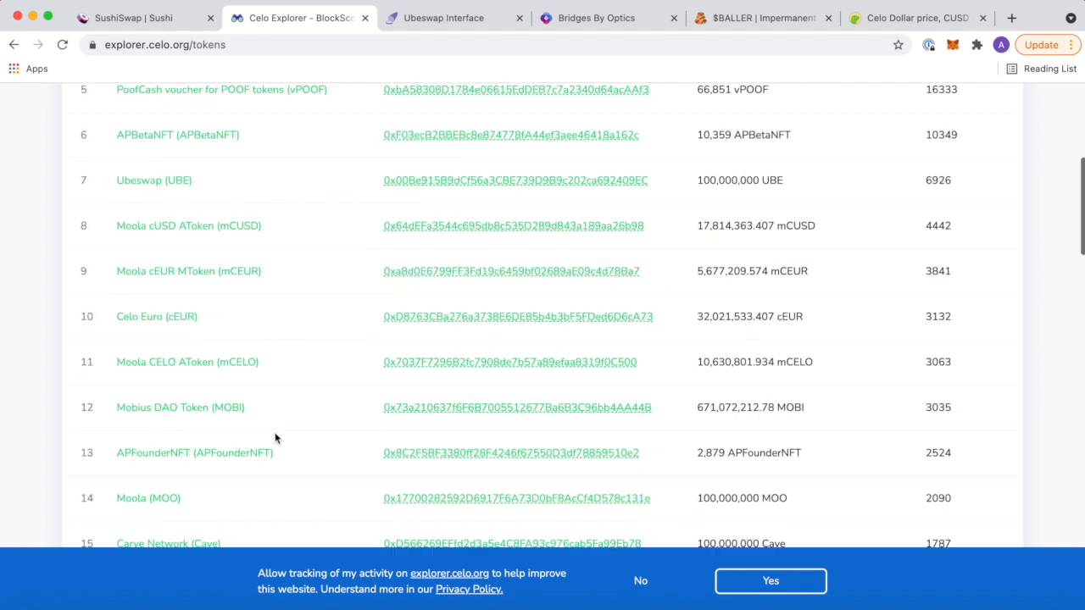
{"action": "scroll", "scroll_direction": "up", "scroll_amount": 3}
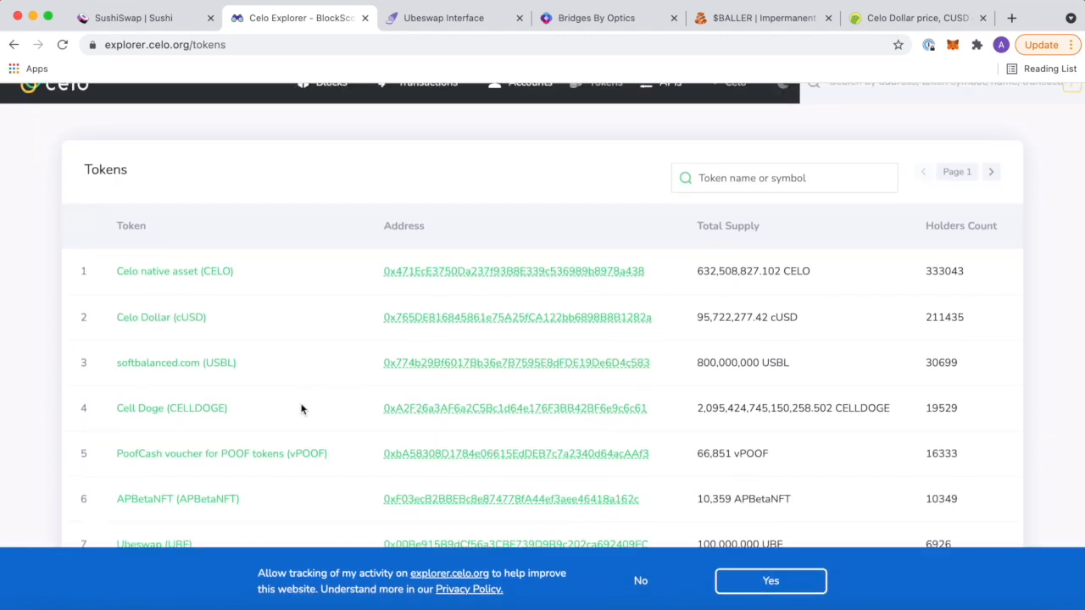
{"action": "scroll", "scroll_direction": "down", "scroll_amount": 3}
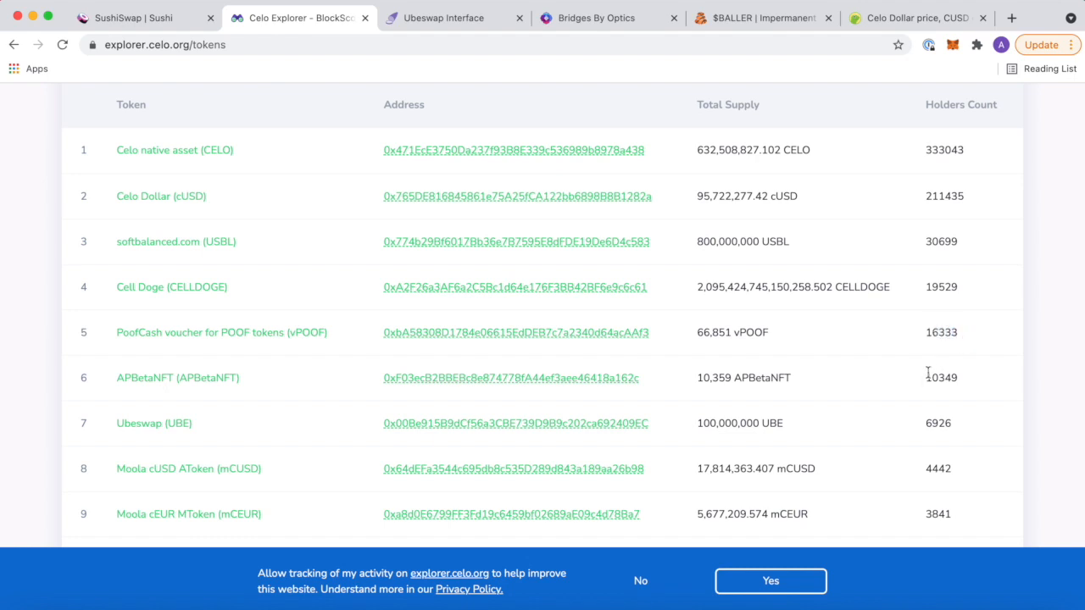
{"action": "mouse_move", "coordinate": [910, 448]}
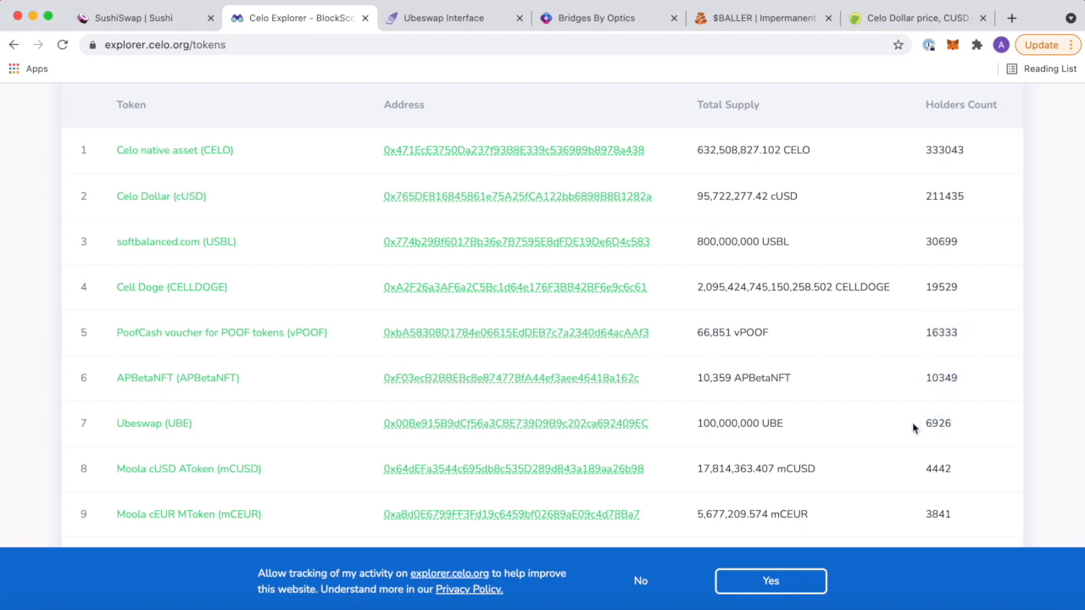
{"action": "scroll", "scroll_direction": "down", "scroll_amount": 3}
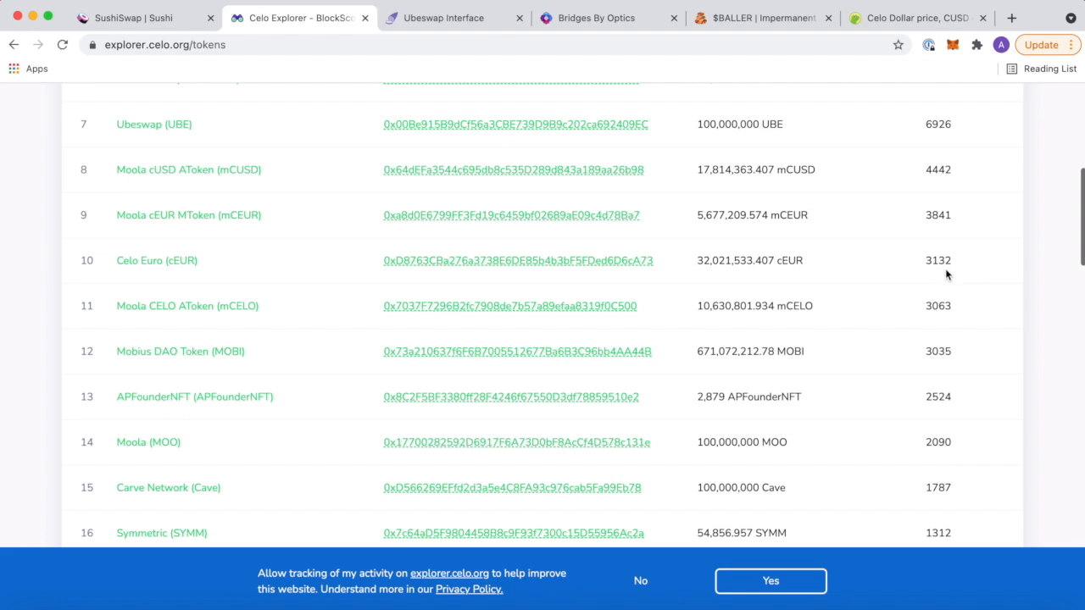
{"action": "scroll", "scroll_direction": "down", "scroll_amount": 3}
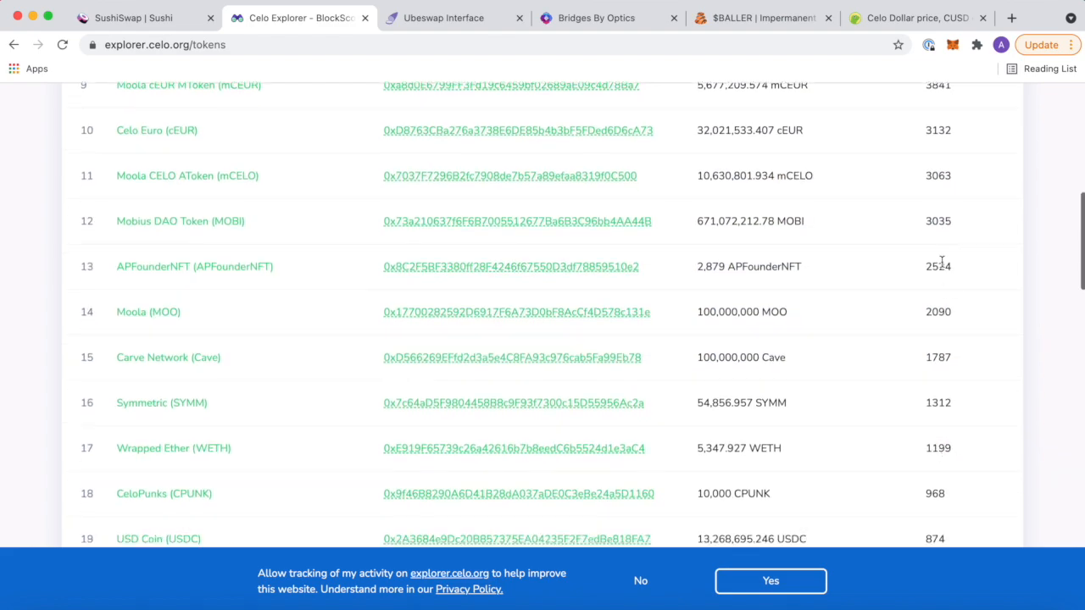
{"action": "scroll", "scroll_direction": "down", "scroll_amount": 3}
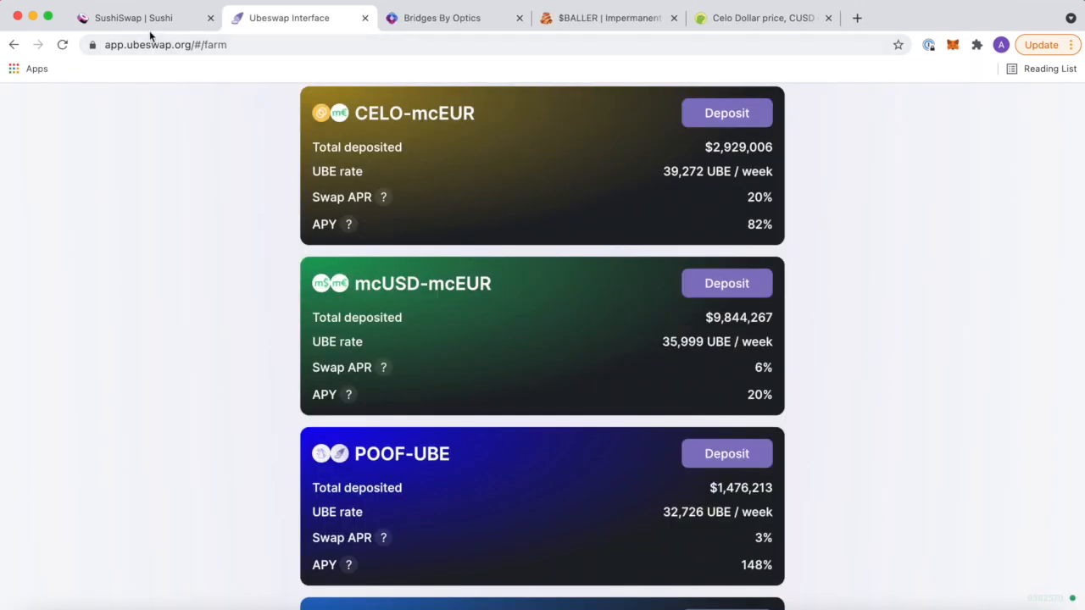
Switch to the SushiSwap farms tab and close the Ubeswap farms tab.
{"action": "left_click", "coordinate": [136, 17]}
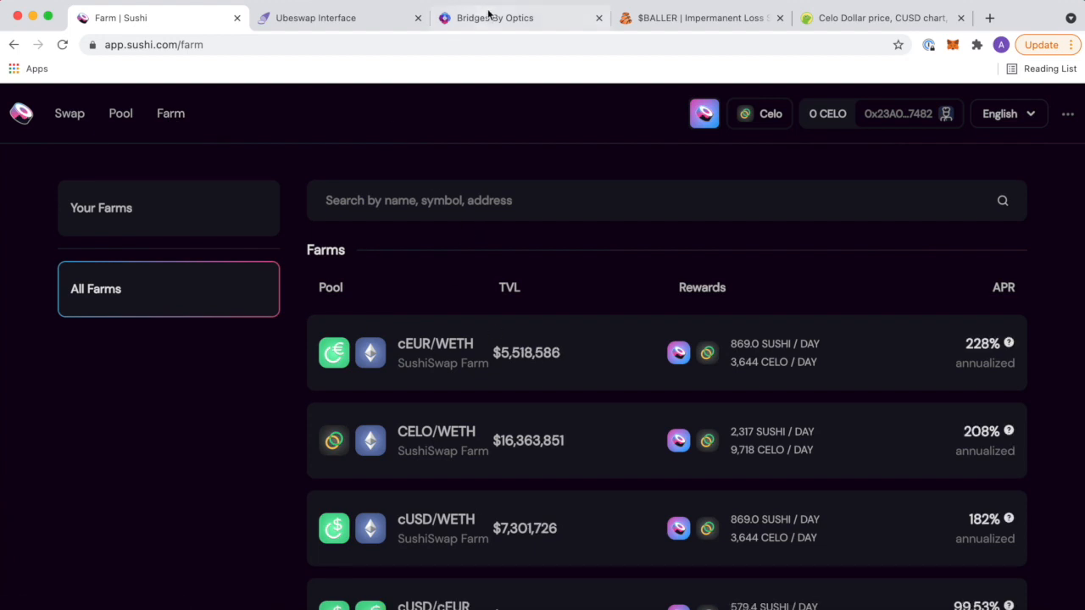
{"action": "left_click", "coordinate": [504, 17]}
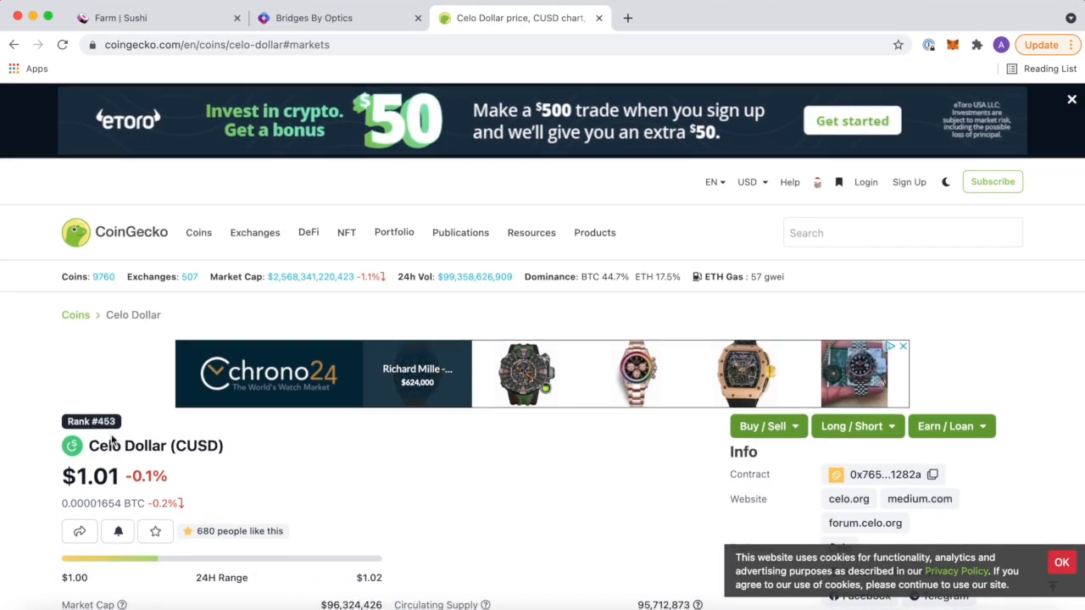
From CoinGecko's Celo Ecosystem category, show the CELO price chart over 180 days.
{"action": "left_click", "coordinate": [636, 17]}
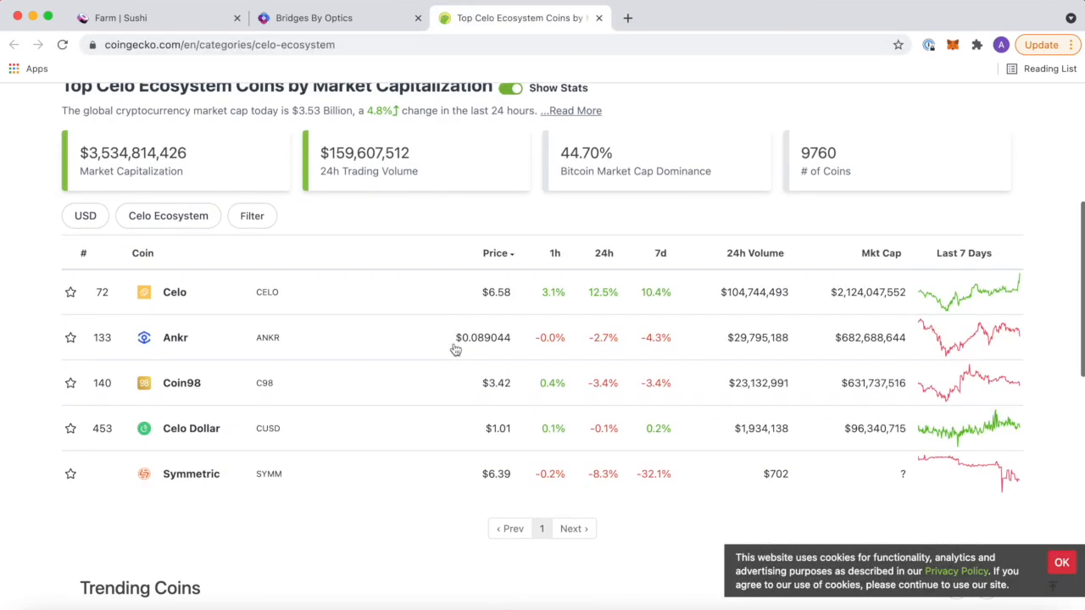
{"action": "scroll", "scroll_direction": "down", "scroll_amount": 3}
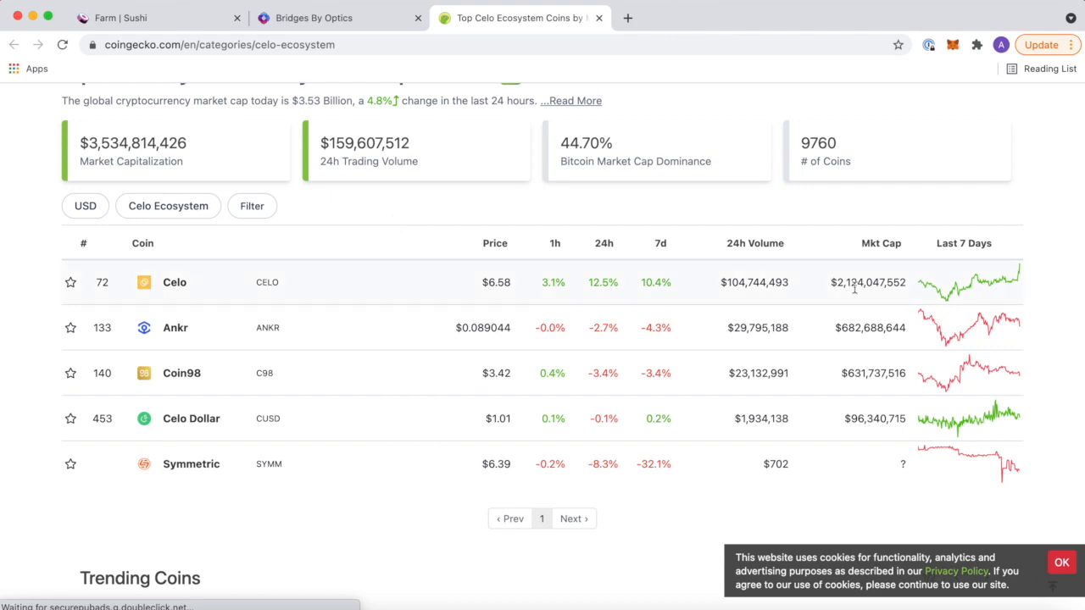
{"action": "left_click", "coordinate": [173, 281]}
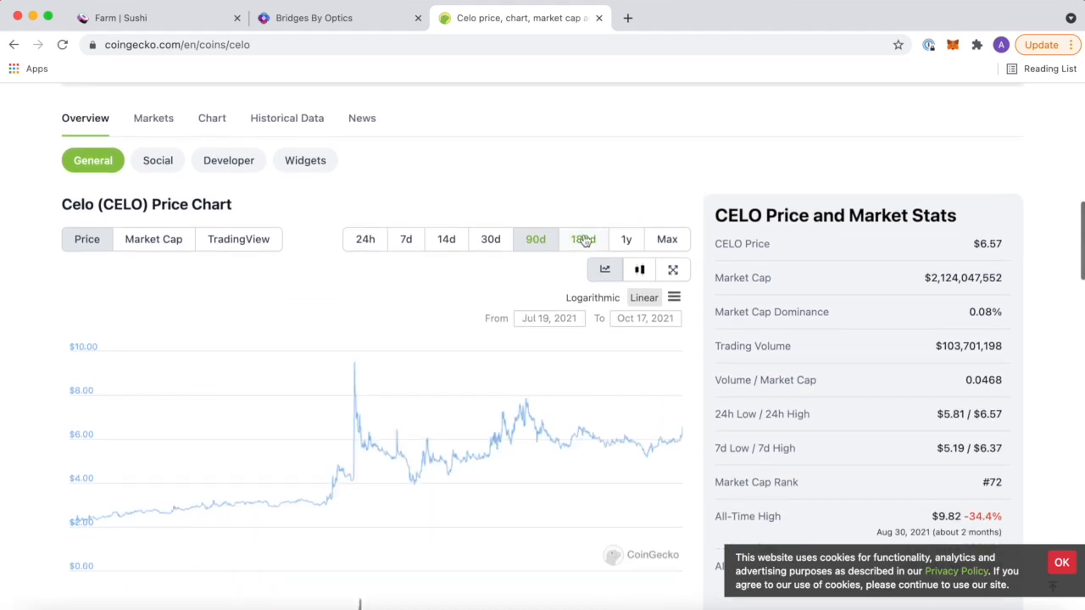
{"action": "left_click", "coordinate": [583, 239]}
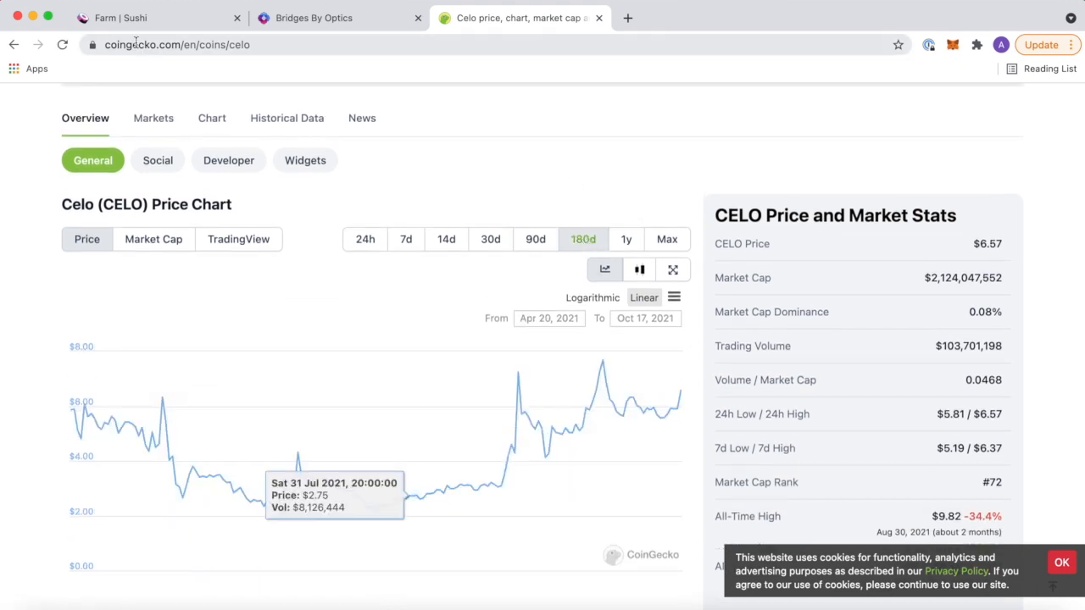
After a look back at the SushiSwap farms, show the CELO price chart over the last 30 days.
{"action": "left_click", "coordinate": [135, 17]}
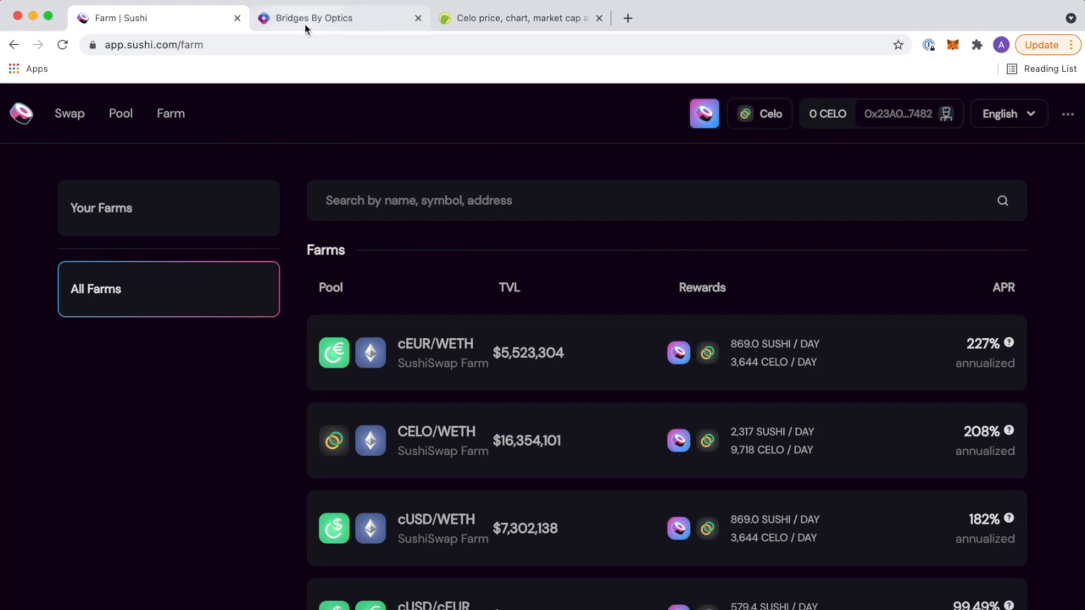
{"action": "left_click", "coordinate": [520, 17]}
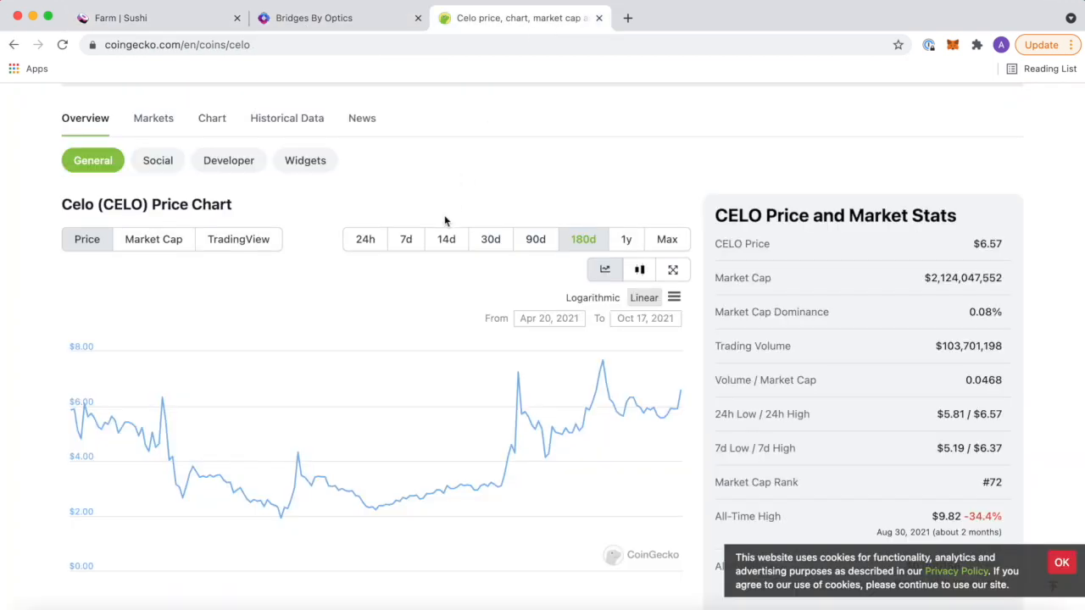
{"action": "left_click", "coordinate": [491, 220]}
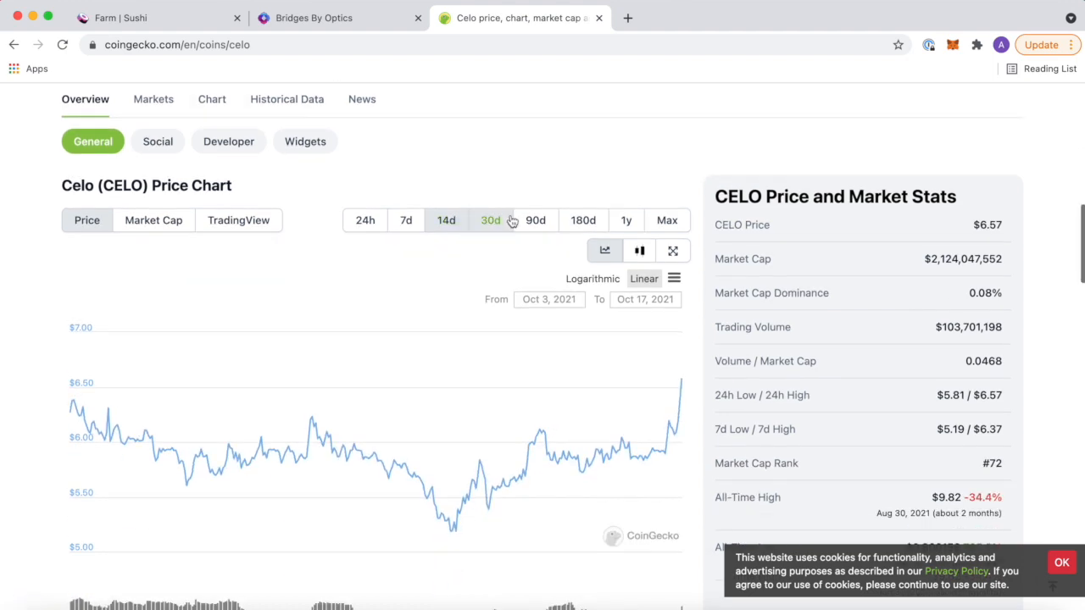